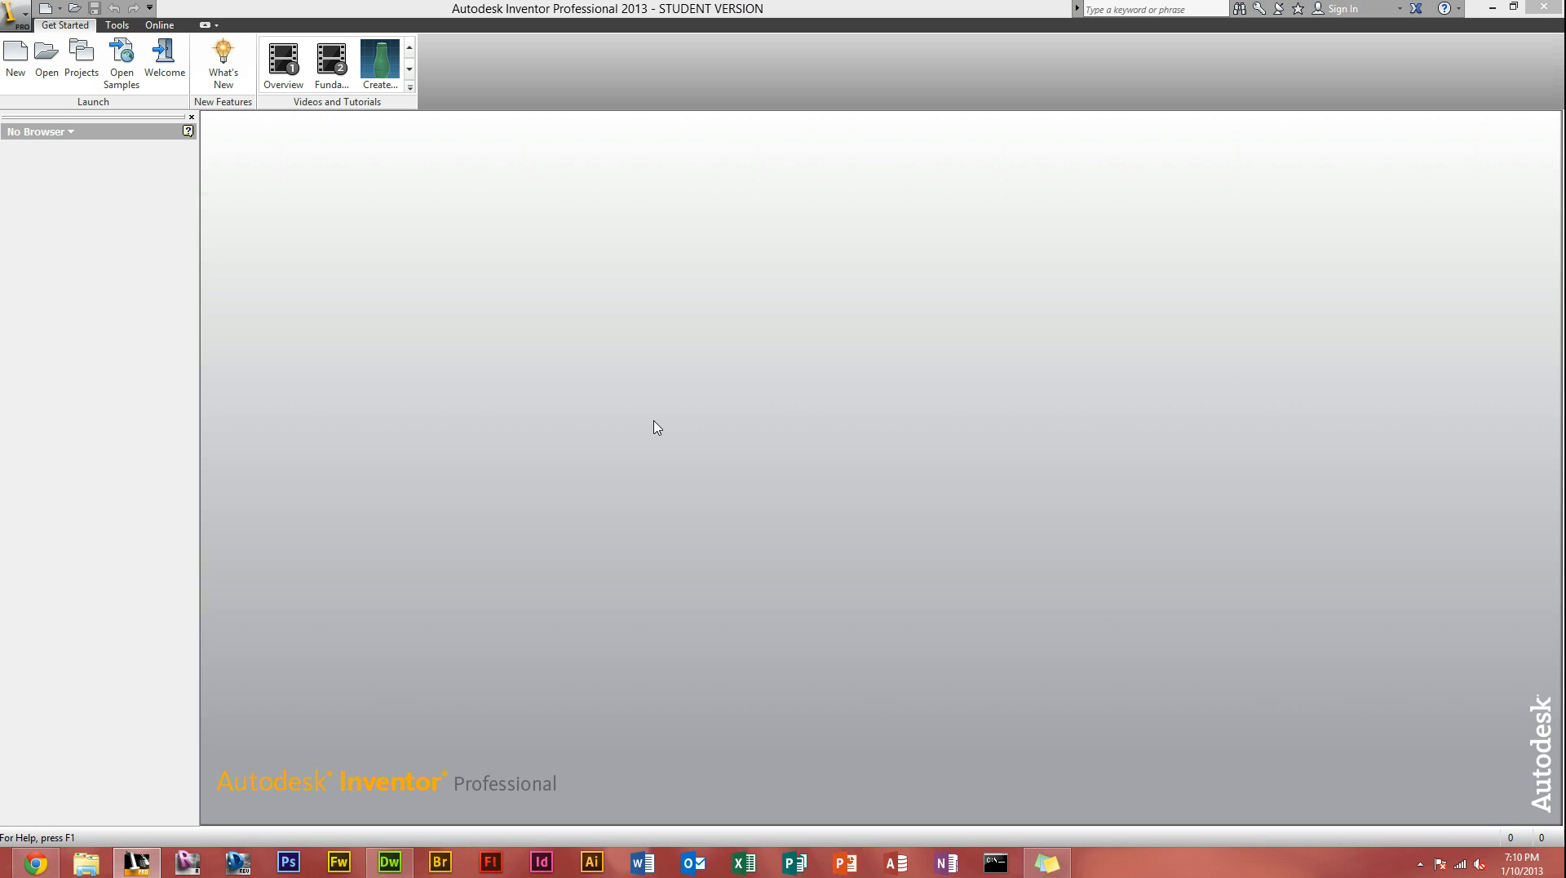
pyautogui.moveTo(645, 405)
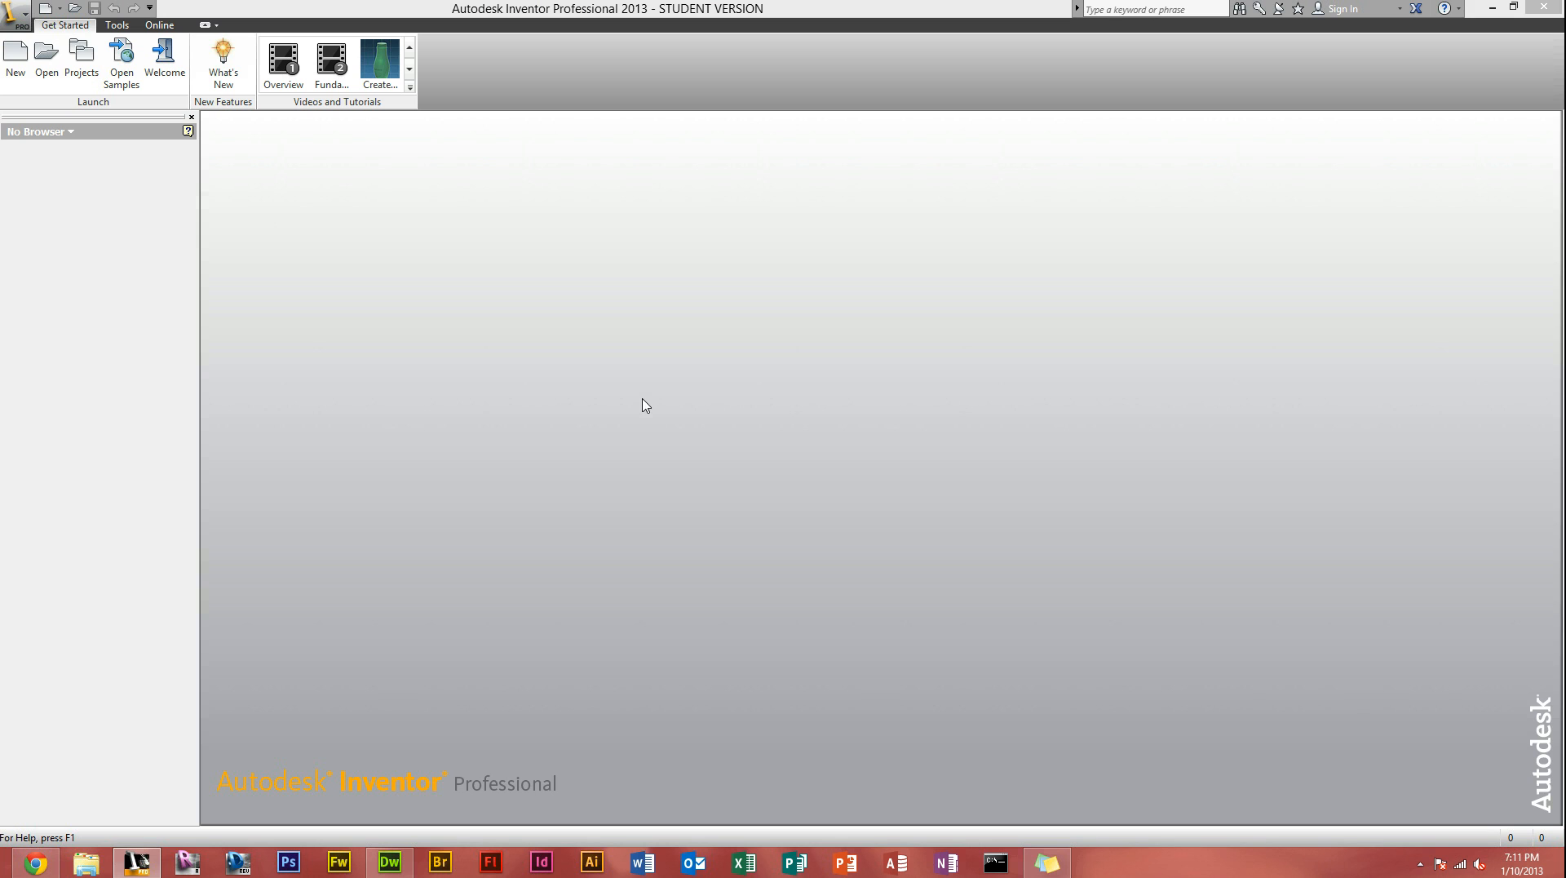
pyautogui.moveTo(73, 199)
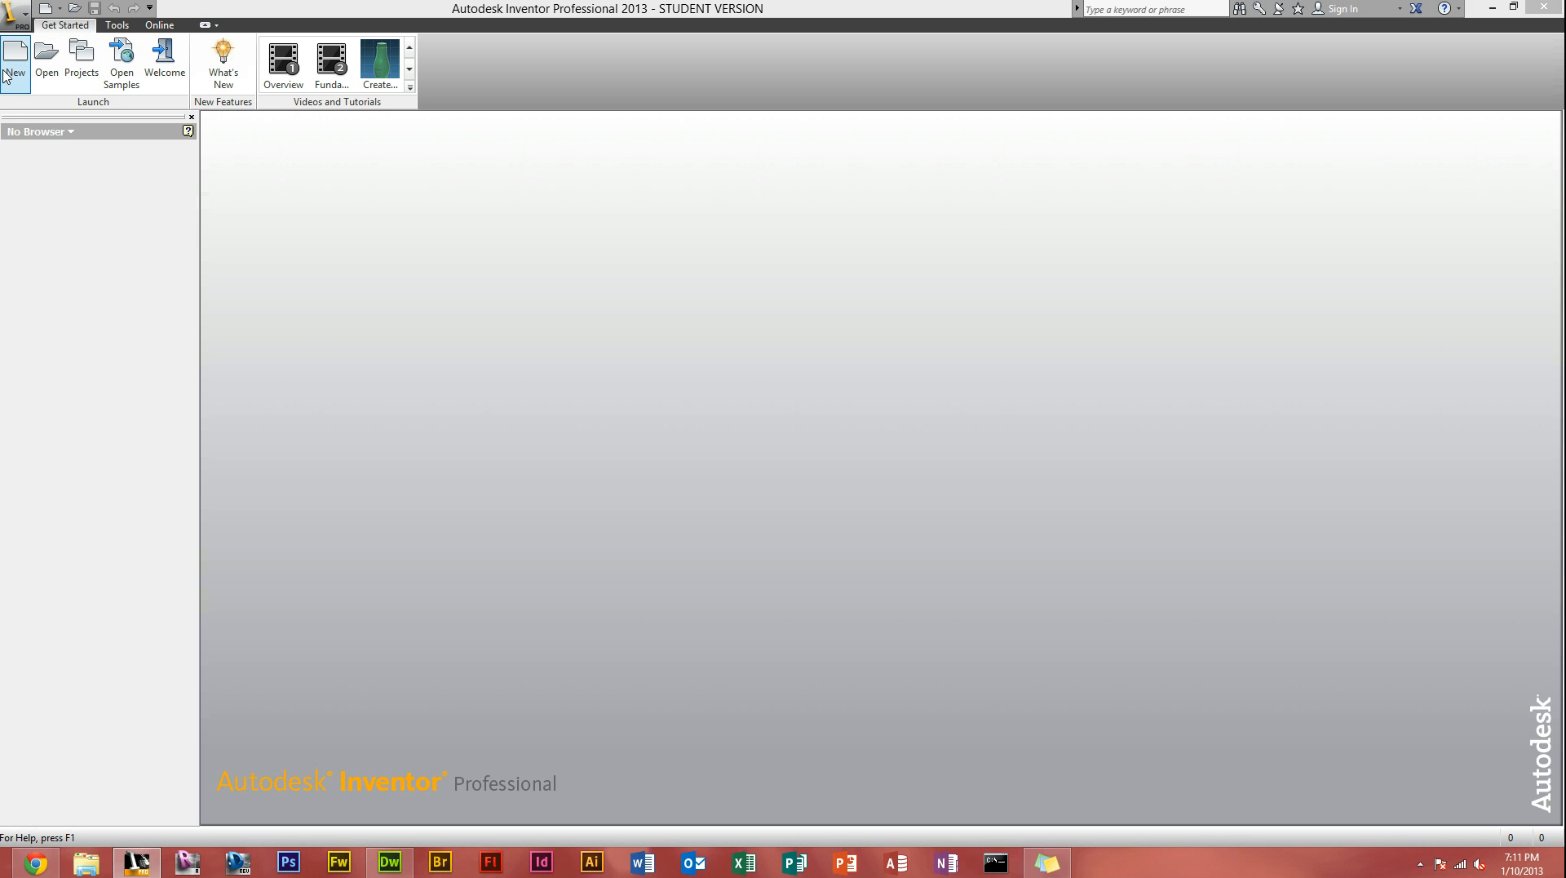
# Step: Create a new part from the Standard (mm).ipt metric template
pyautogui.click(15, 61)
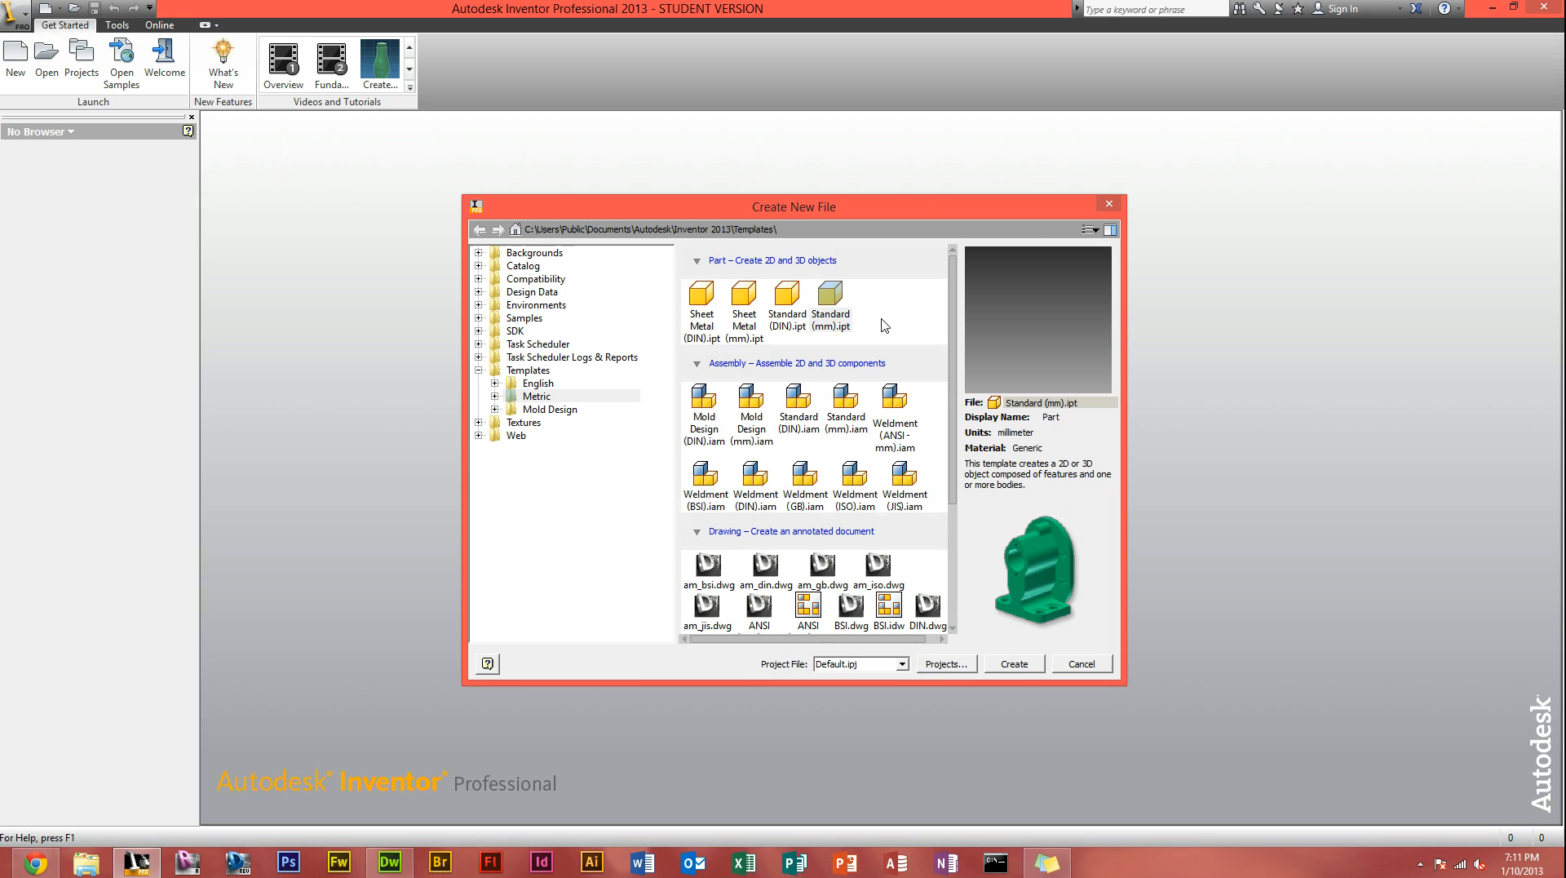
pyautogui.click(1011, 662)
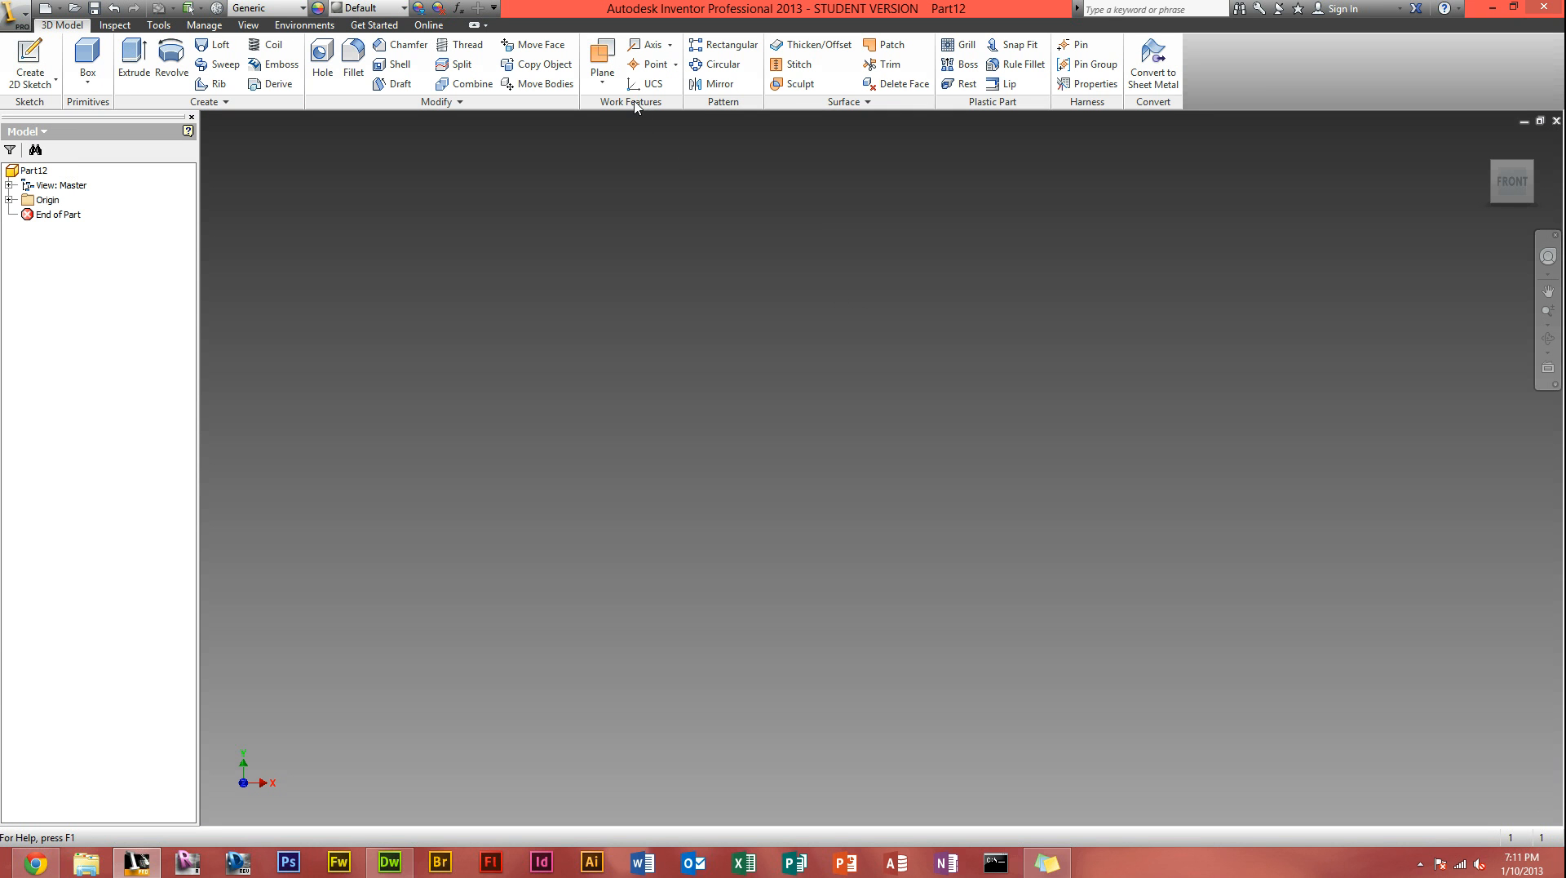
pyautogui.moveTo(642, 113)
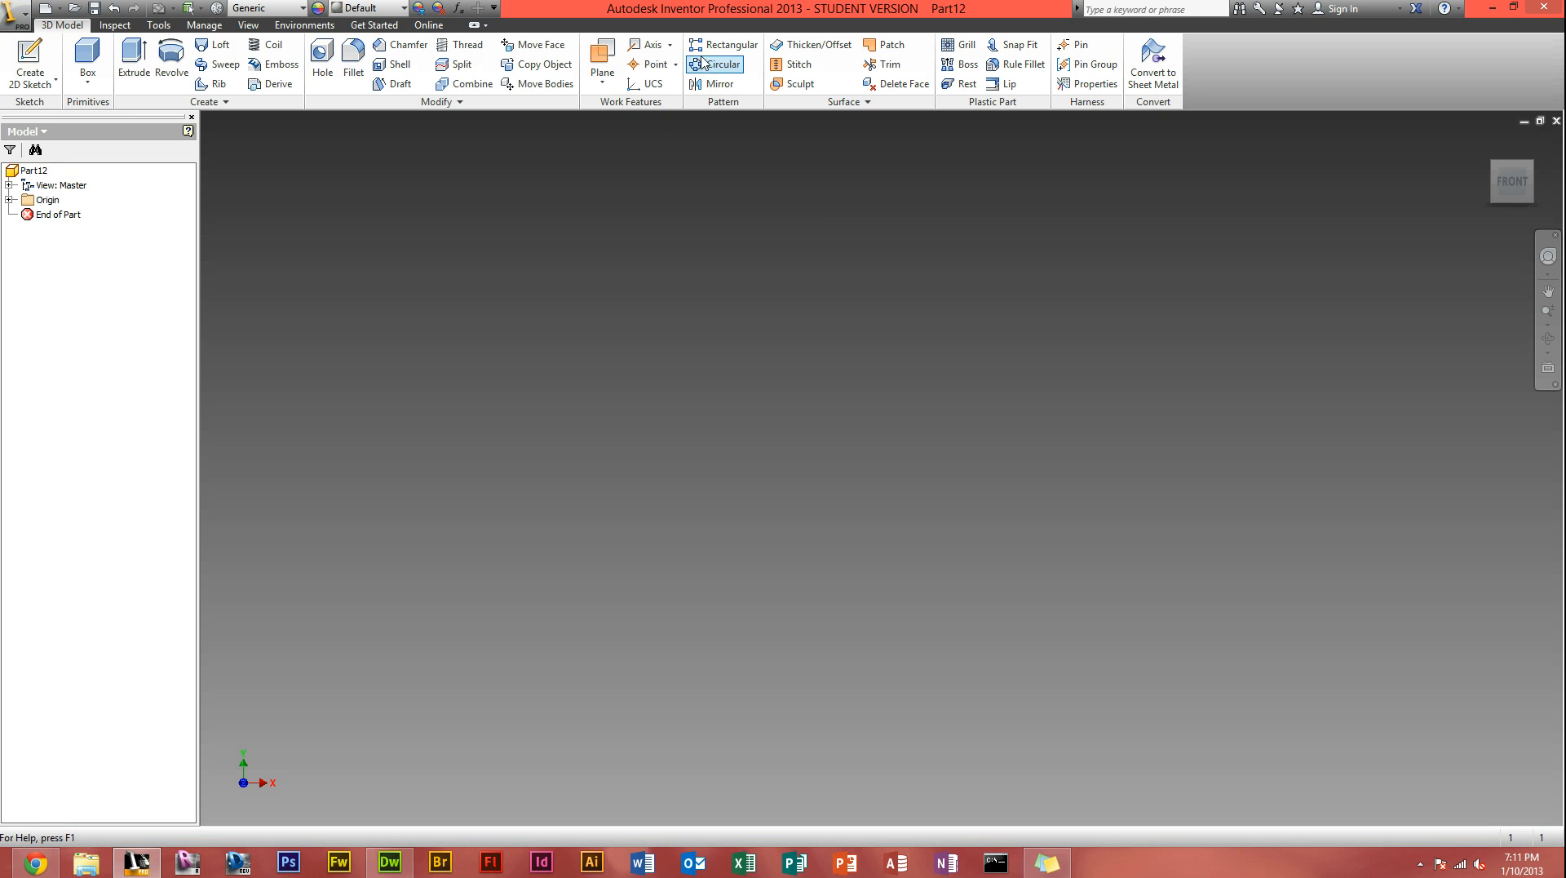
pyautogui.moveTo(716, 63)
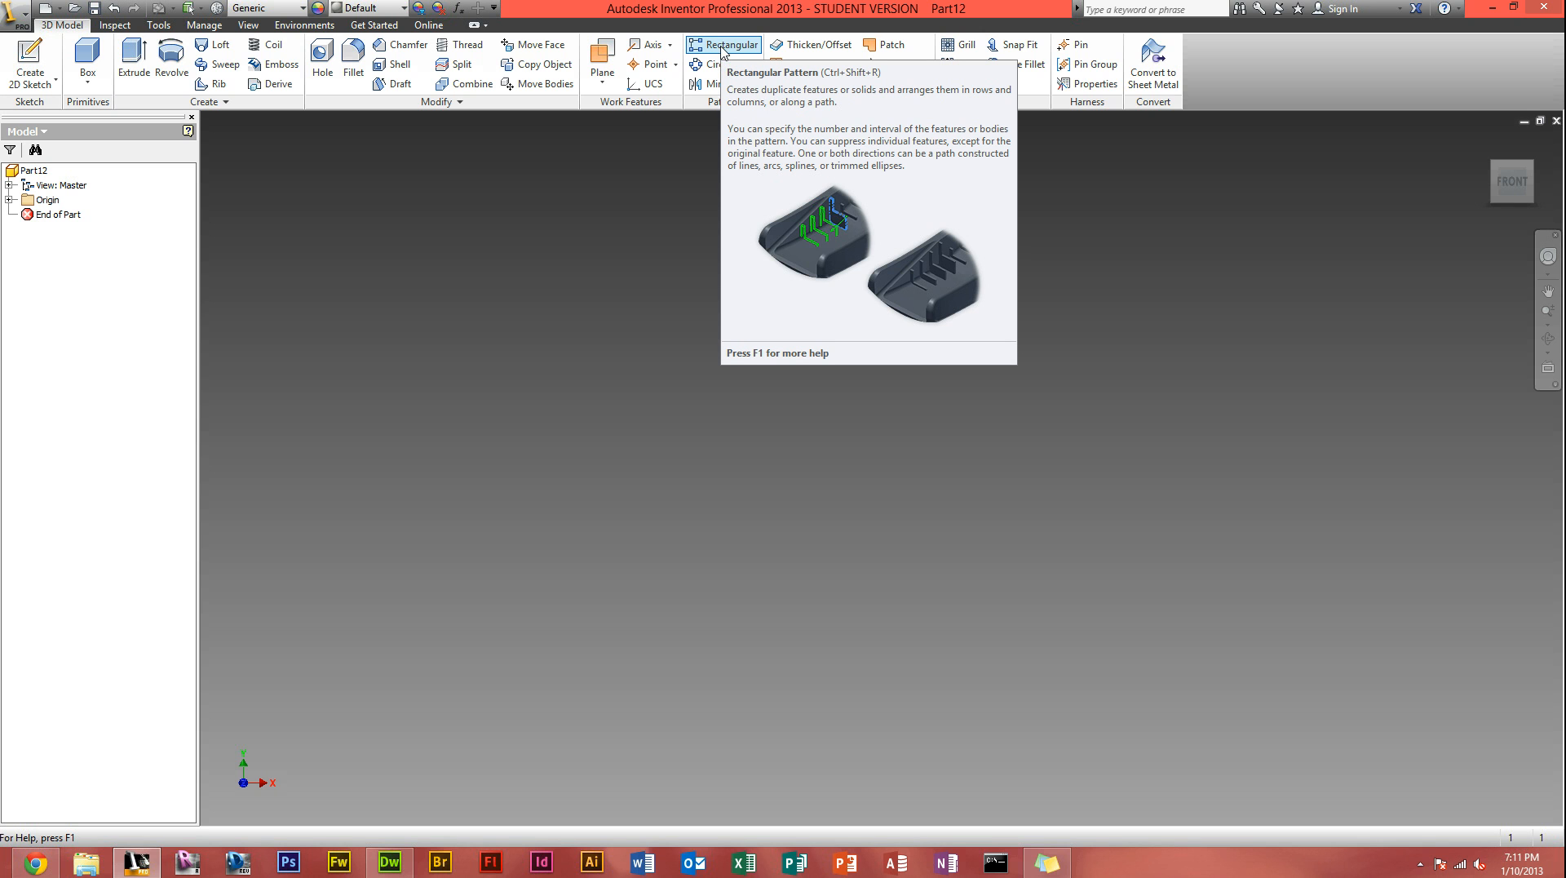
pyautogui.moveTo(723, 64)
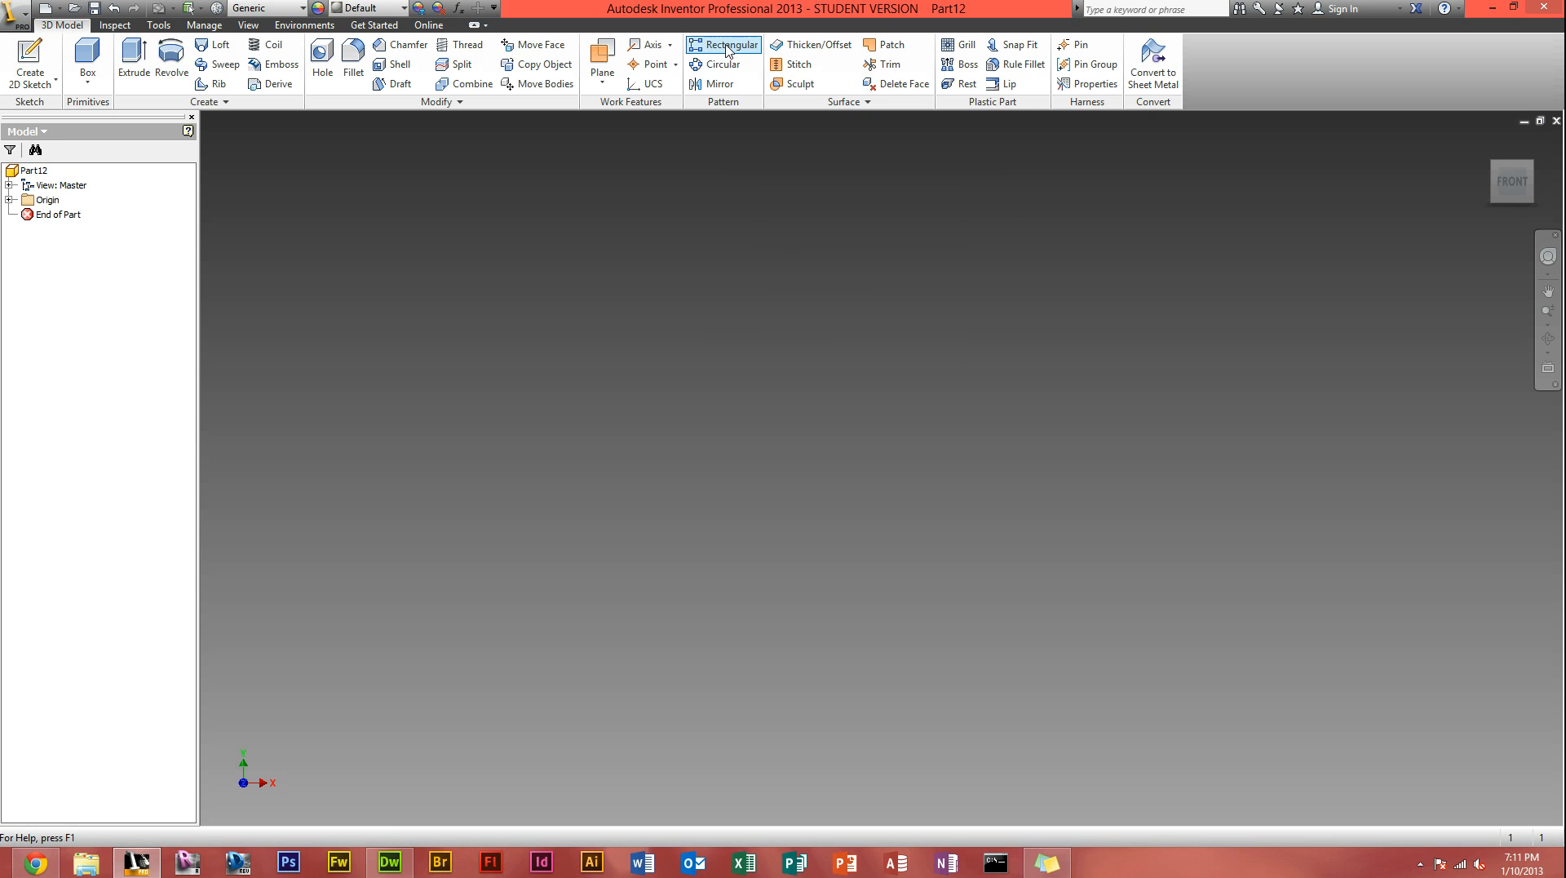
pyautogui.moveTo(723, 46)
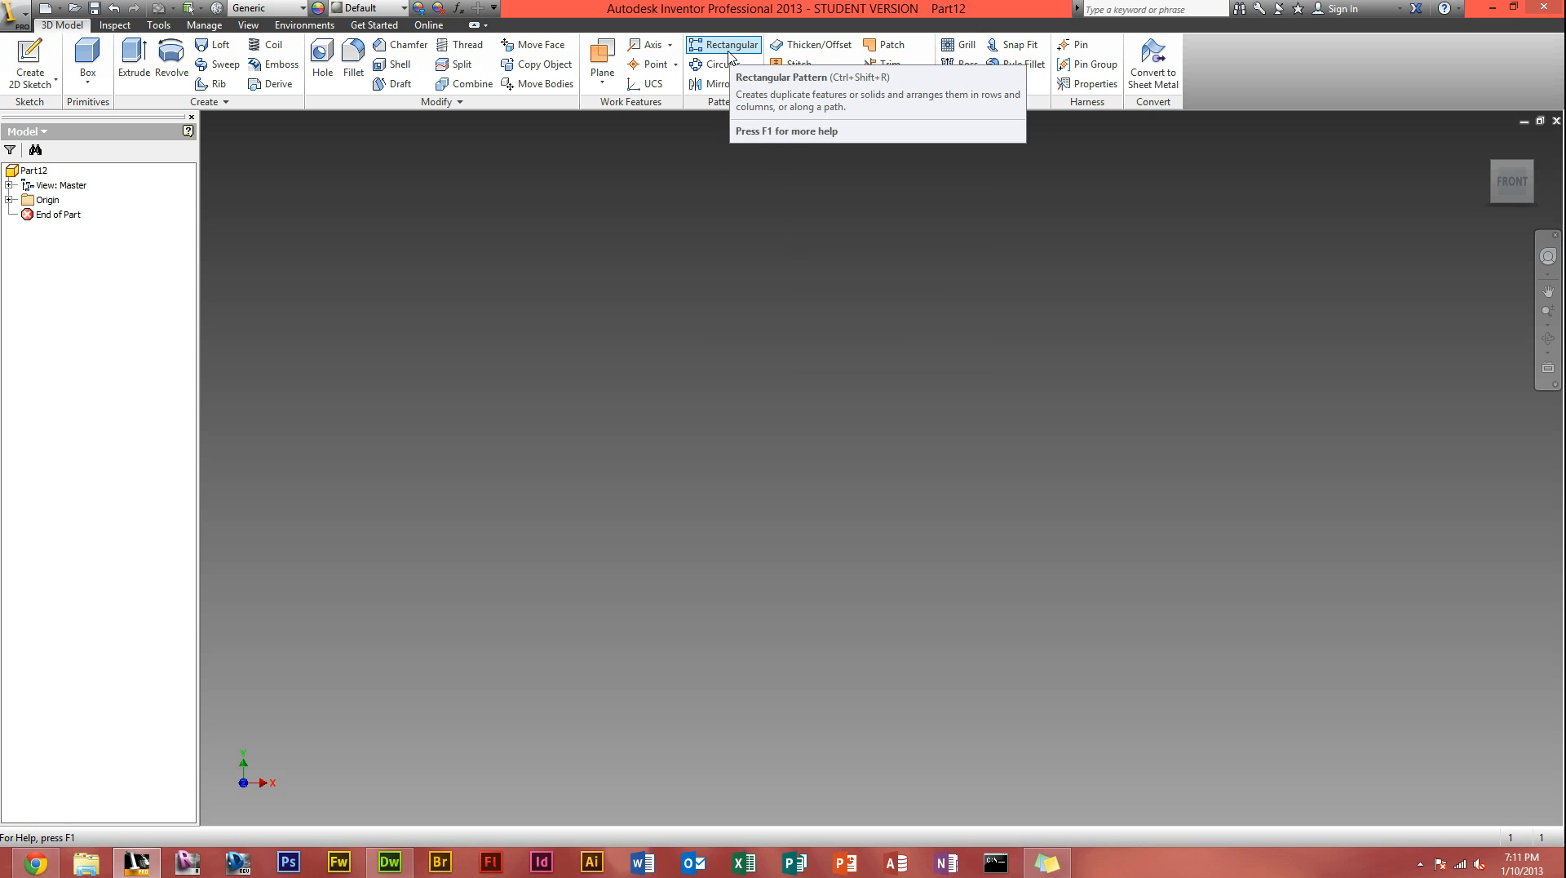
pyautogui.moveTo(718, 64)
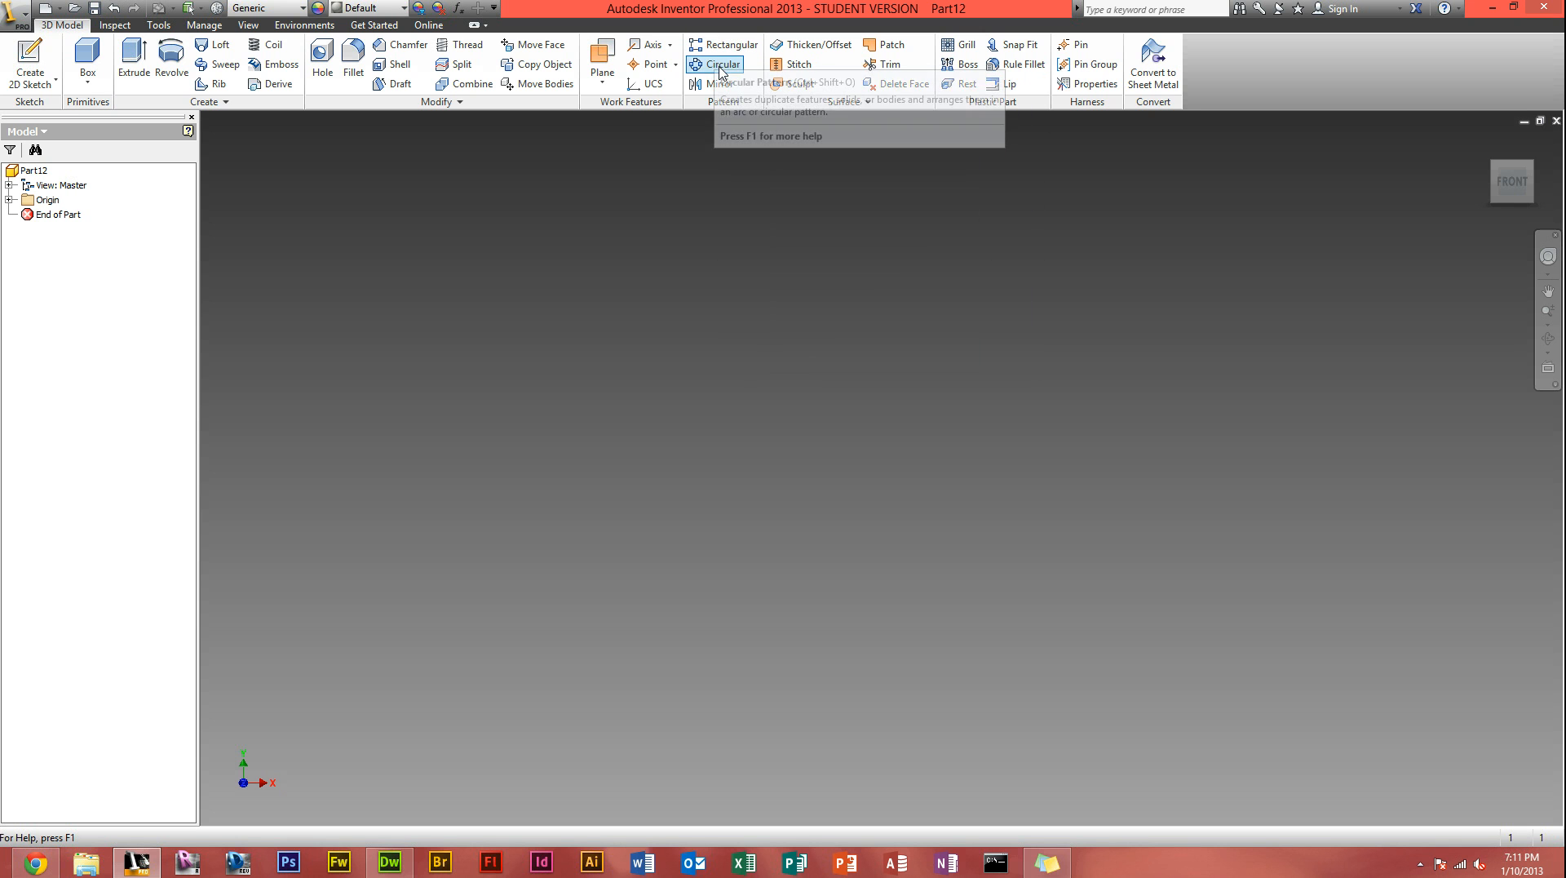
pyautogui.moveTo(755, 72)
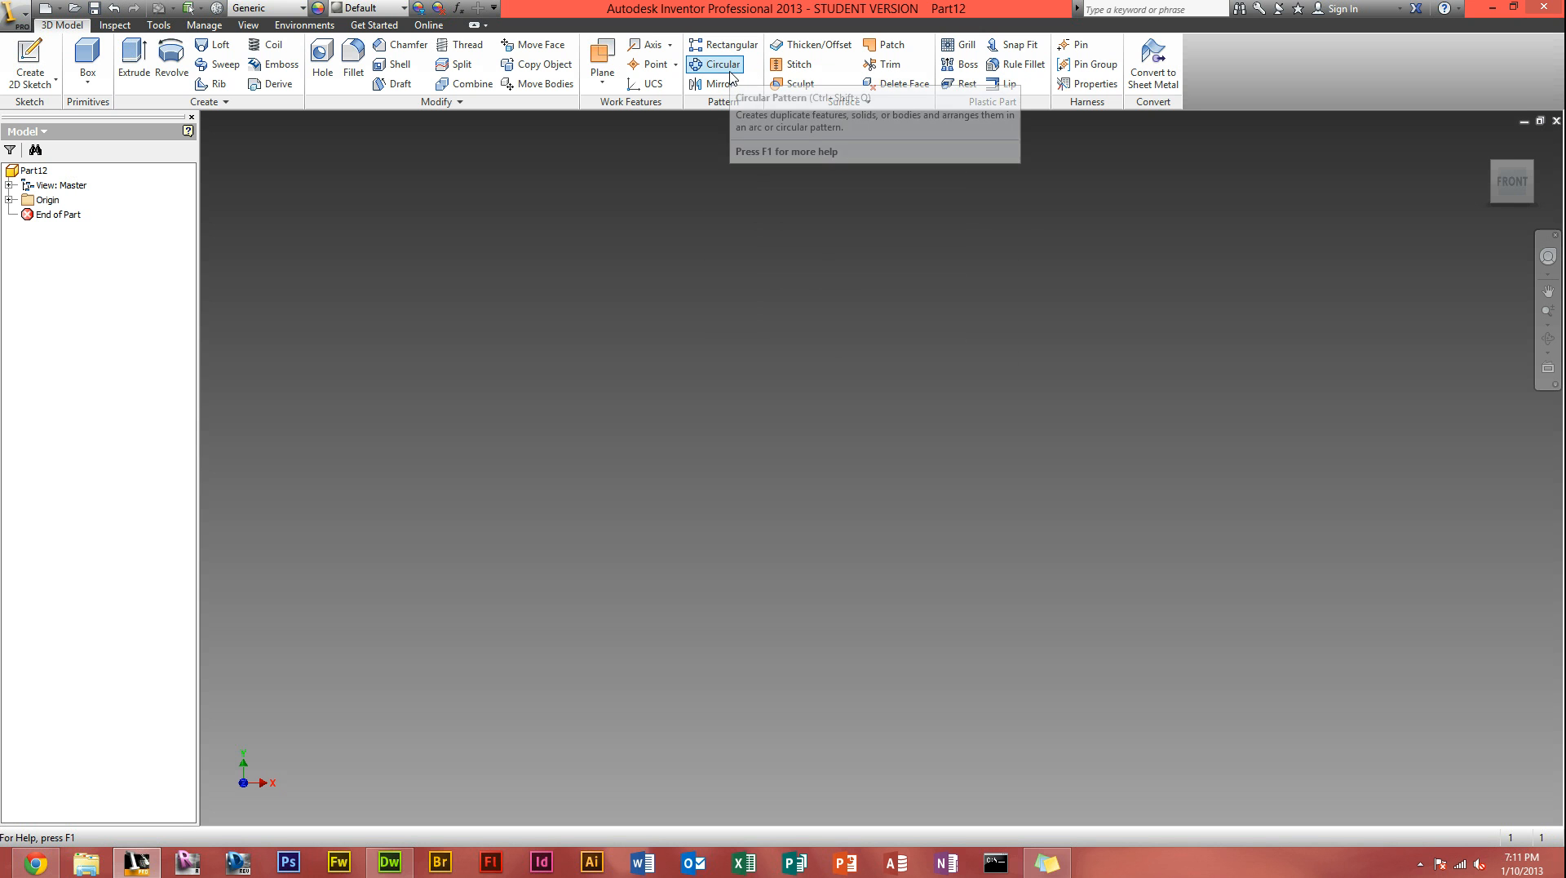
pyautogui.moveTo(720, 64)
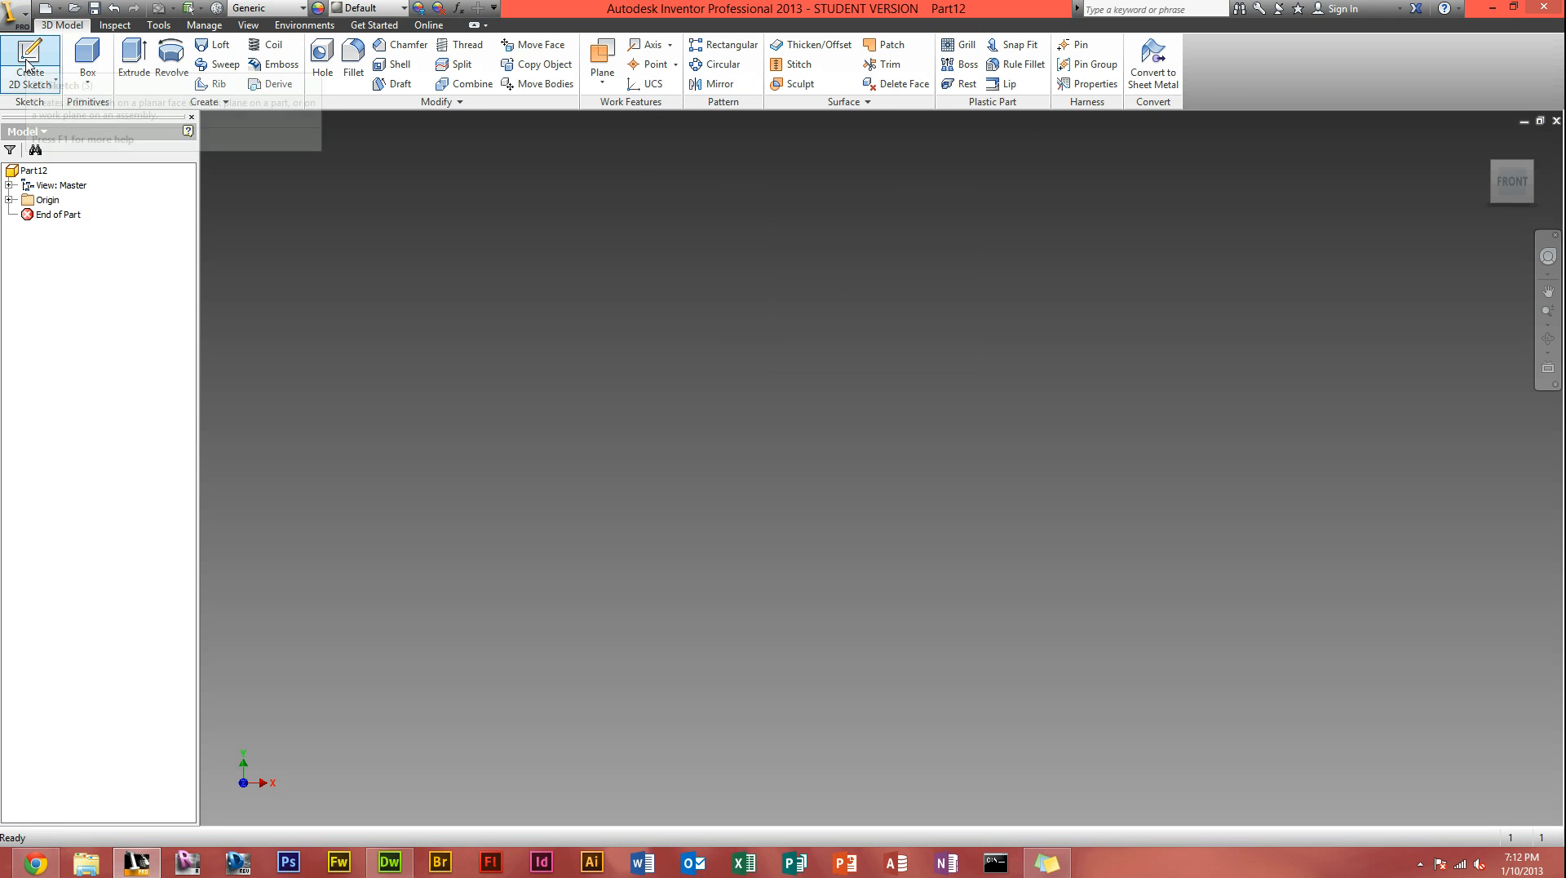
# Step: Sketch a circle and a short horizontal line above it on the XY plane
pyautogui.click(29, 65)
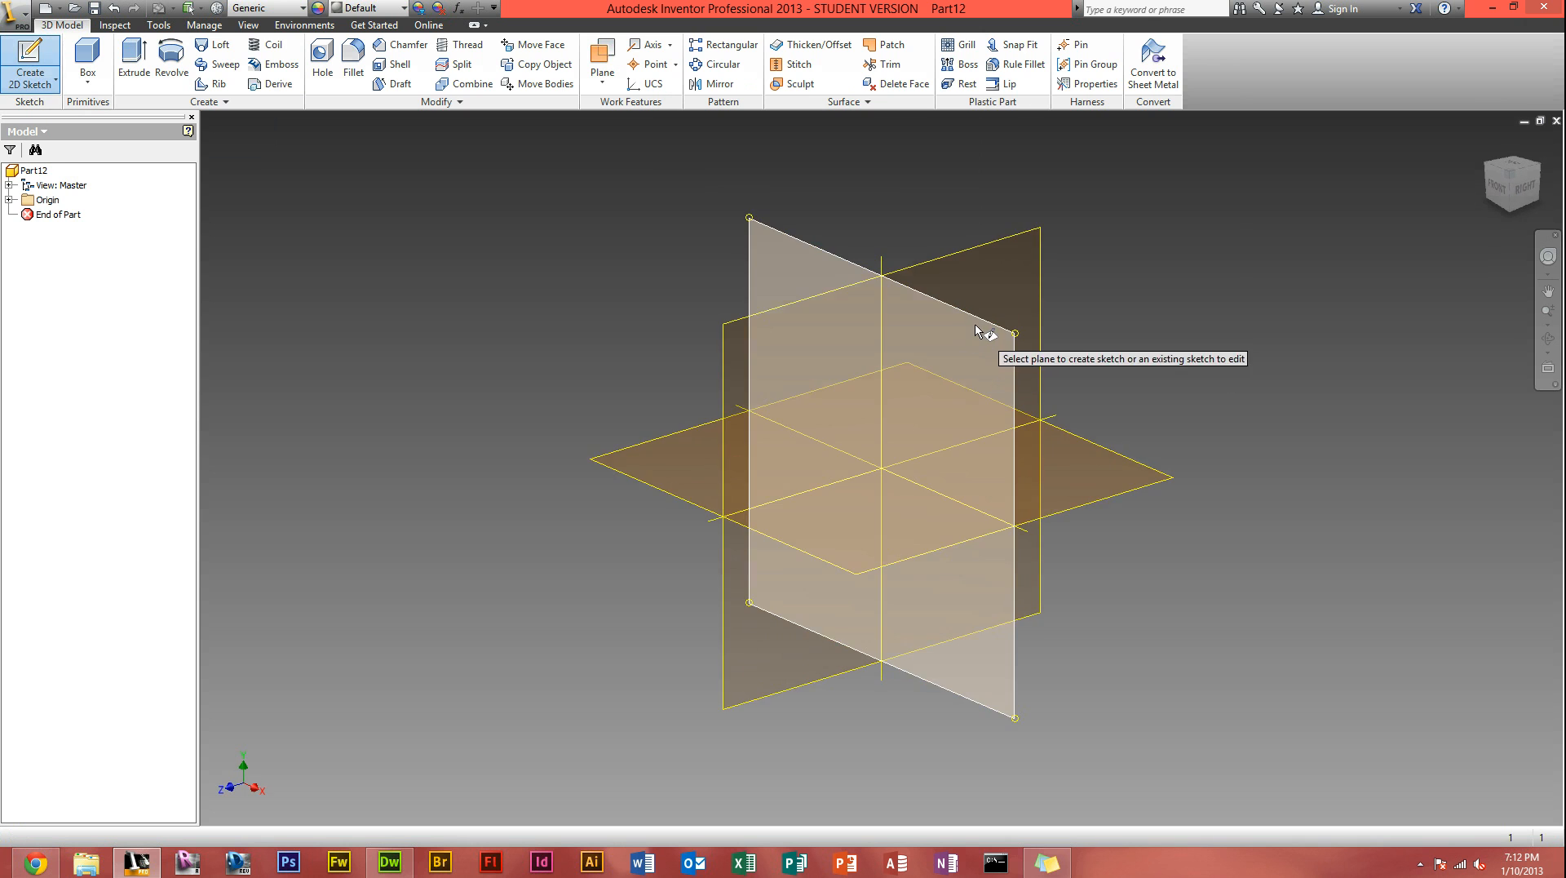
pyautogui.click(979, 329)
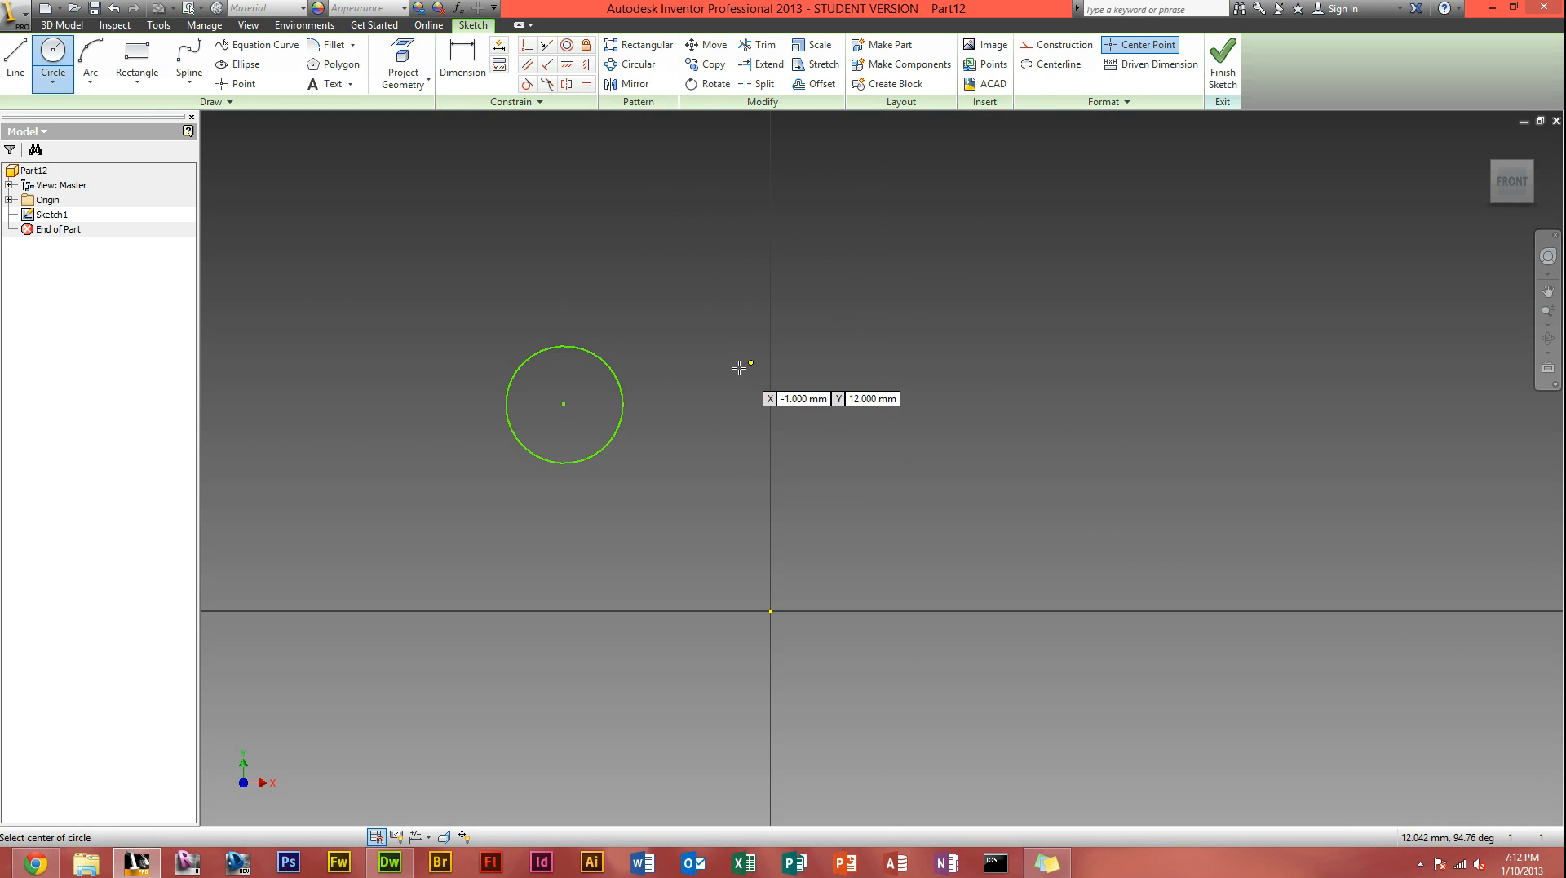
pyautogui.moveTo(716, 362)
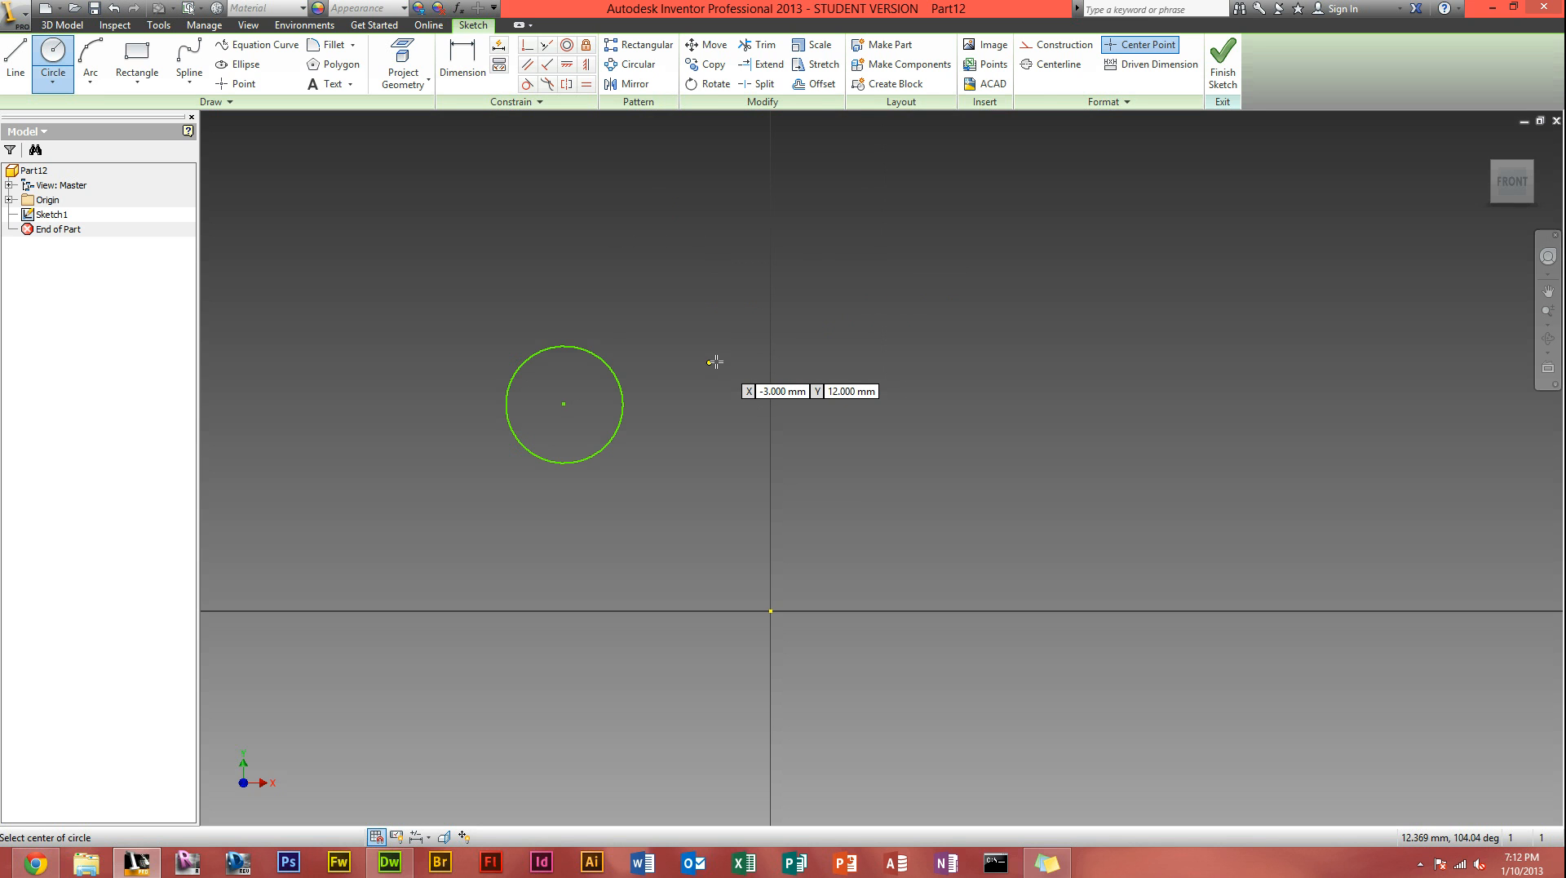
pyautogui.moveTo(705, 134)
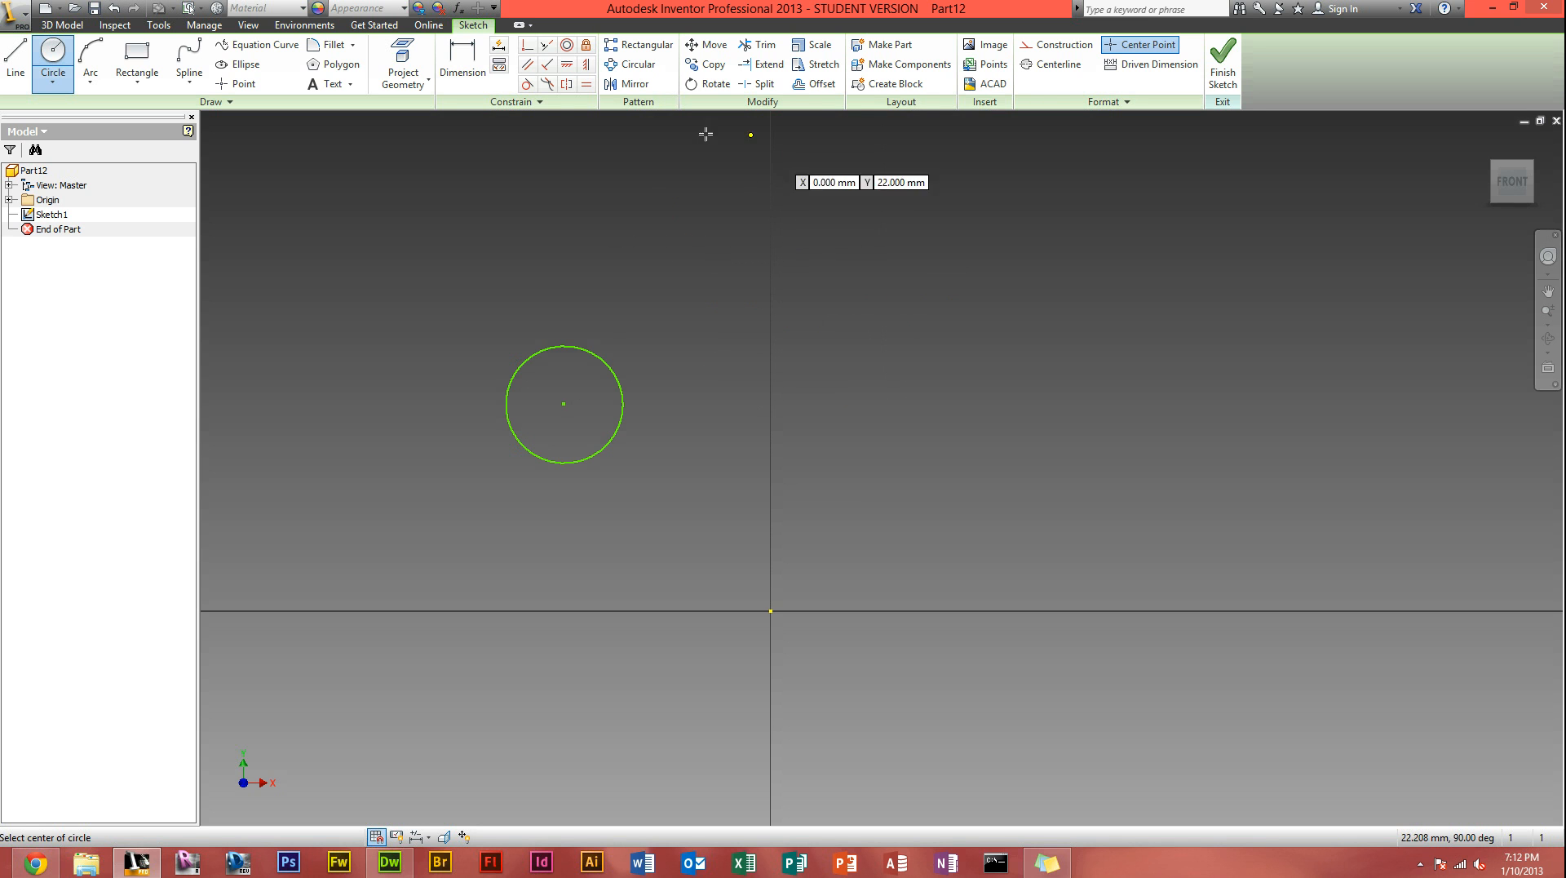
pyautogui.click(14, 63)
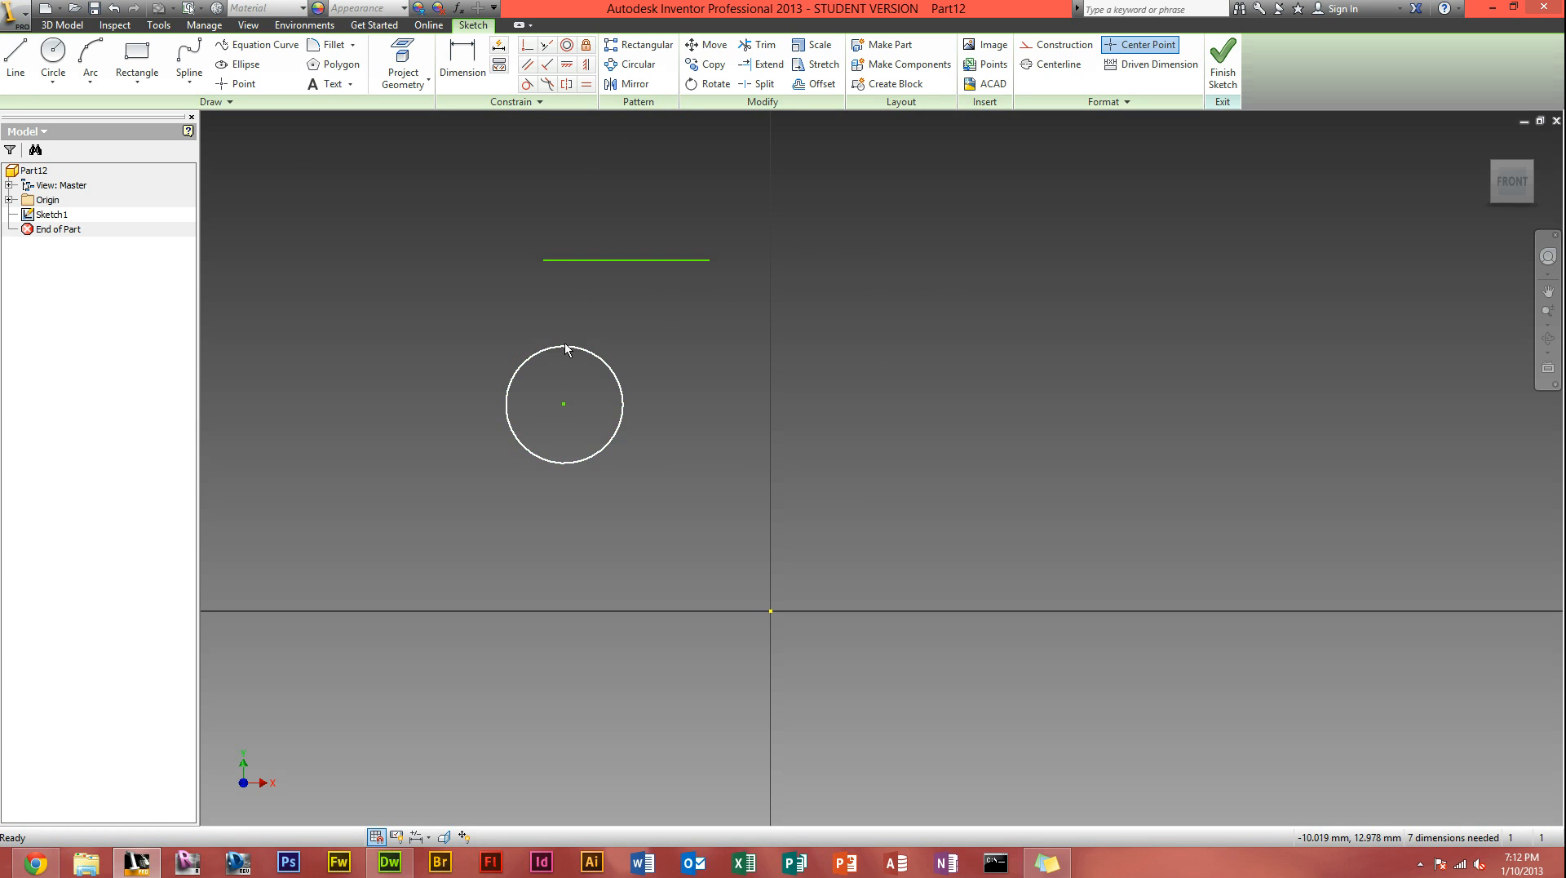
pyautogui.click(564, 349)
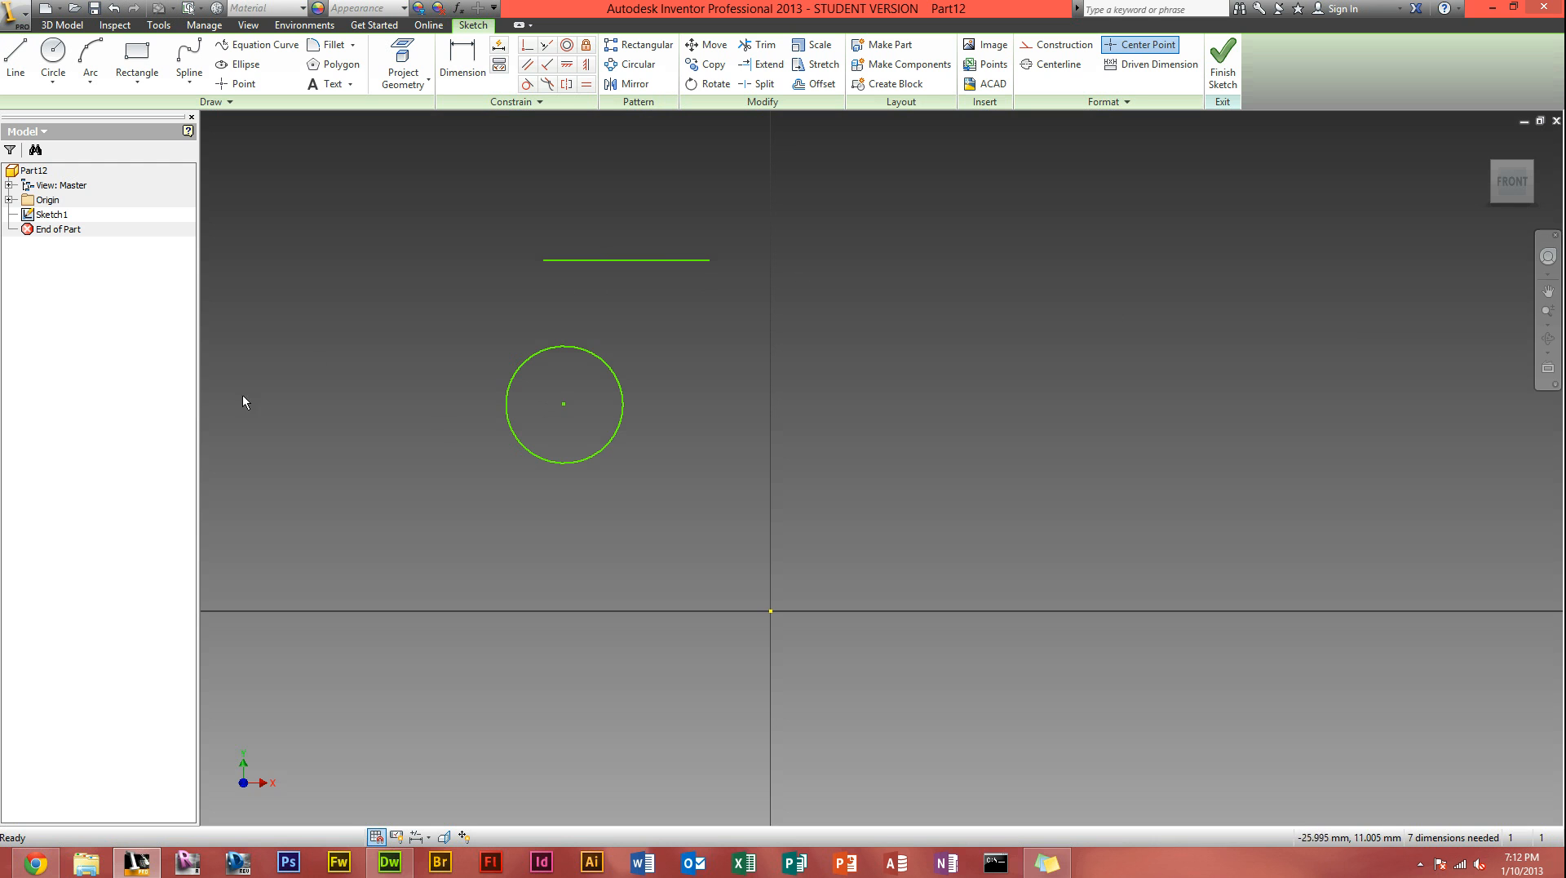
pyautogui.moveTo(857, 165)
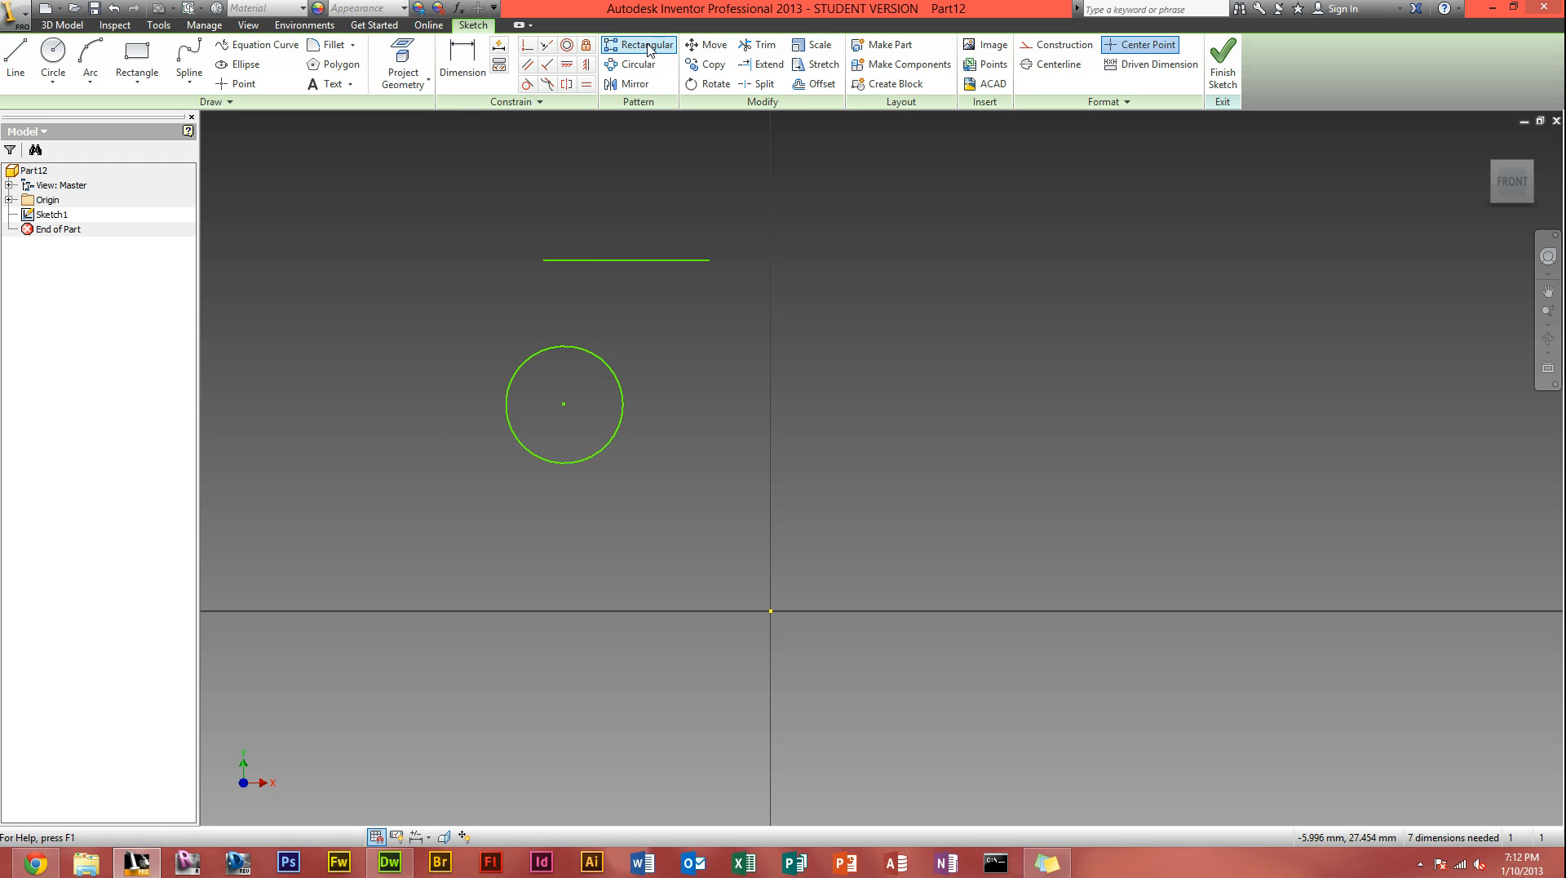
# Step: Start a rectangular sketch pattern of the circle directed along the short line
pyautogui.click(639, 44)
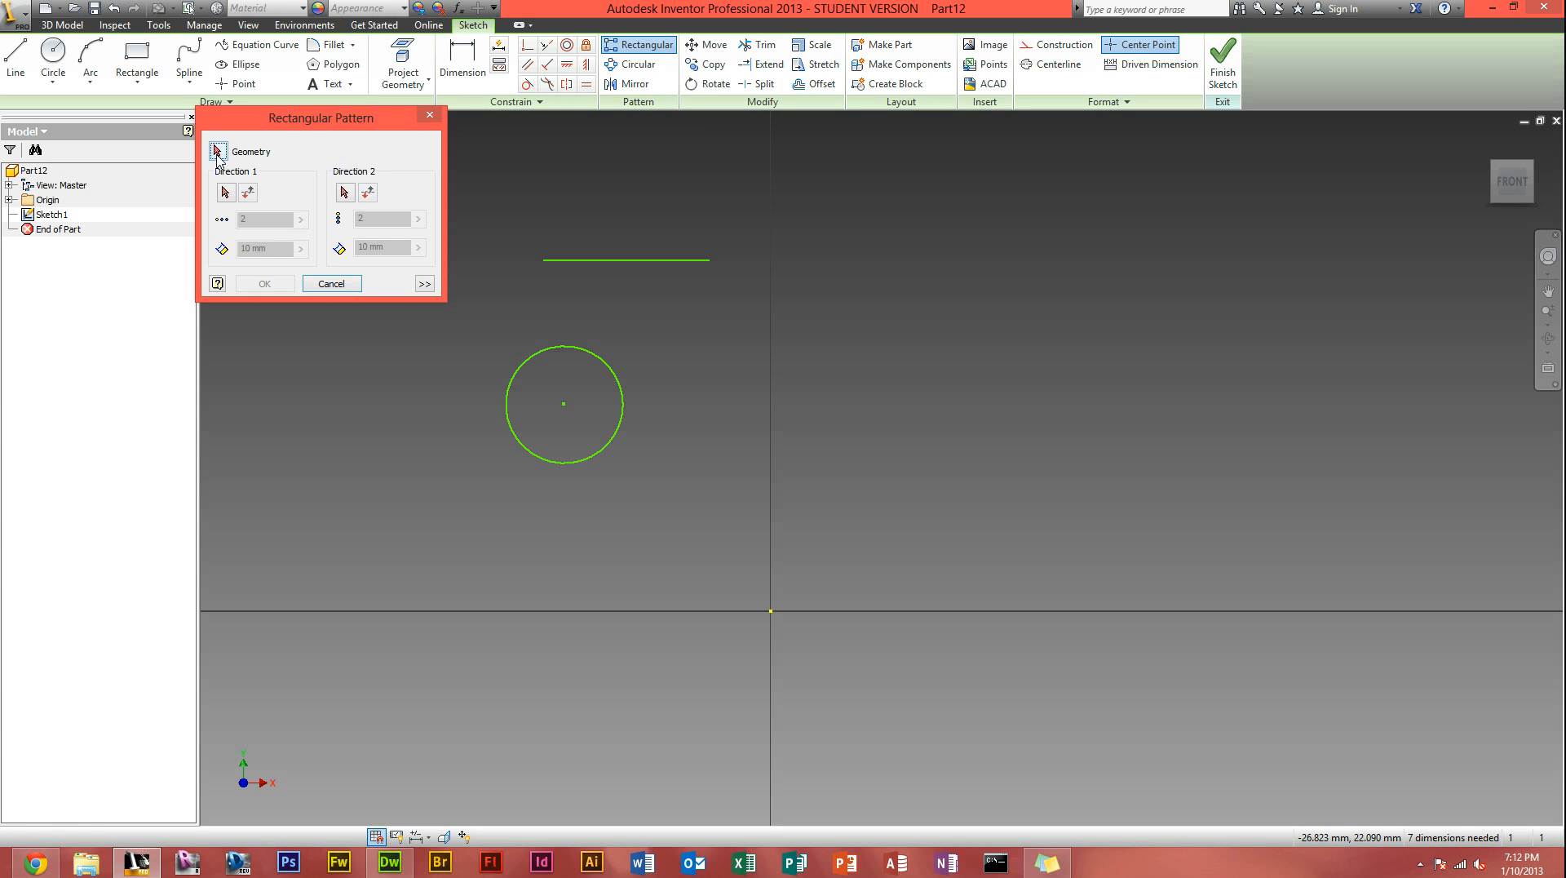
pyautogui.click(217, 150)
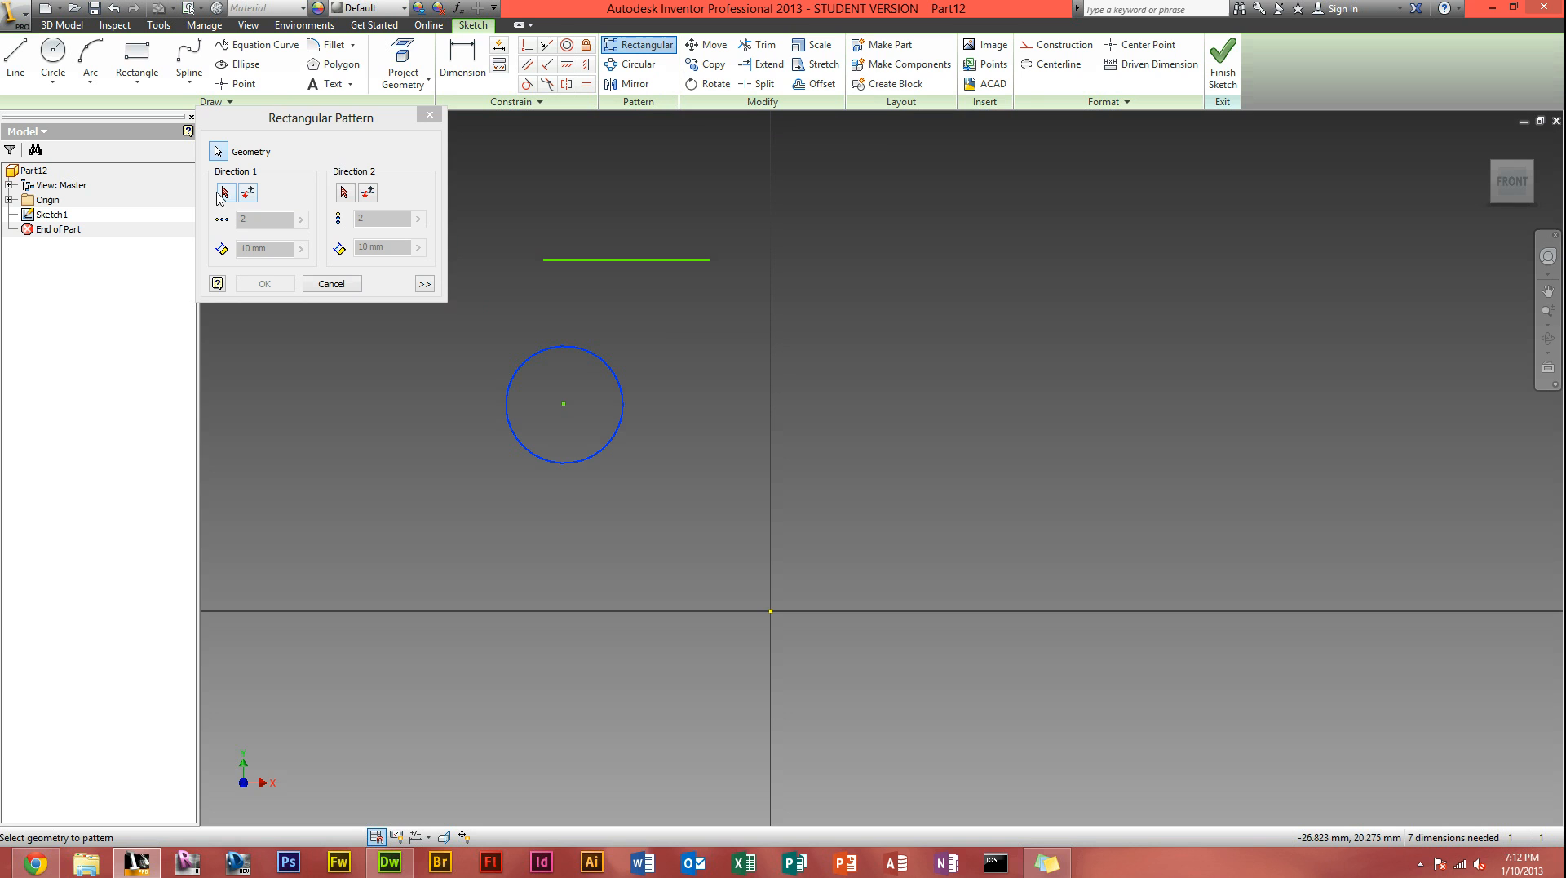
pyautogui.click(226, 193)
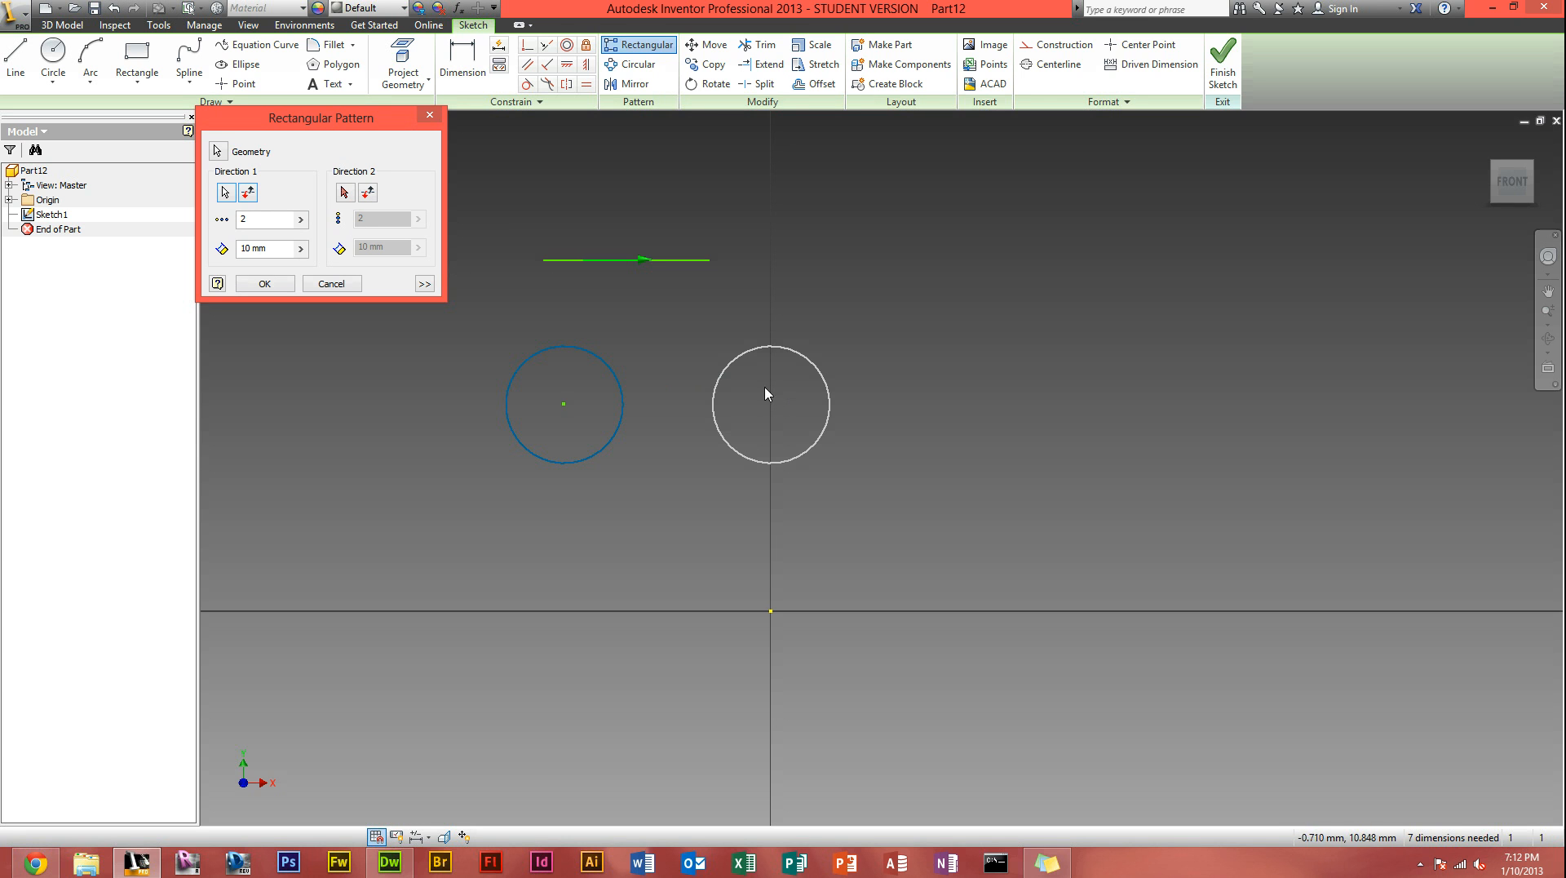
pyautogui.click(264, 217)
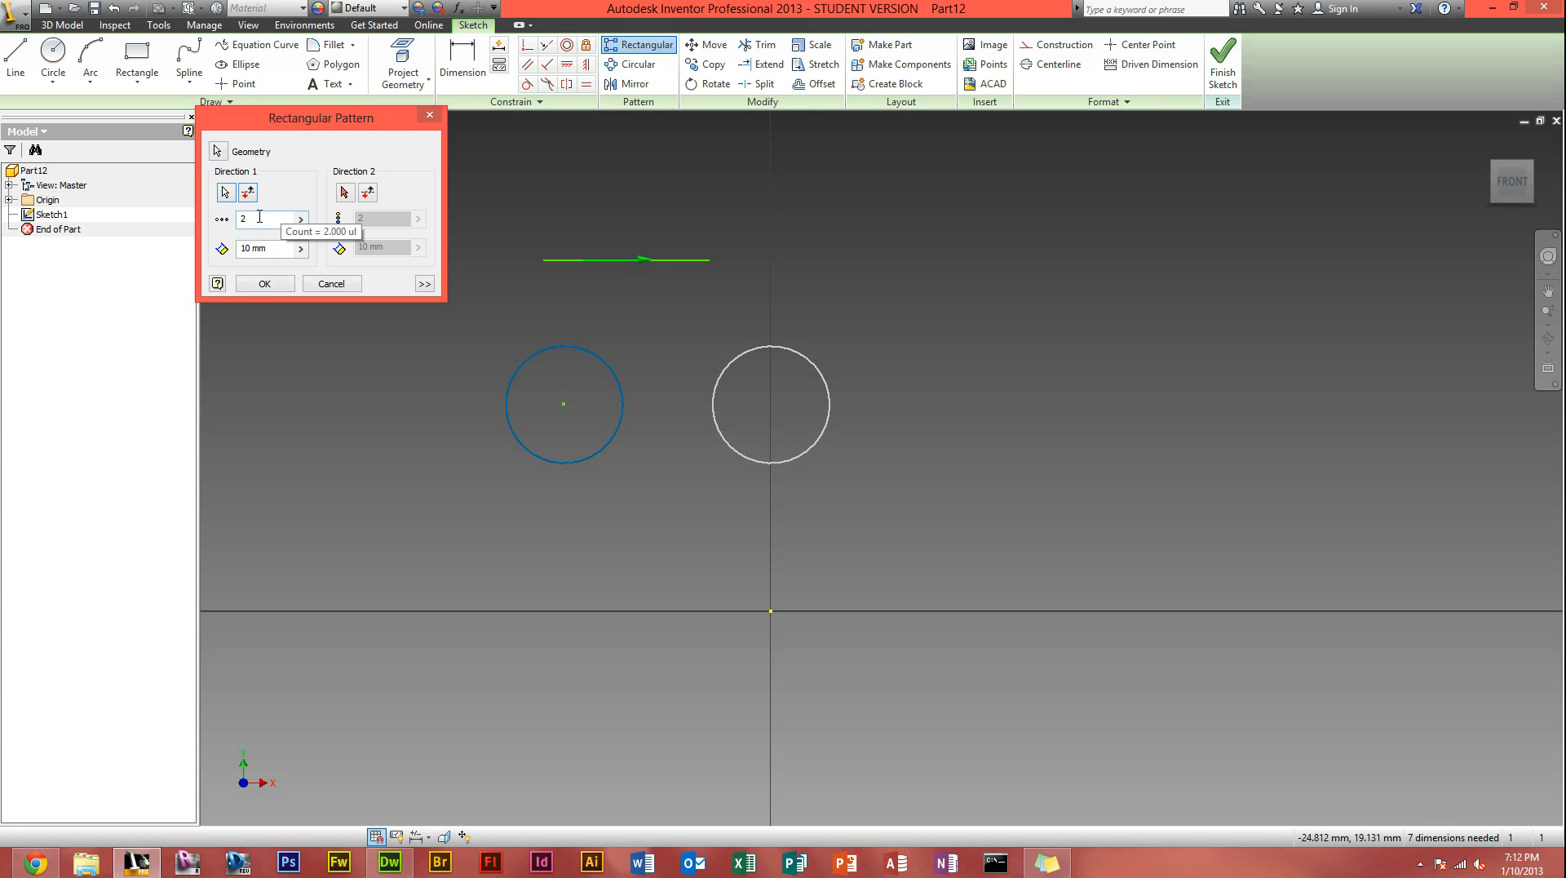
# Step: Set the pattern to 5 copies spaced 8 mm apart and apply it
pyautogui.click(255, 218)
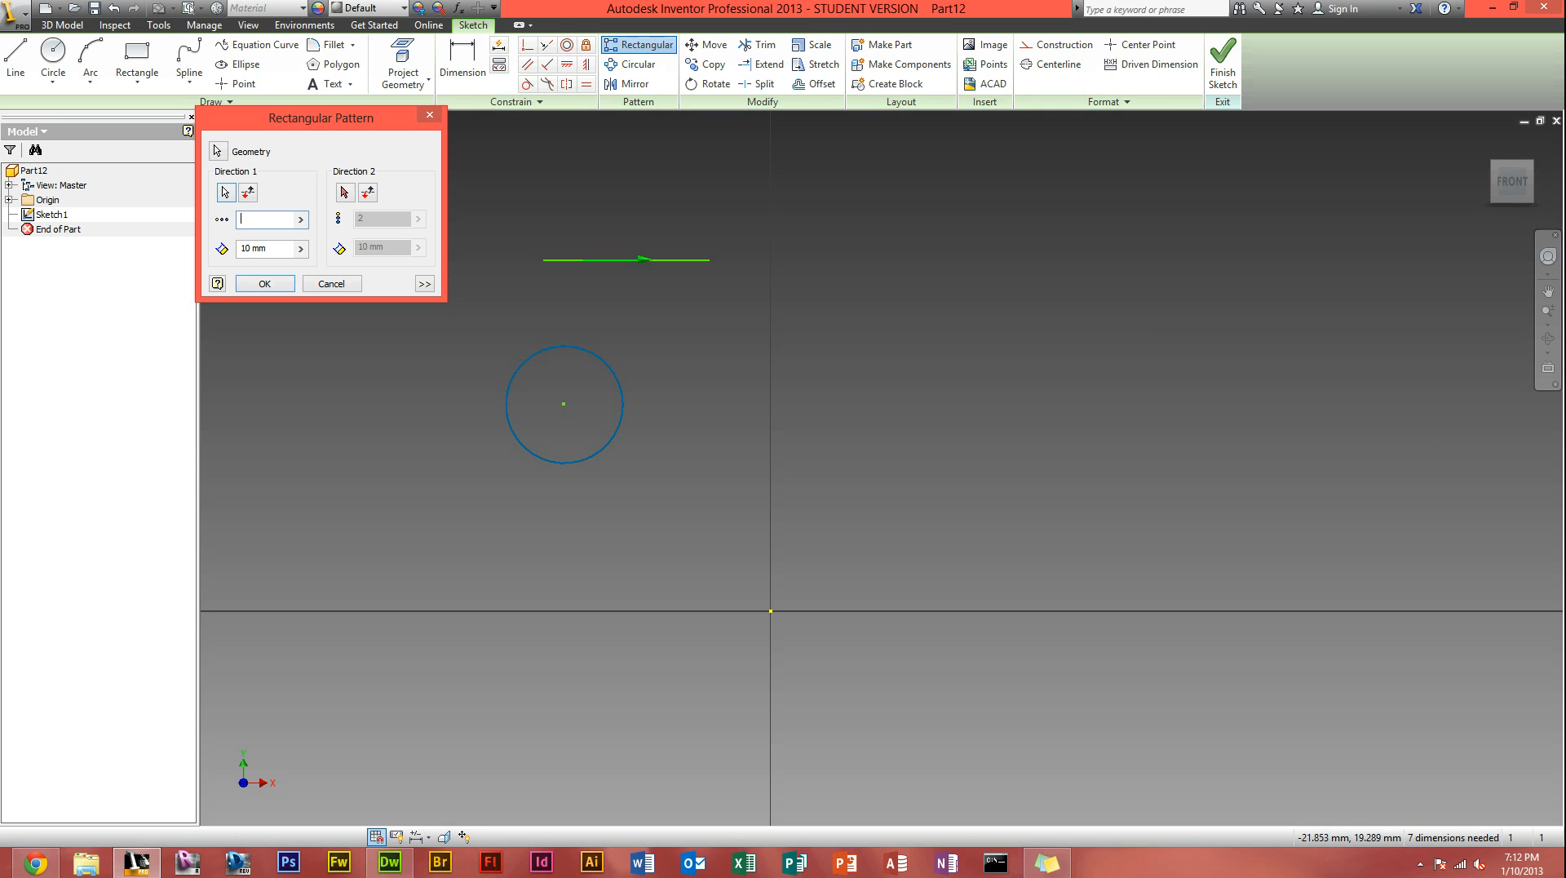
pyautogui.write('3')
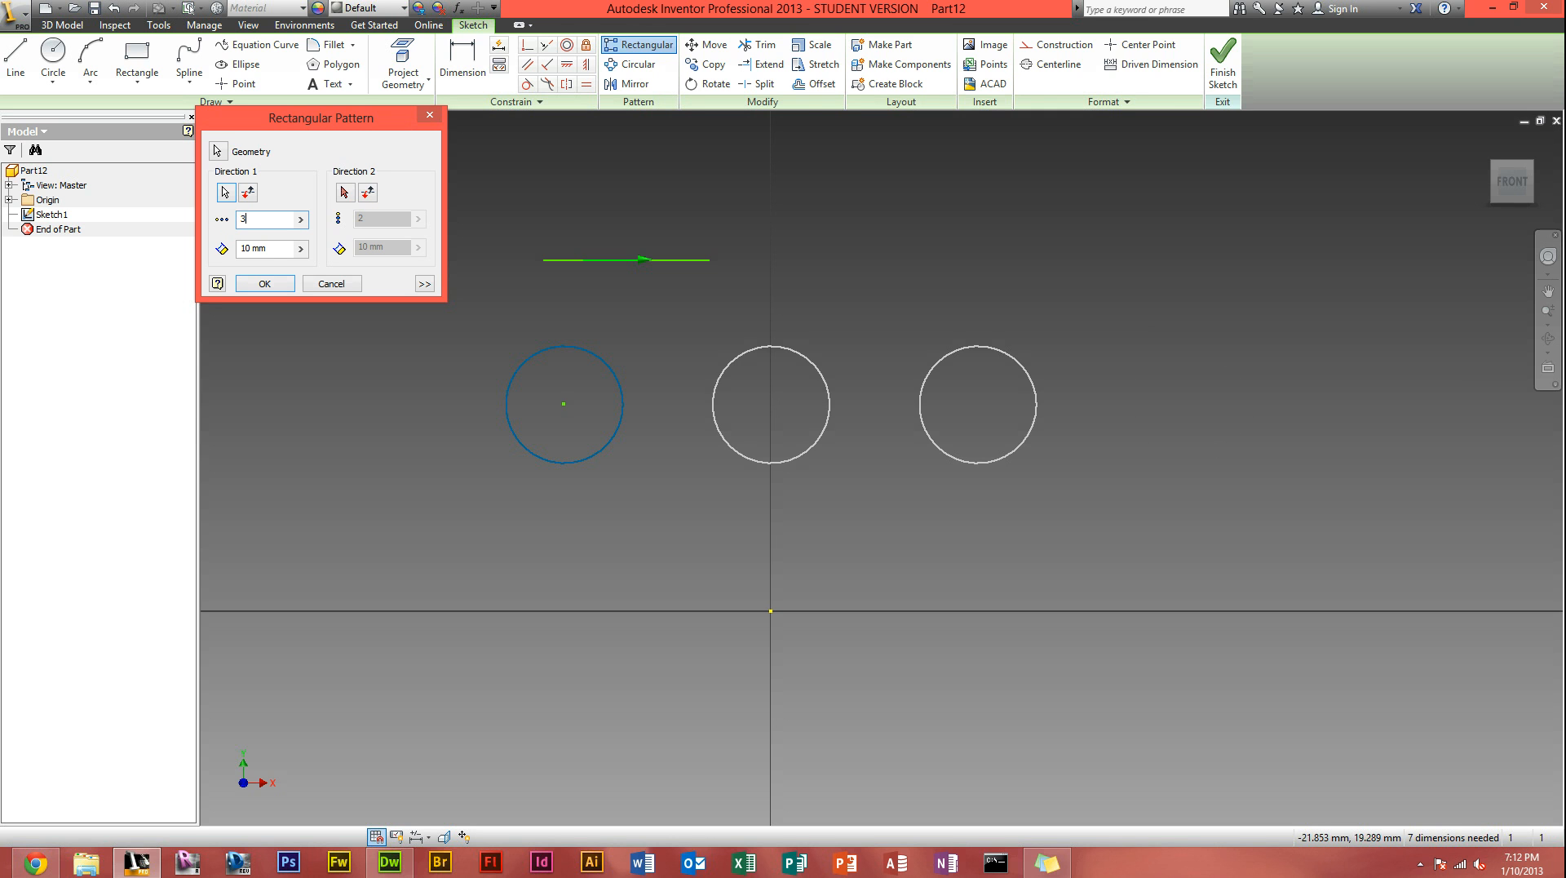
pyautogui.write('5')
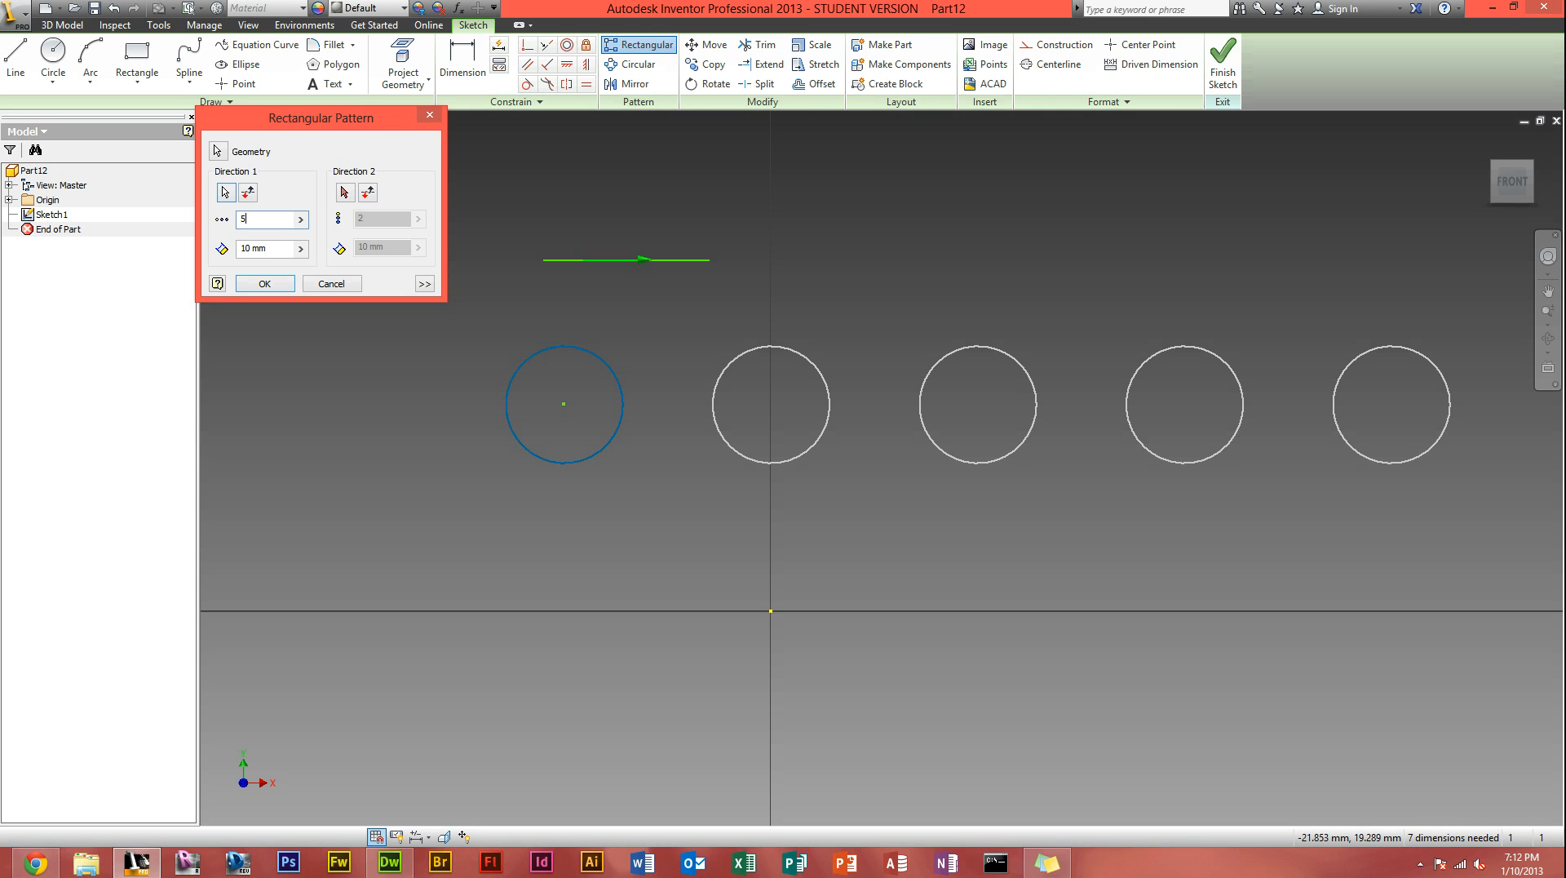
pyautogui.moveTo(269, 248)
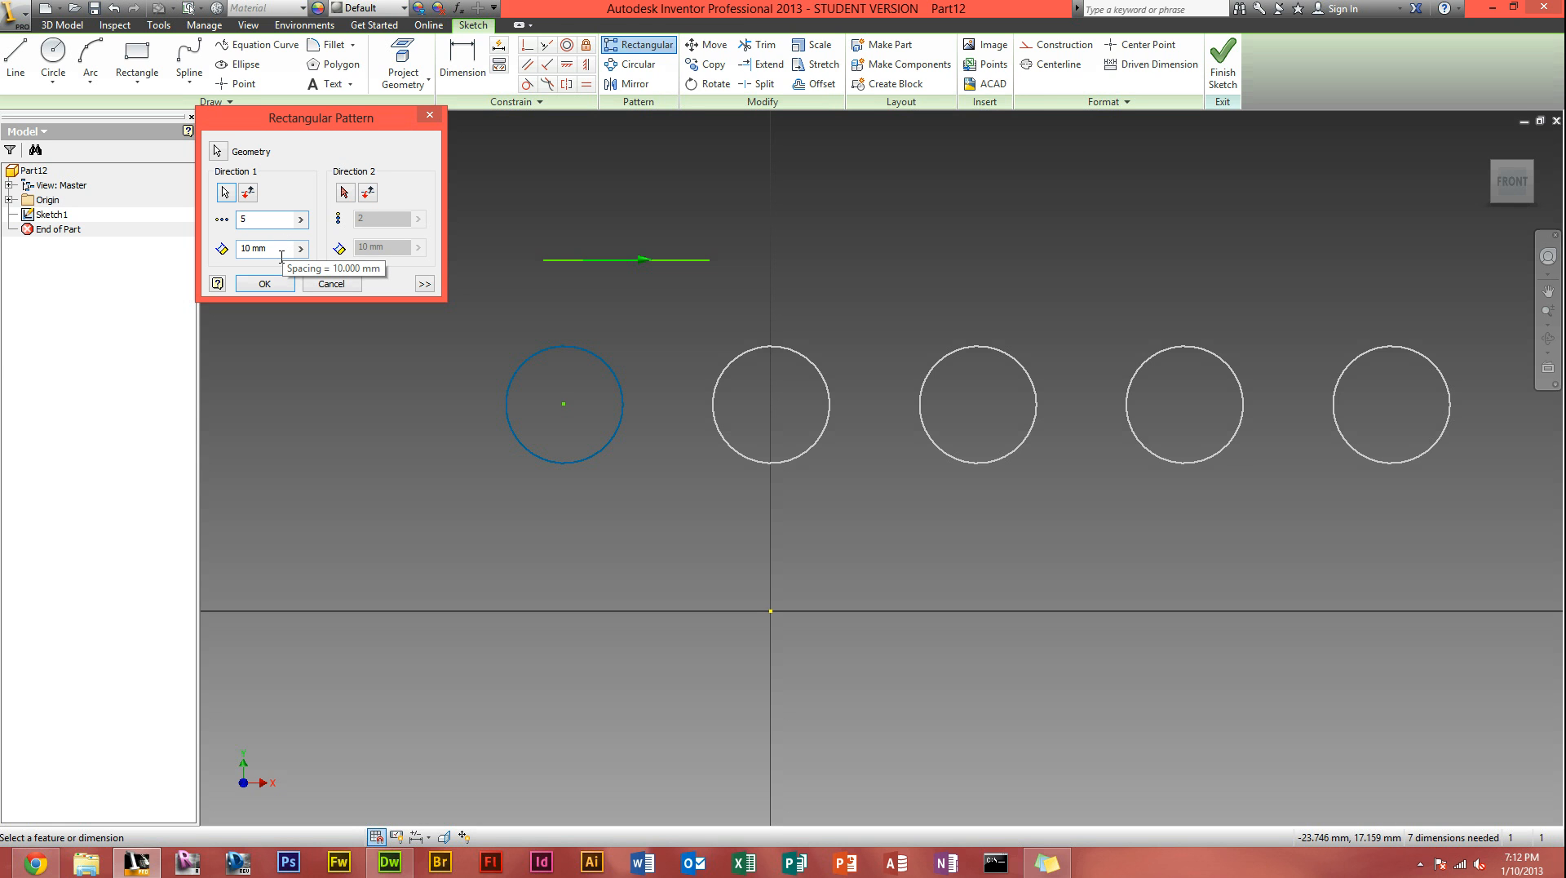
pyautogui.click(265, 248)
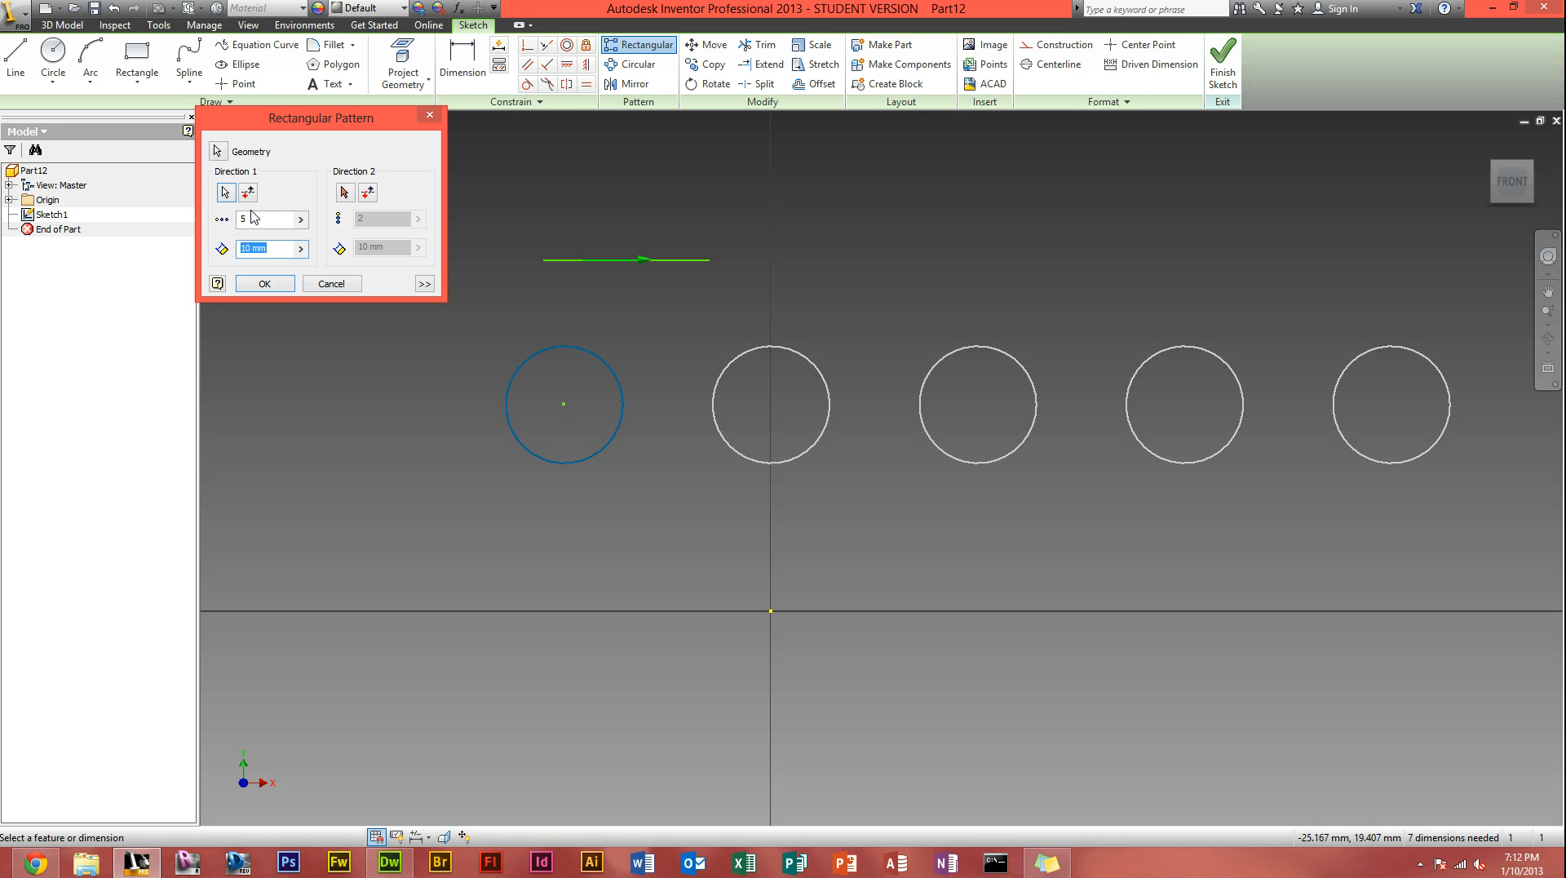
pyautogui.write('8')
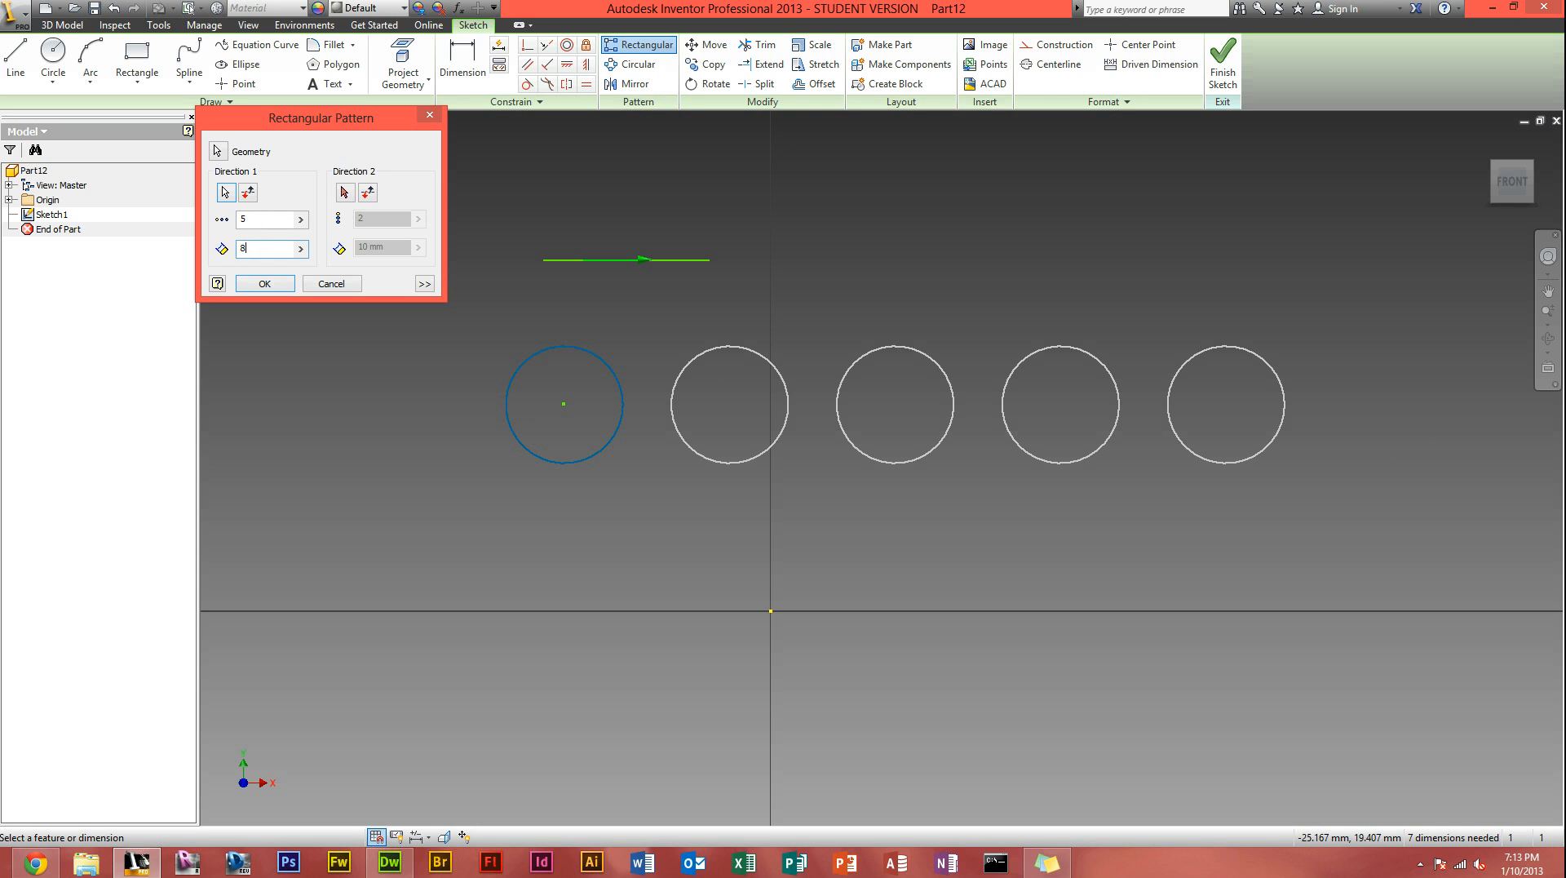
pyautogui.moveTo(349, 178)
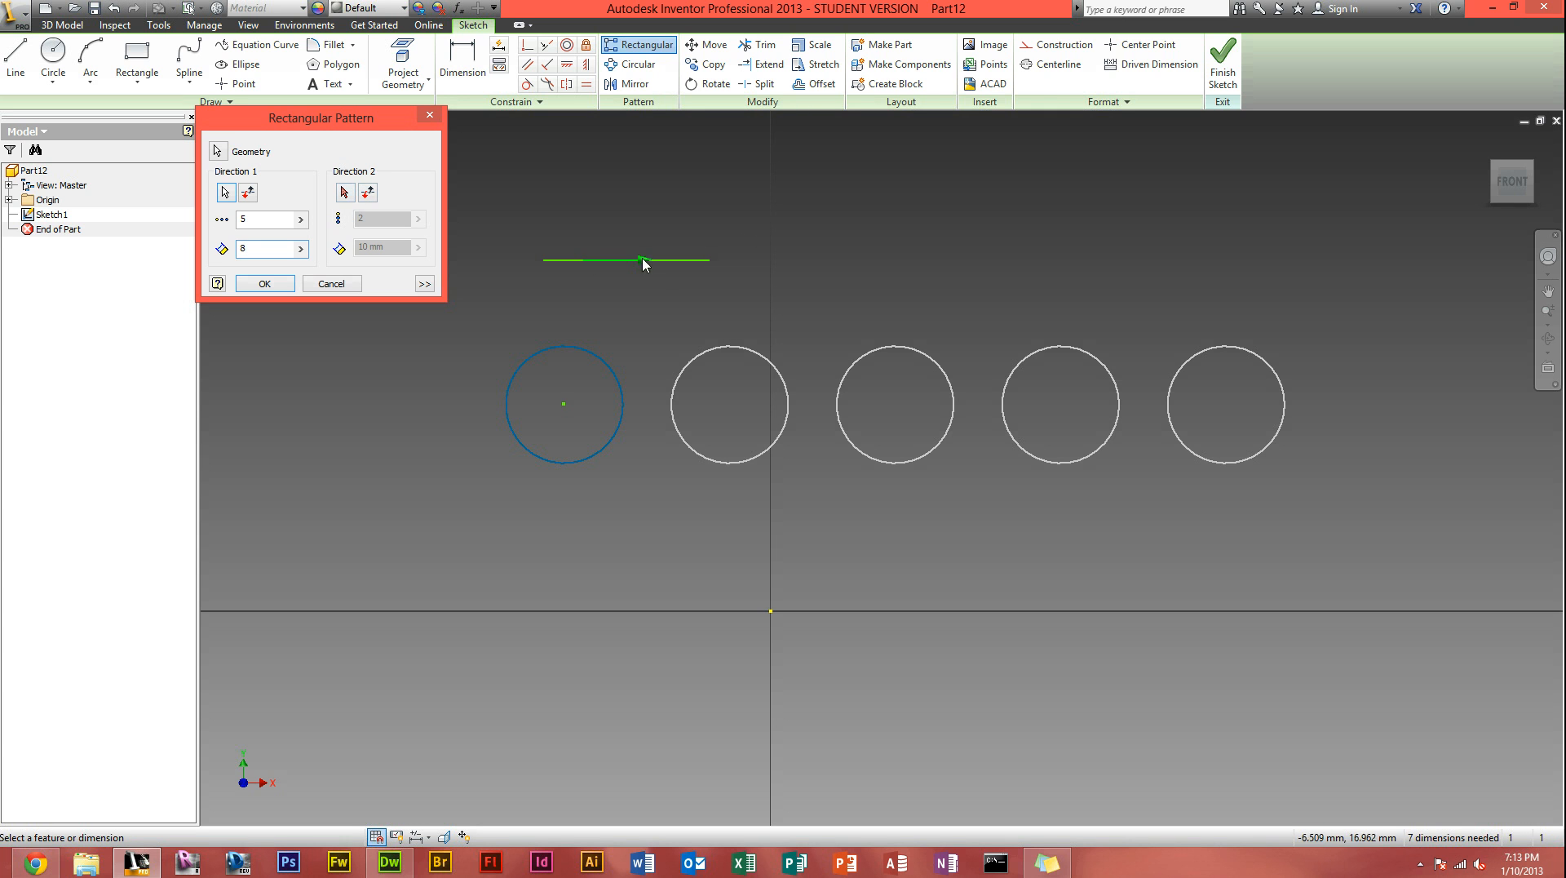
pyautogui.moveTo(488, 271)
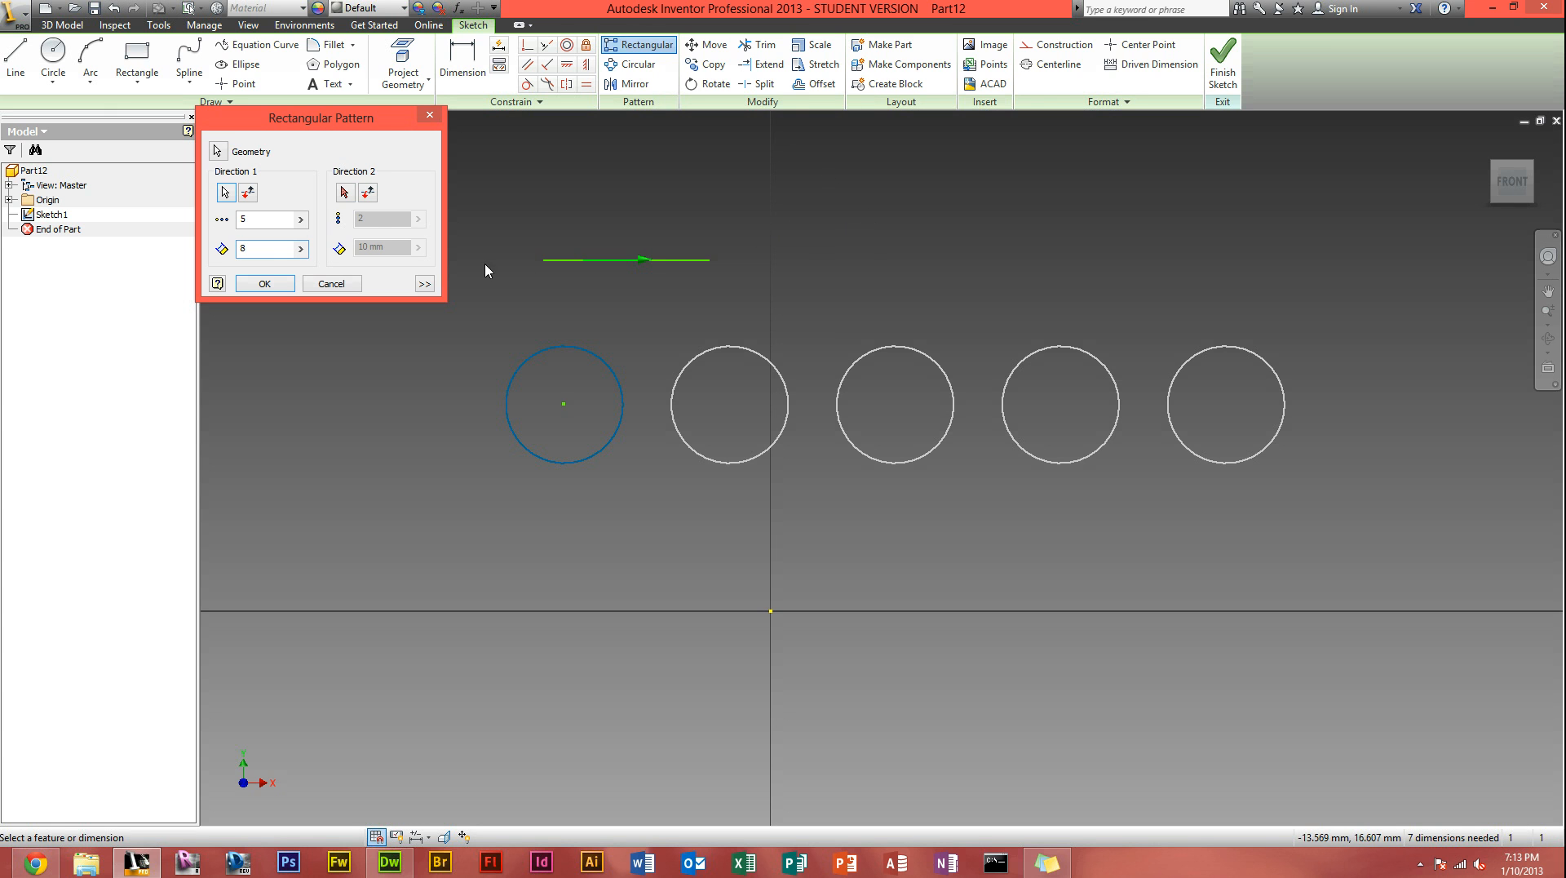
pyautogui.click(267, 247)
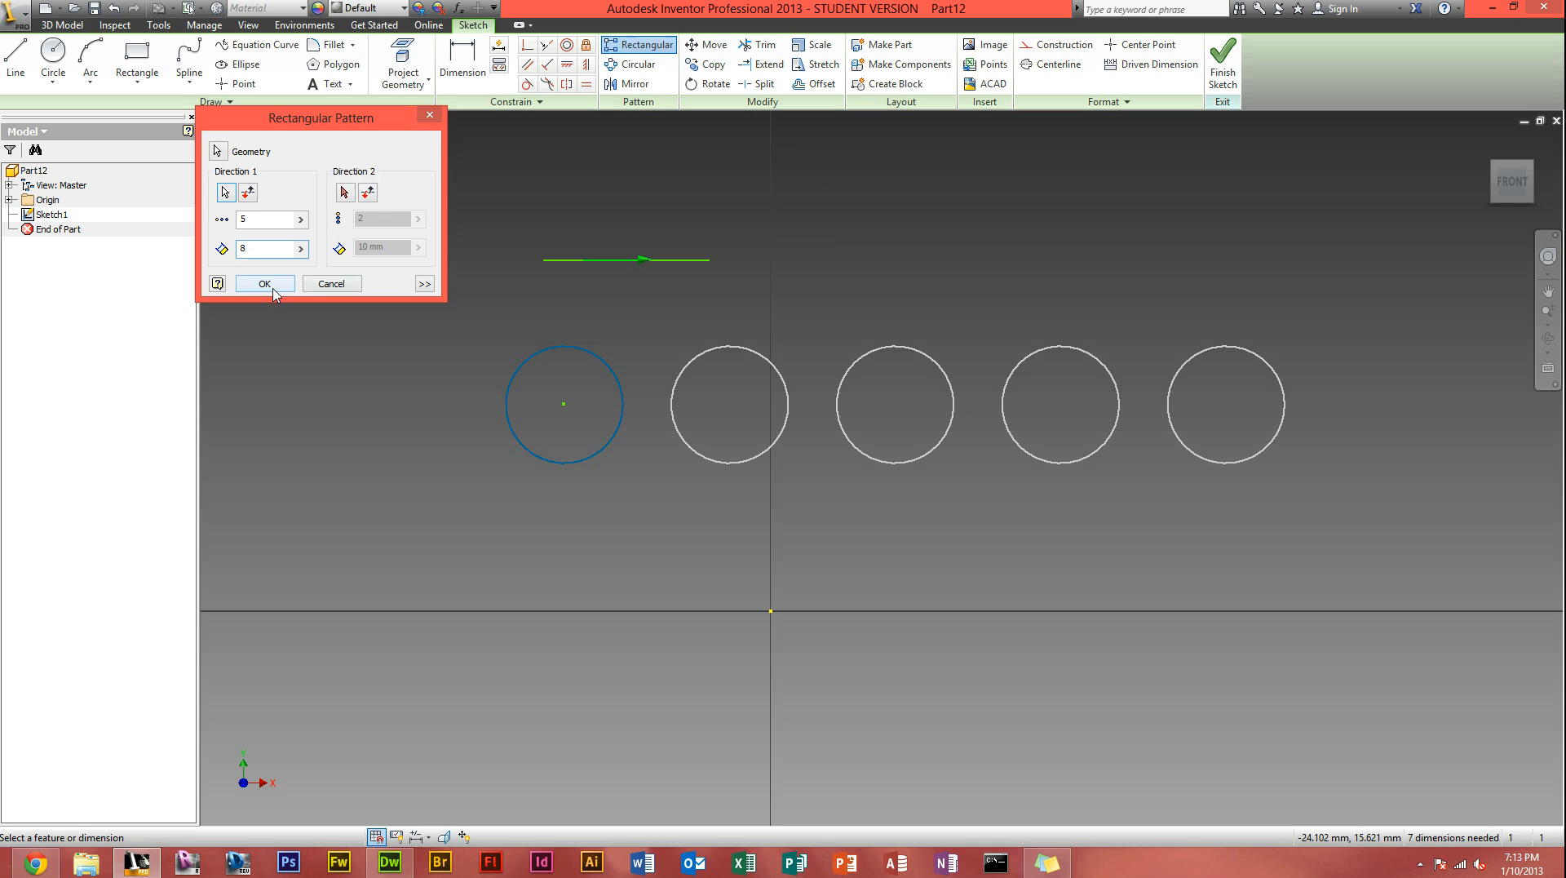
pyautogui.click(264, 284)
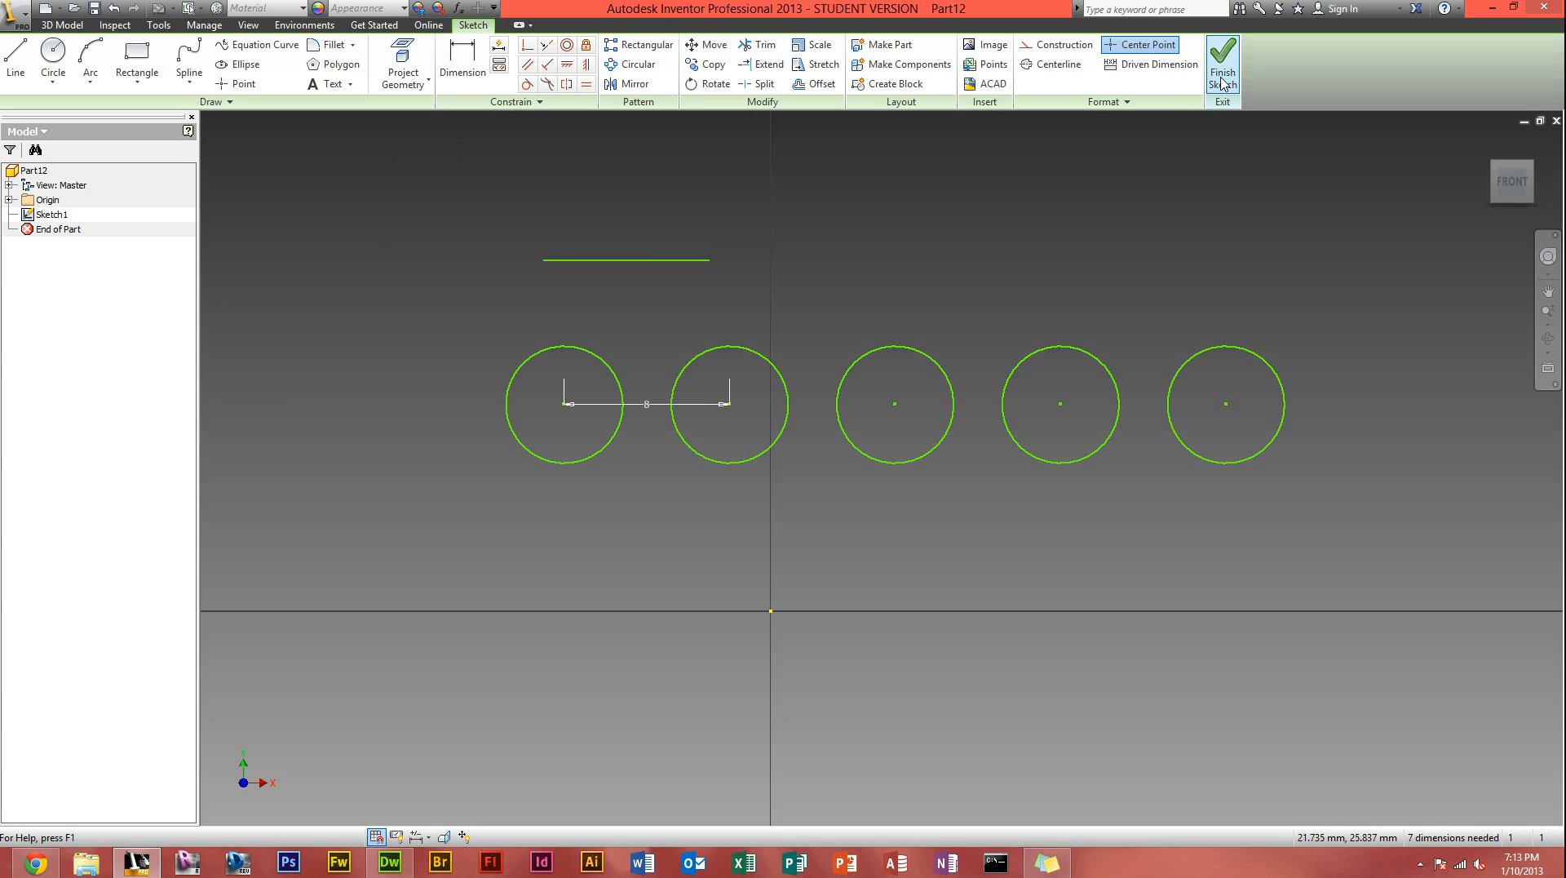
# Step: Finish the sketch and preview the circles extruded into 10 mm cylinders
pyautogui.click(1222, 61)
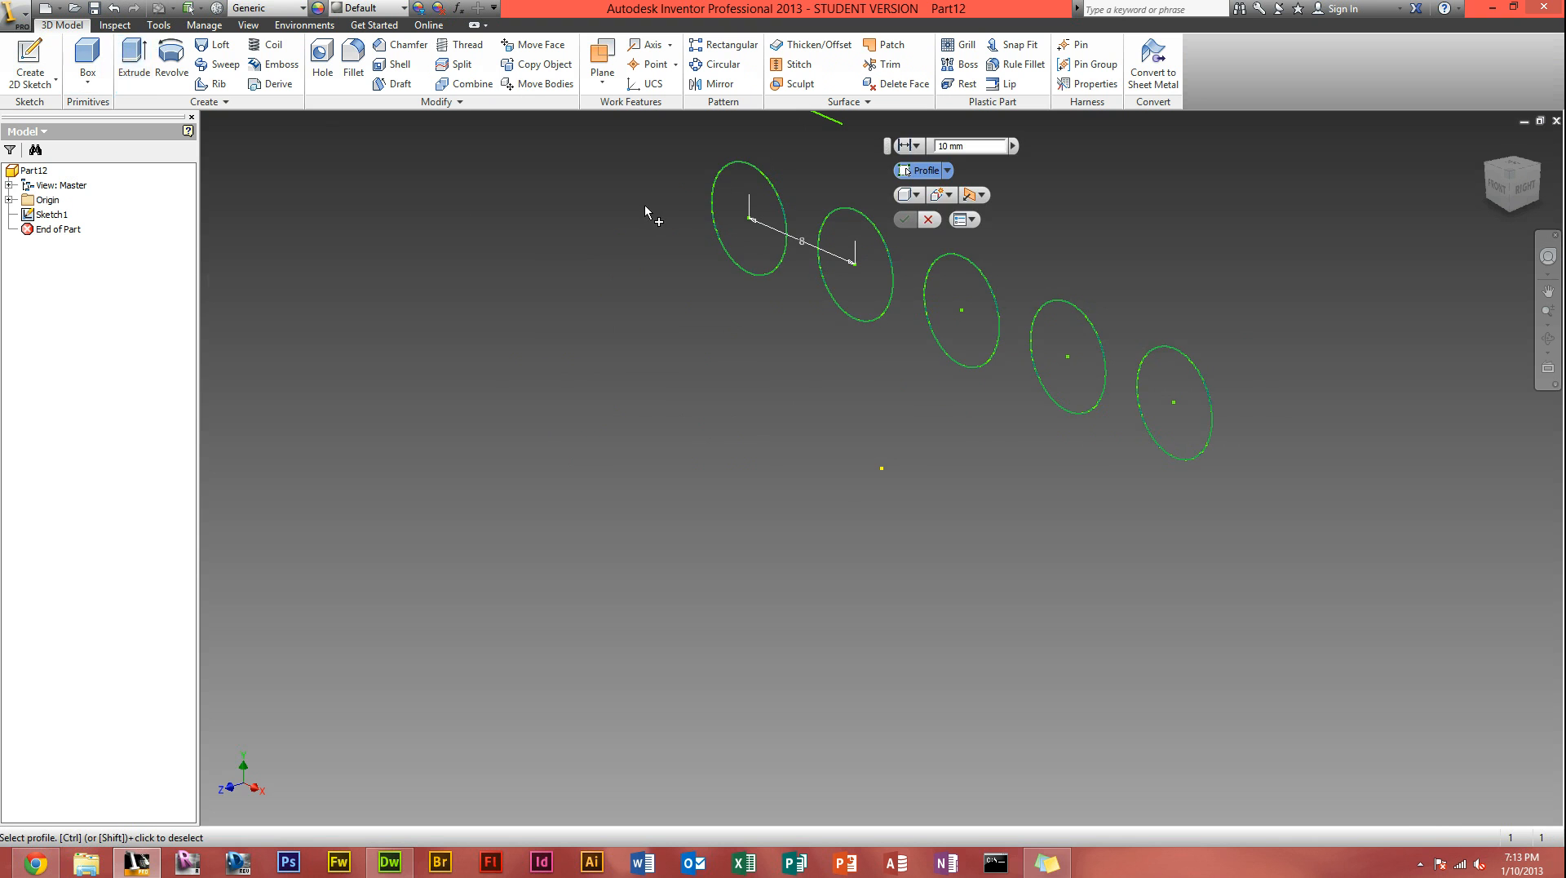
pyautogui.click(132, 60)
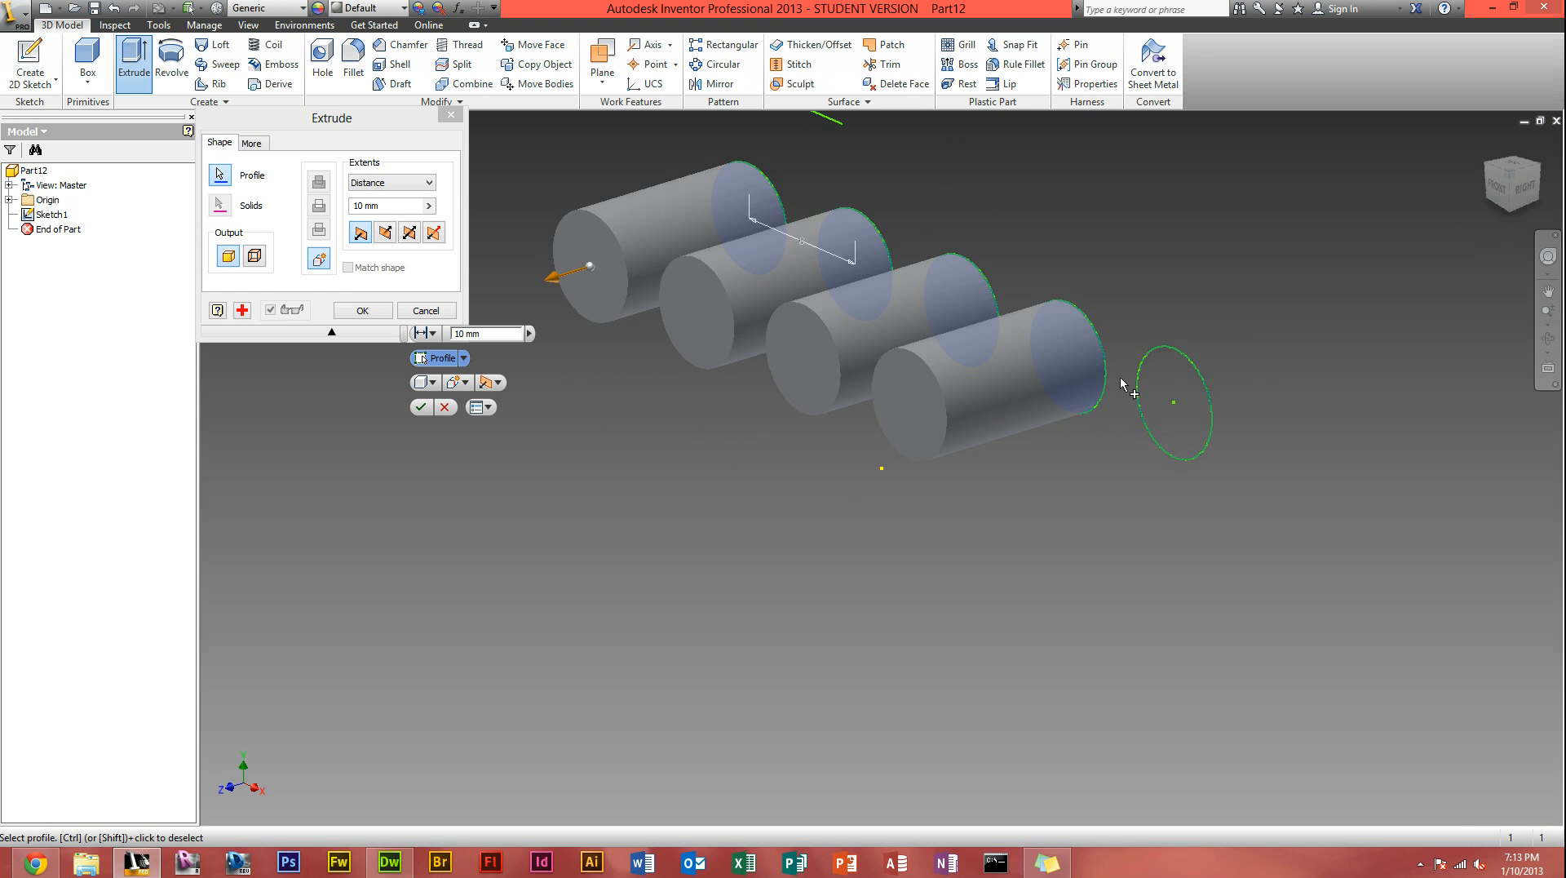
pyautogui.click(363, 310)
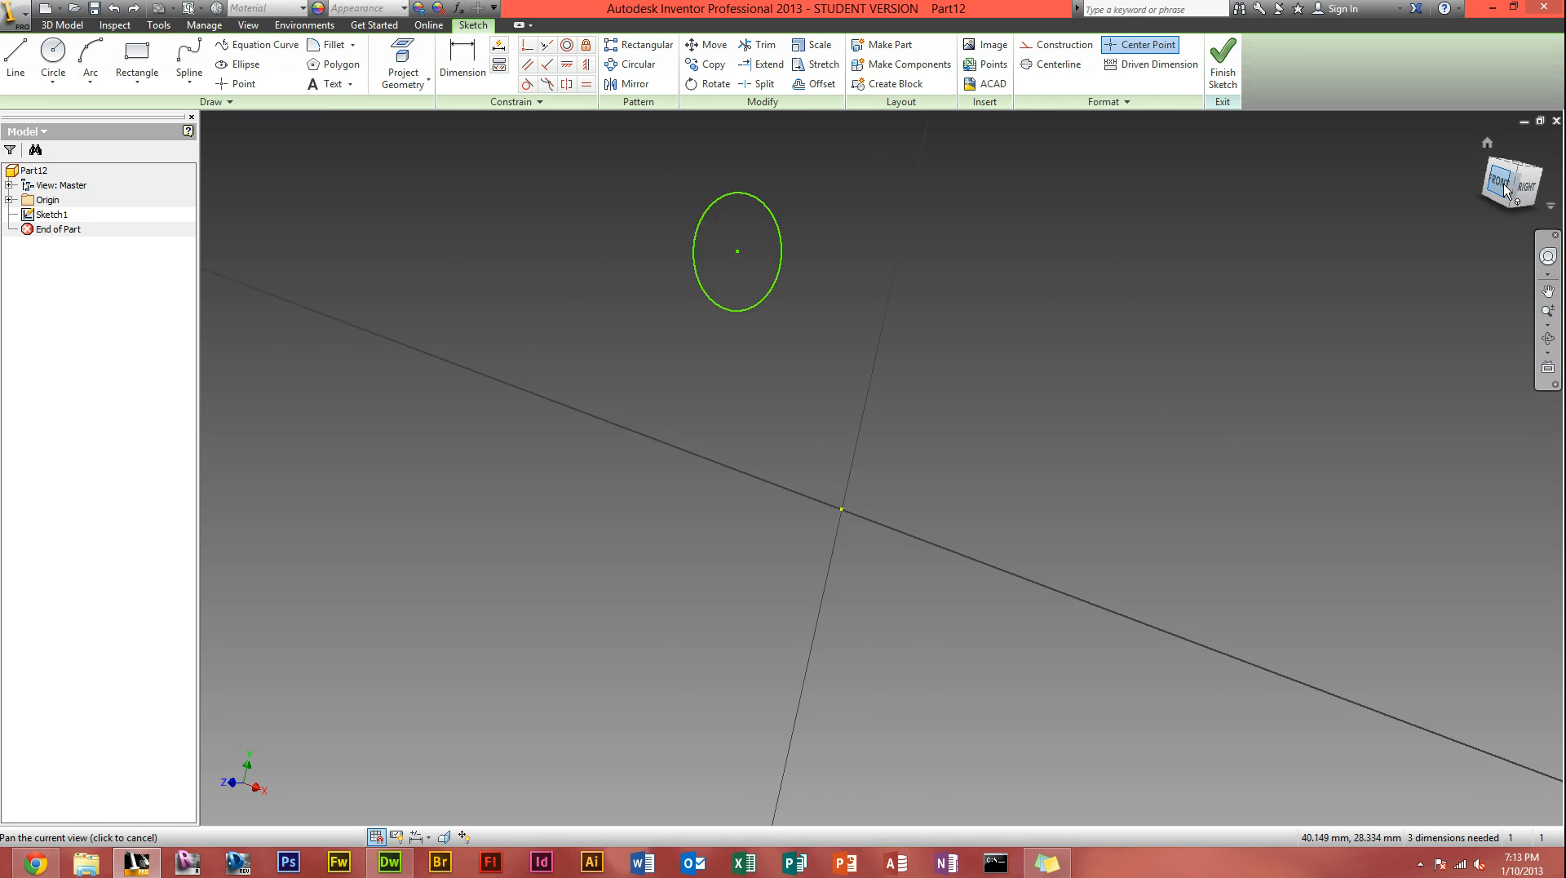
# Step: Extrude the single circle into a 10 mm solid cylinder (Extrusion1)
pyautogui.click(1497, 181)
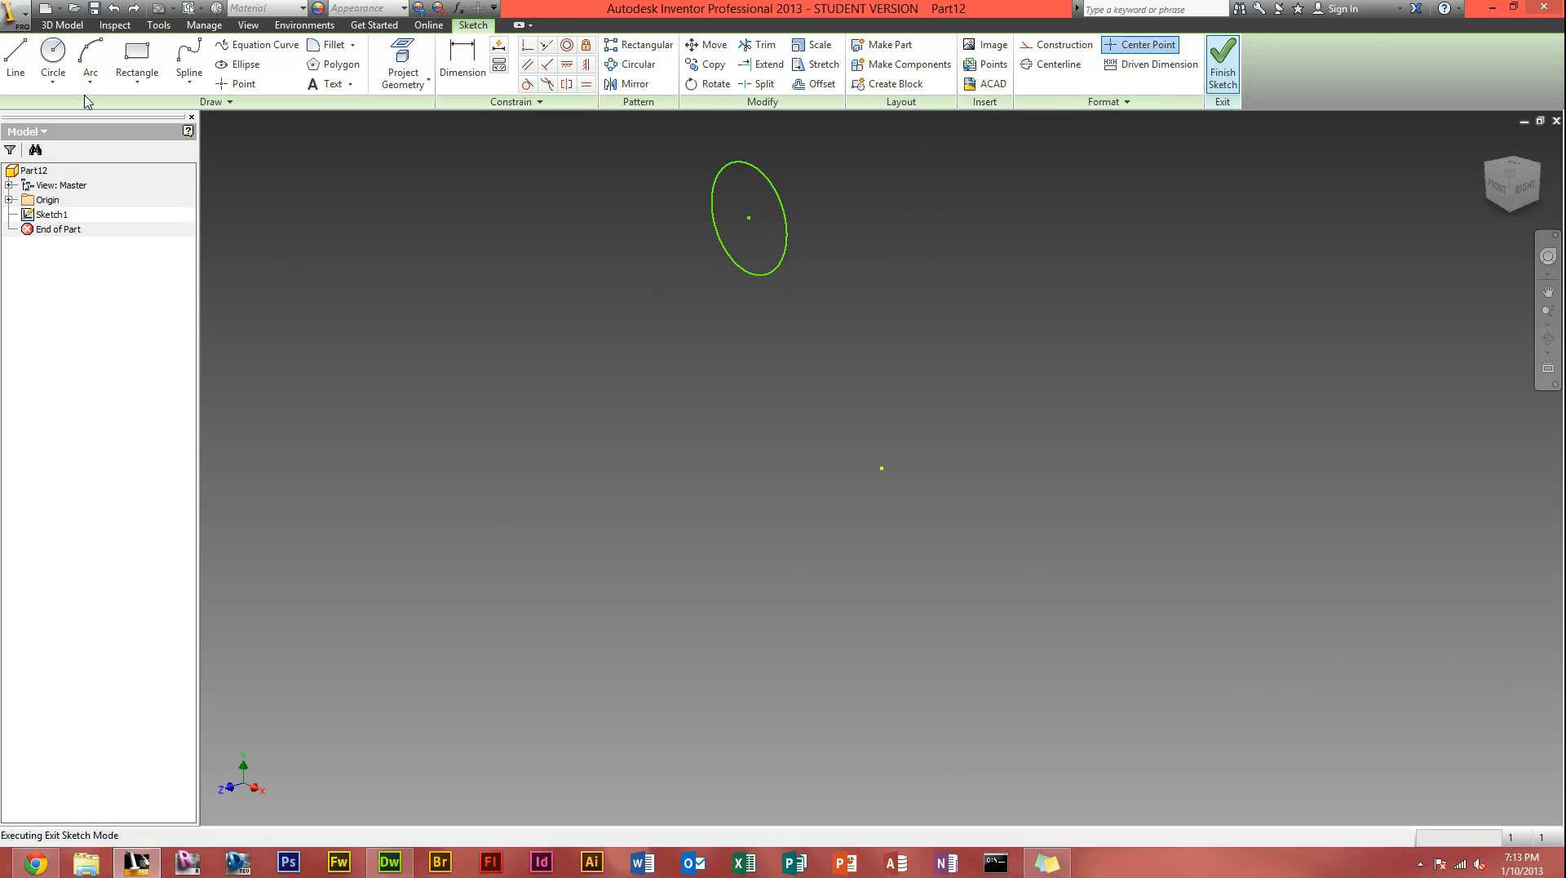
pyautogui.click(1221, 63)
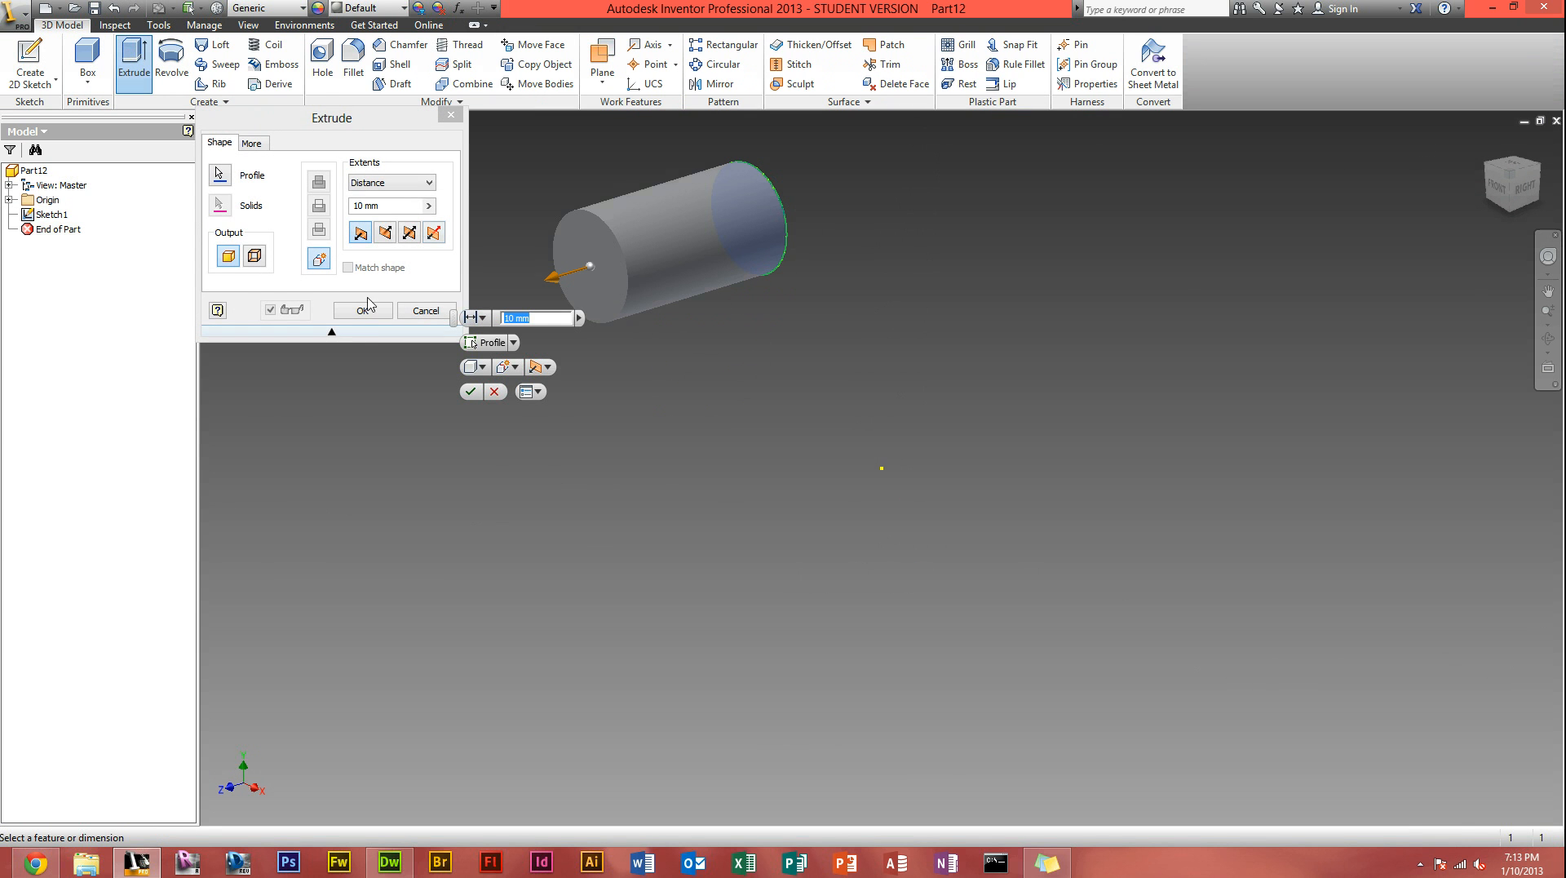
pyautogui.click(362, 310)
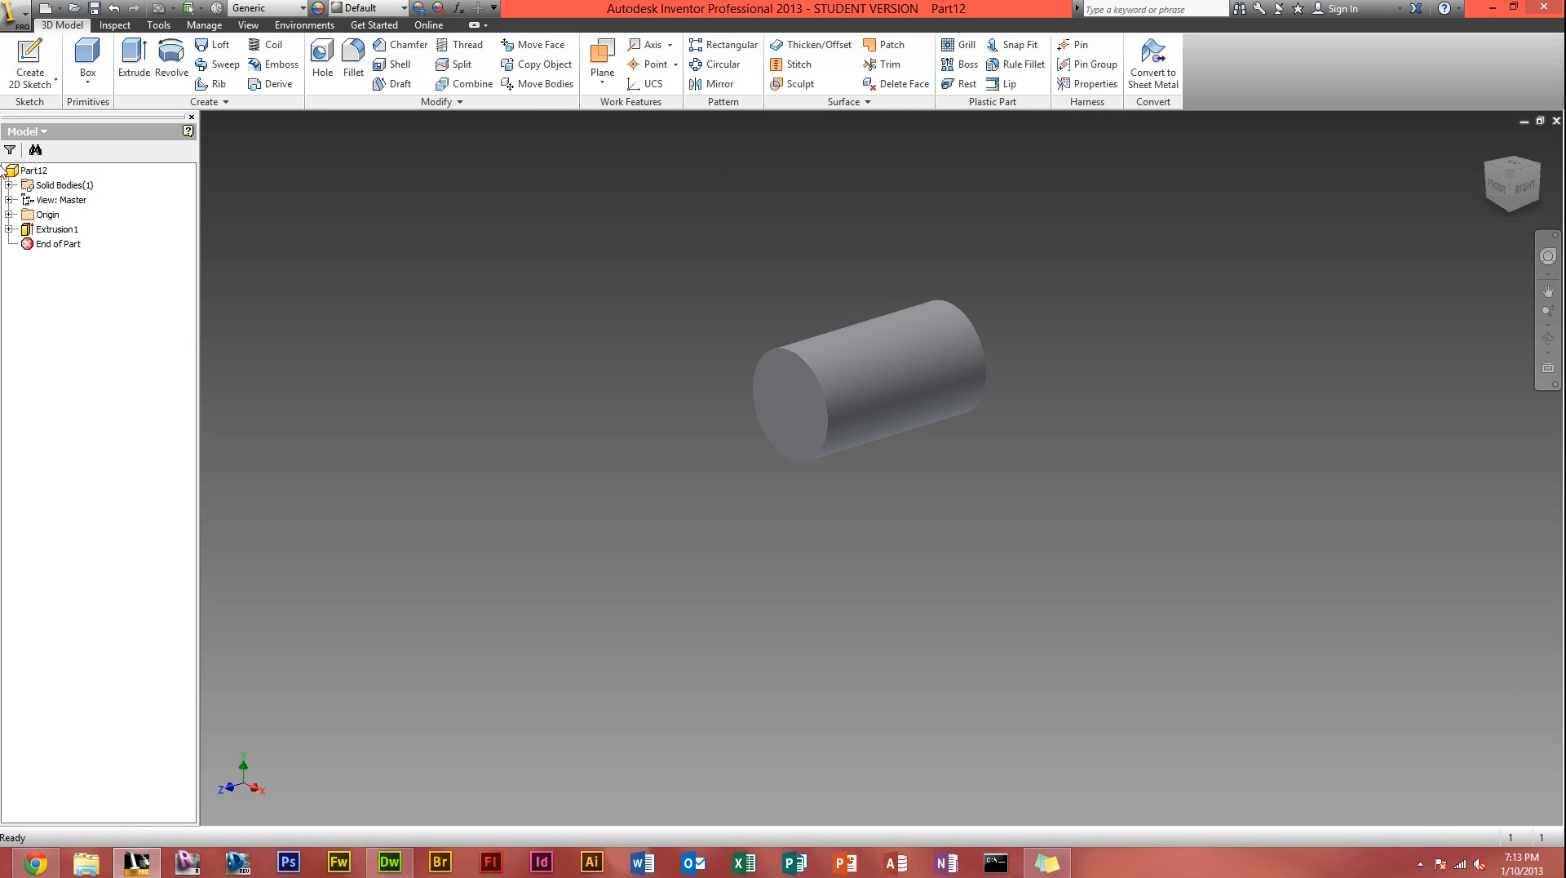
# Step: Place Sketch2 on the cylinder's end face and finish it
pyautogui.click(789, 385)
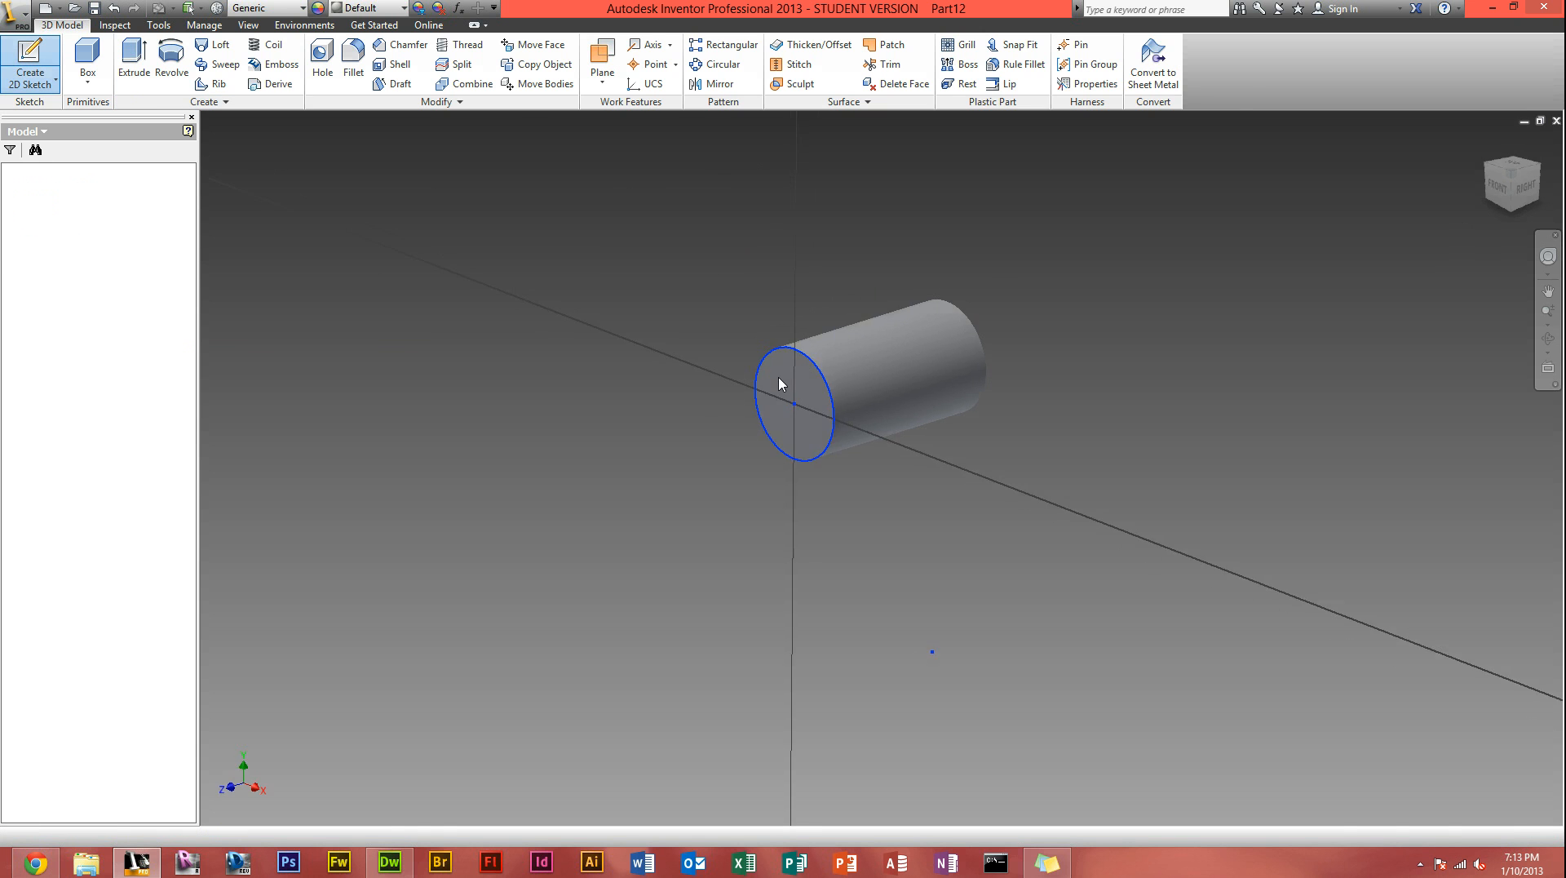
pyautogui.click(795, 399)
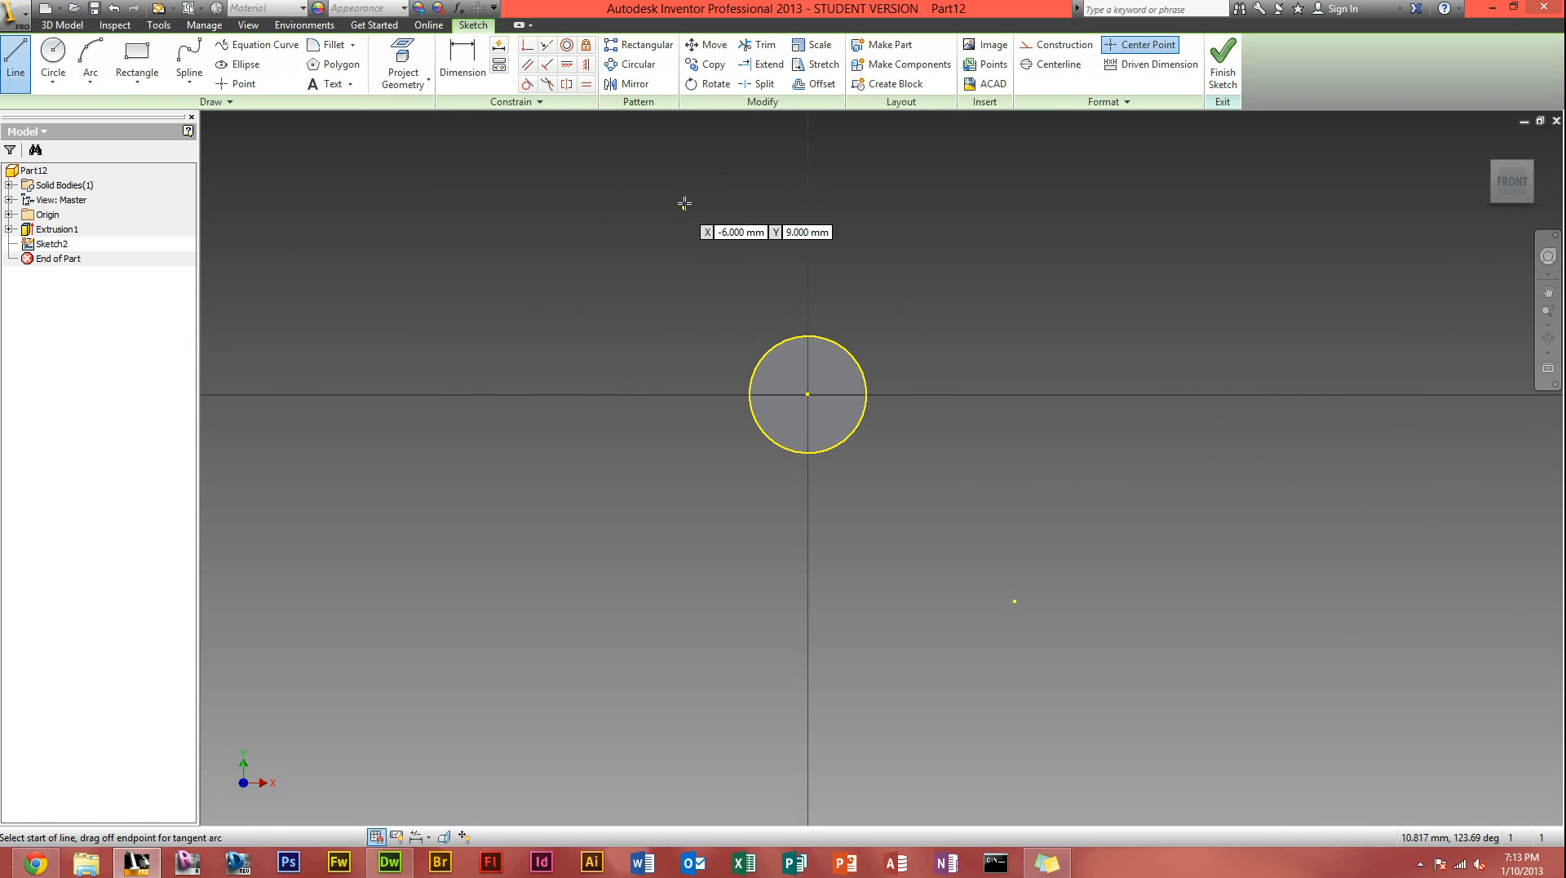
pyautogui.click(1222, 64)
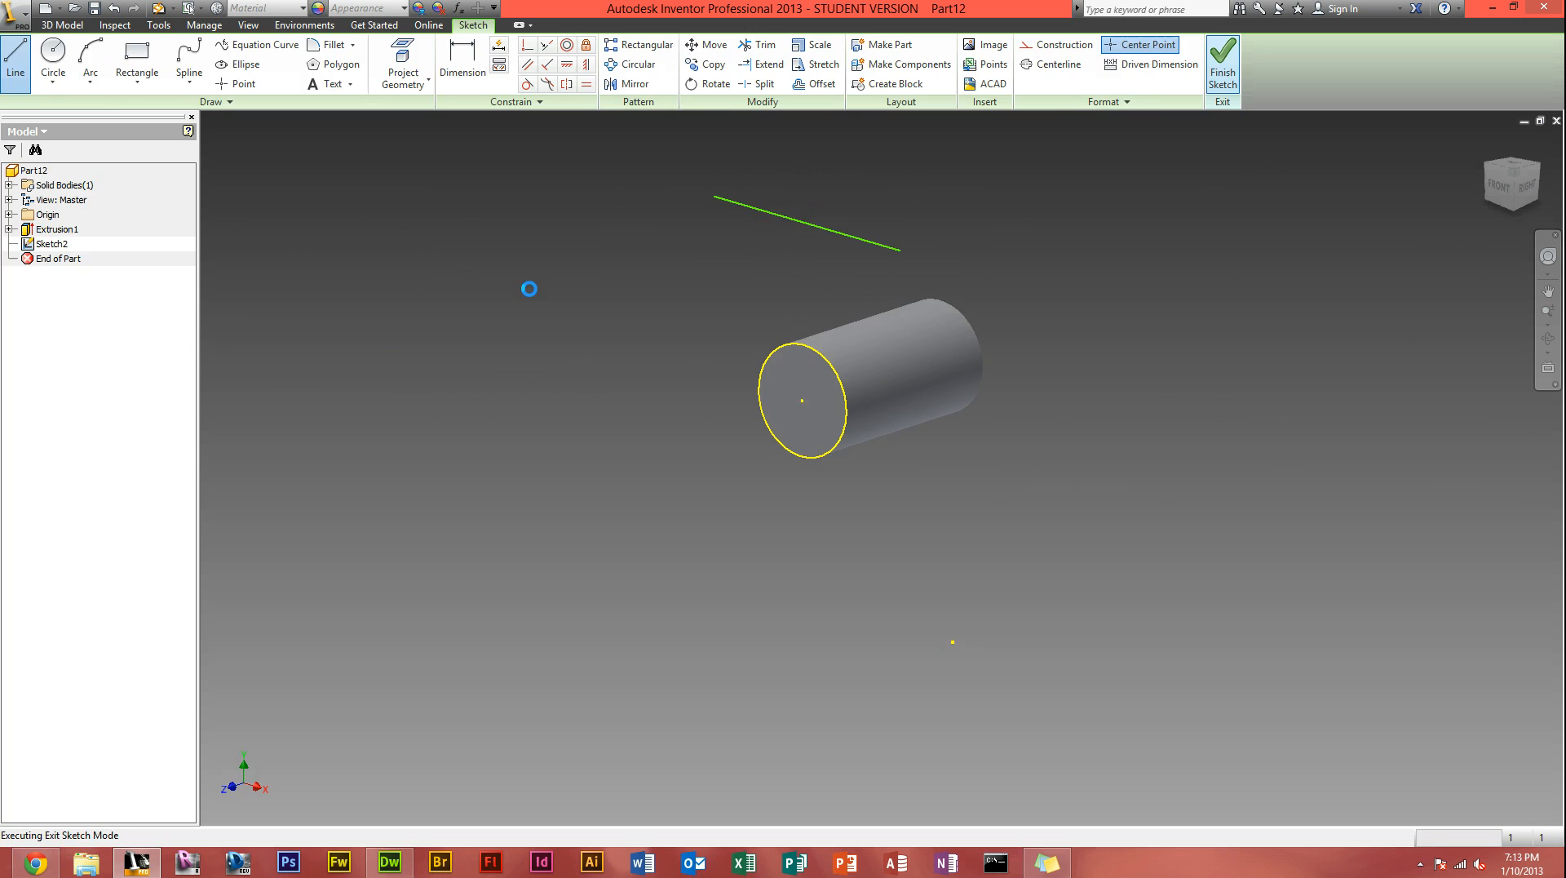
pyautogui.click(1222, 63)
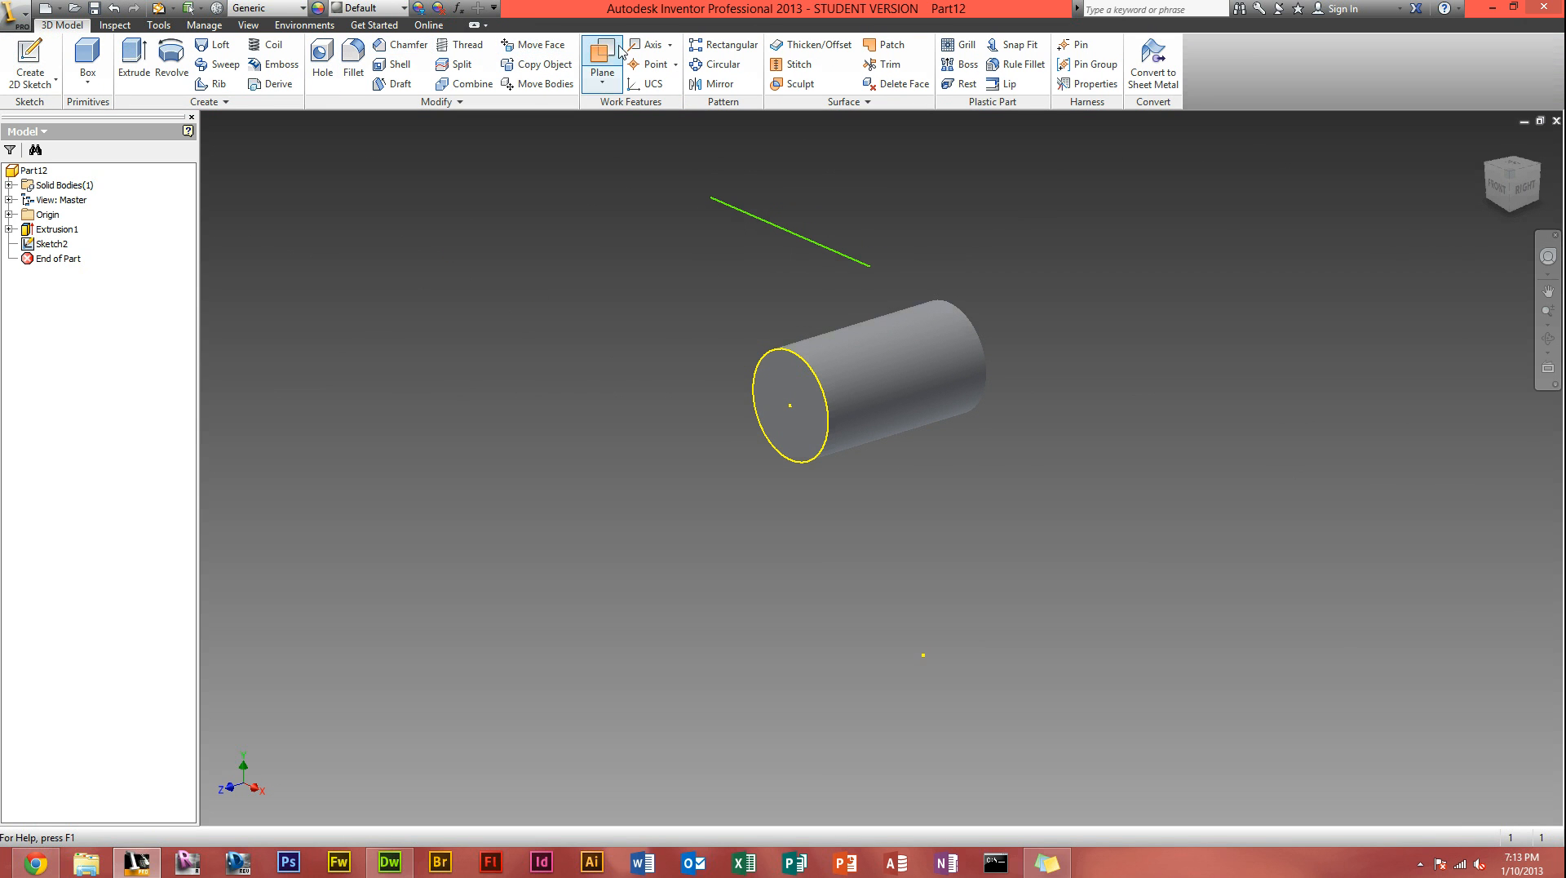
# Step: Try a 5 x 8 mm rectangular pattern of the cylinder, close Part12 and create Part13
pyautogui.click(723, 46)
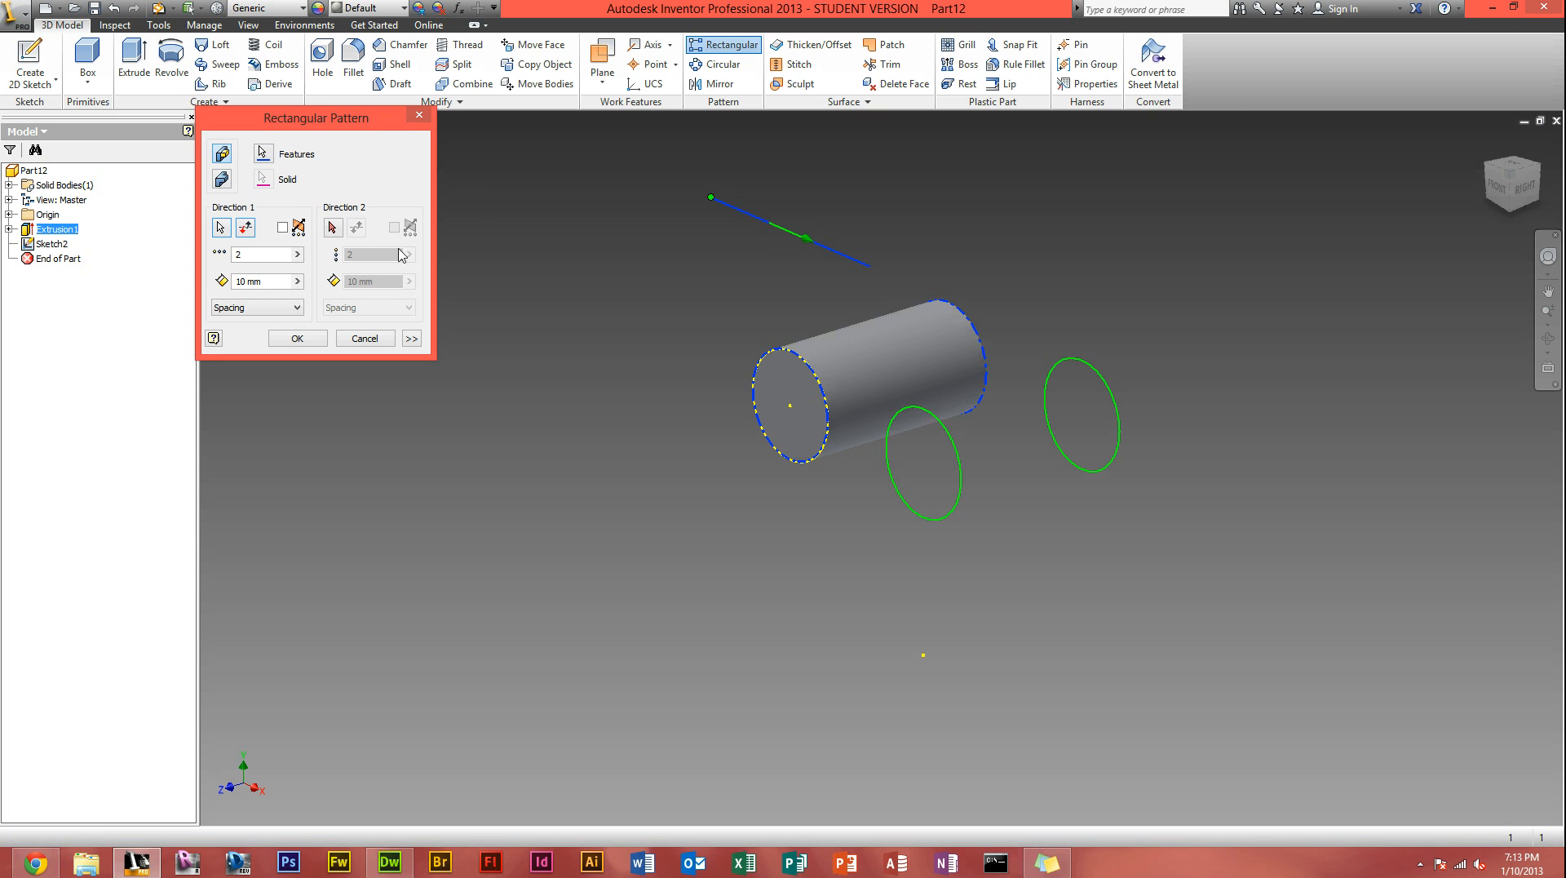
pyautogui.write('5')
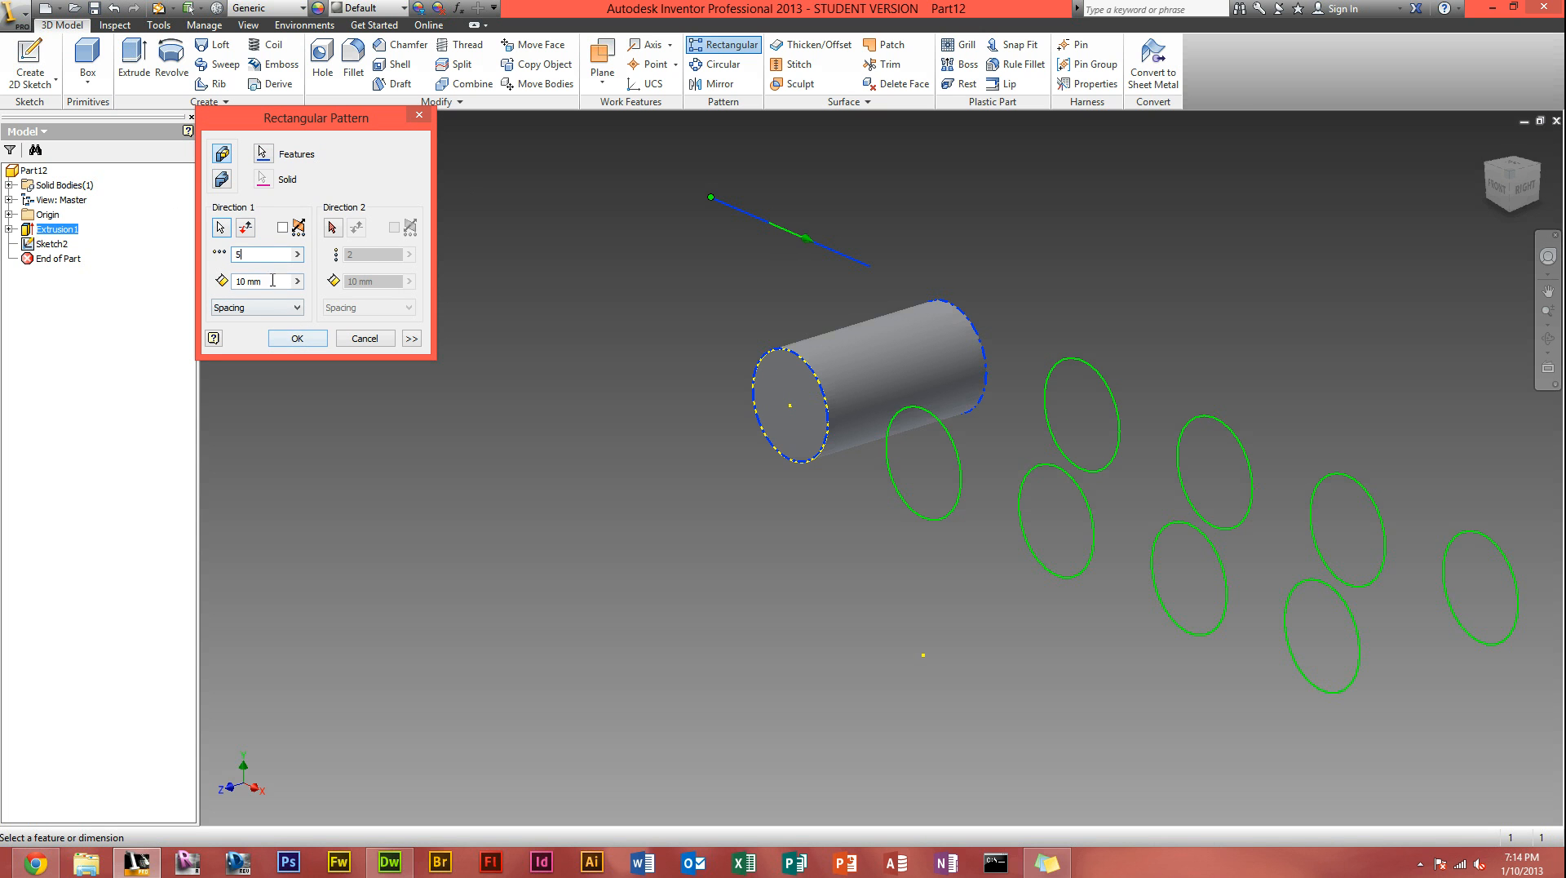
pyautogui.write('8')
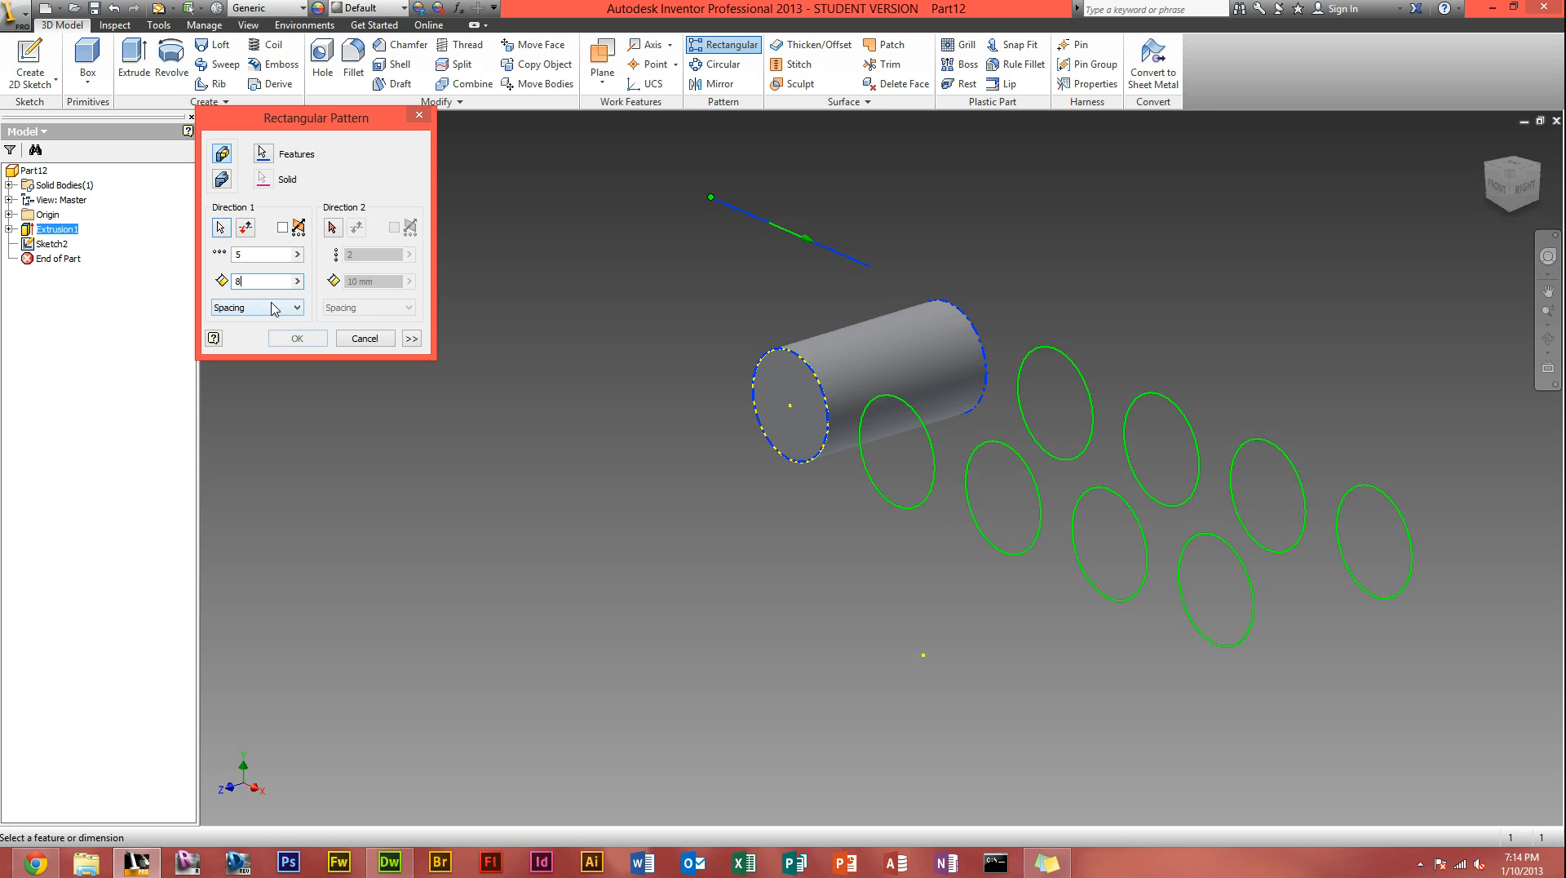
pyautogui.click(297, 337)
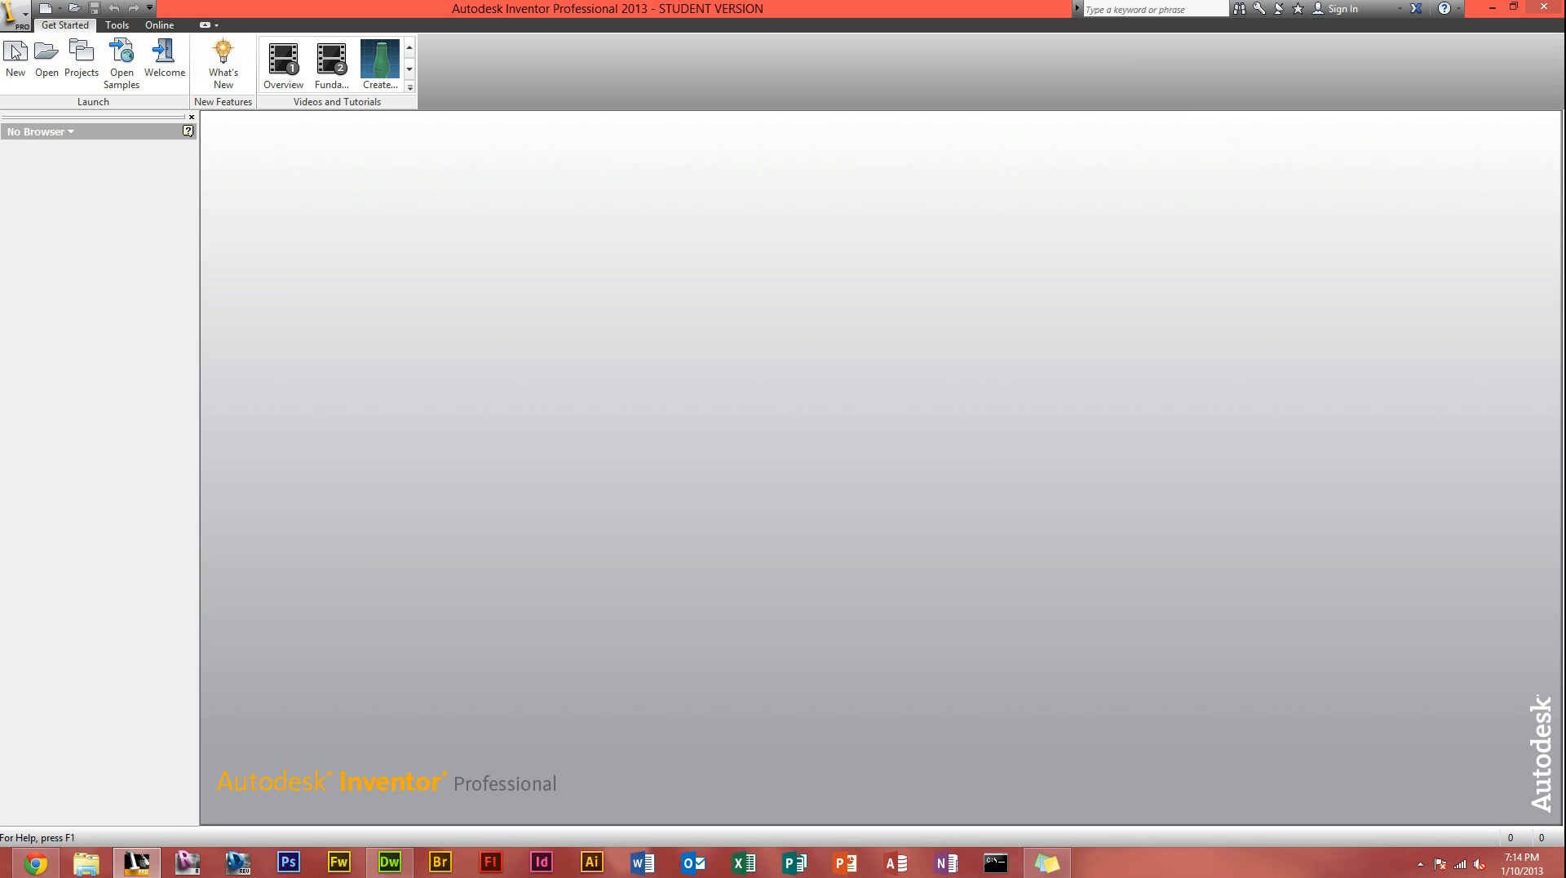
pyautogui.click(15, 52)
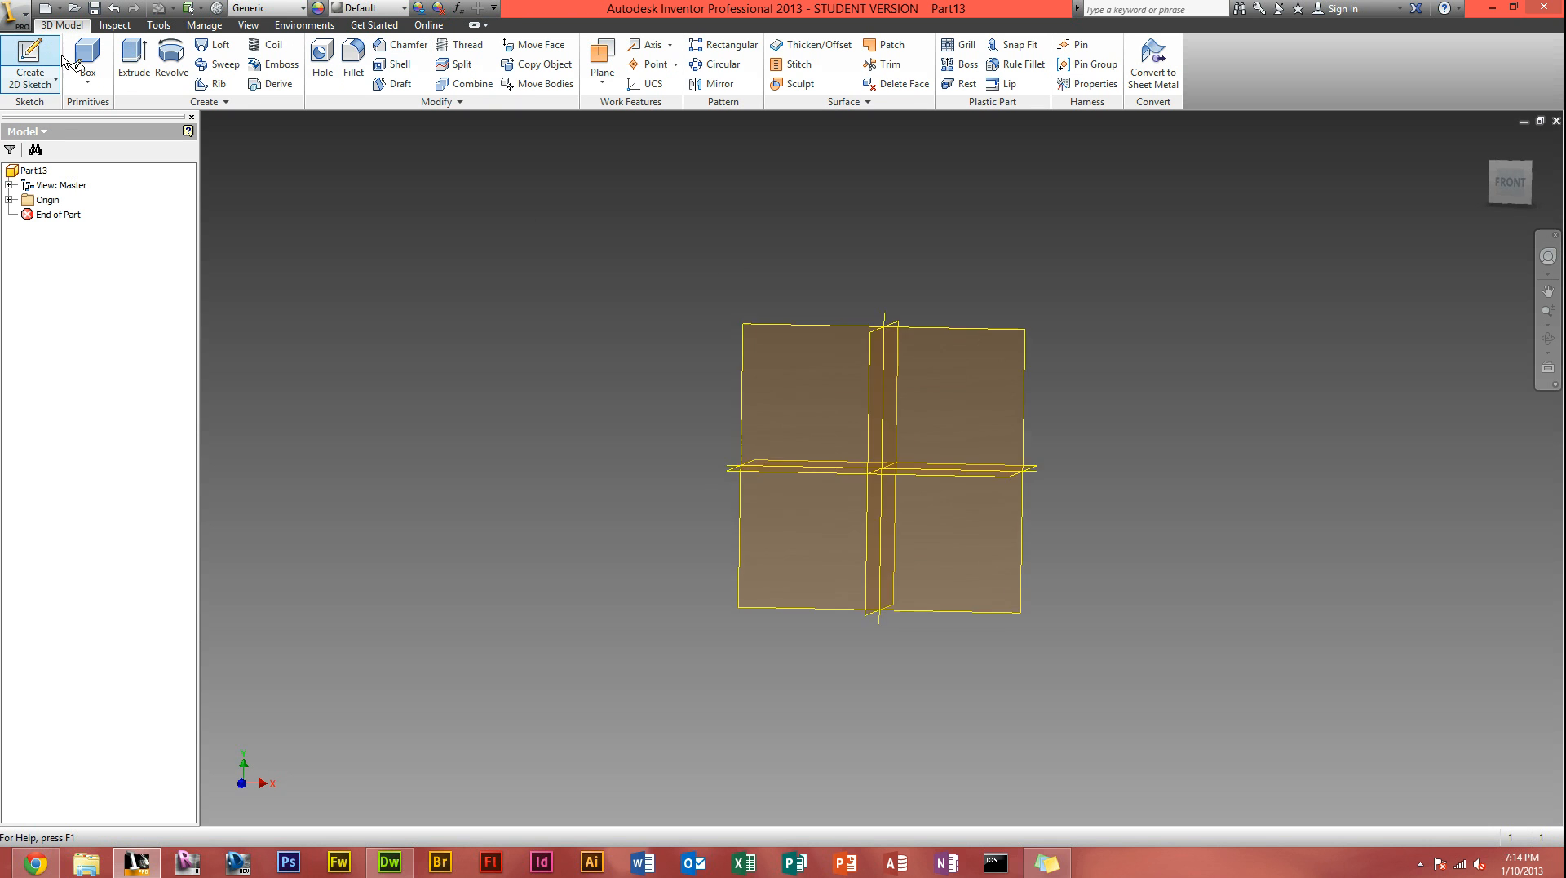
# Step: Sketch a thin closed triangle from the origin on the front plane and finish it
pyautogui.click(31, 65)
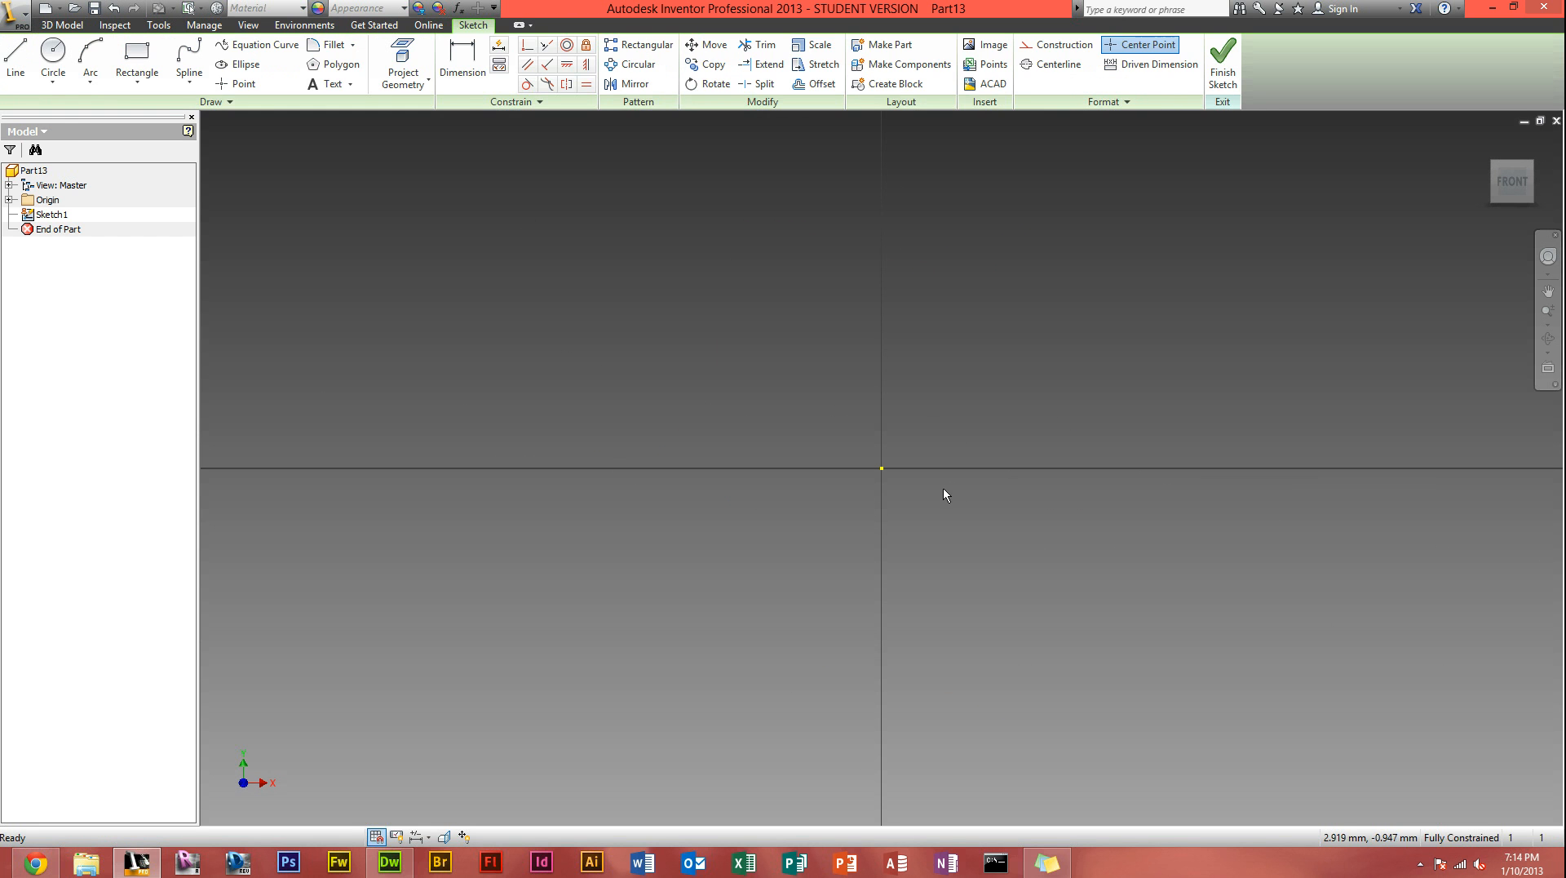
pyautogui.moveTo(946, 495)
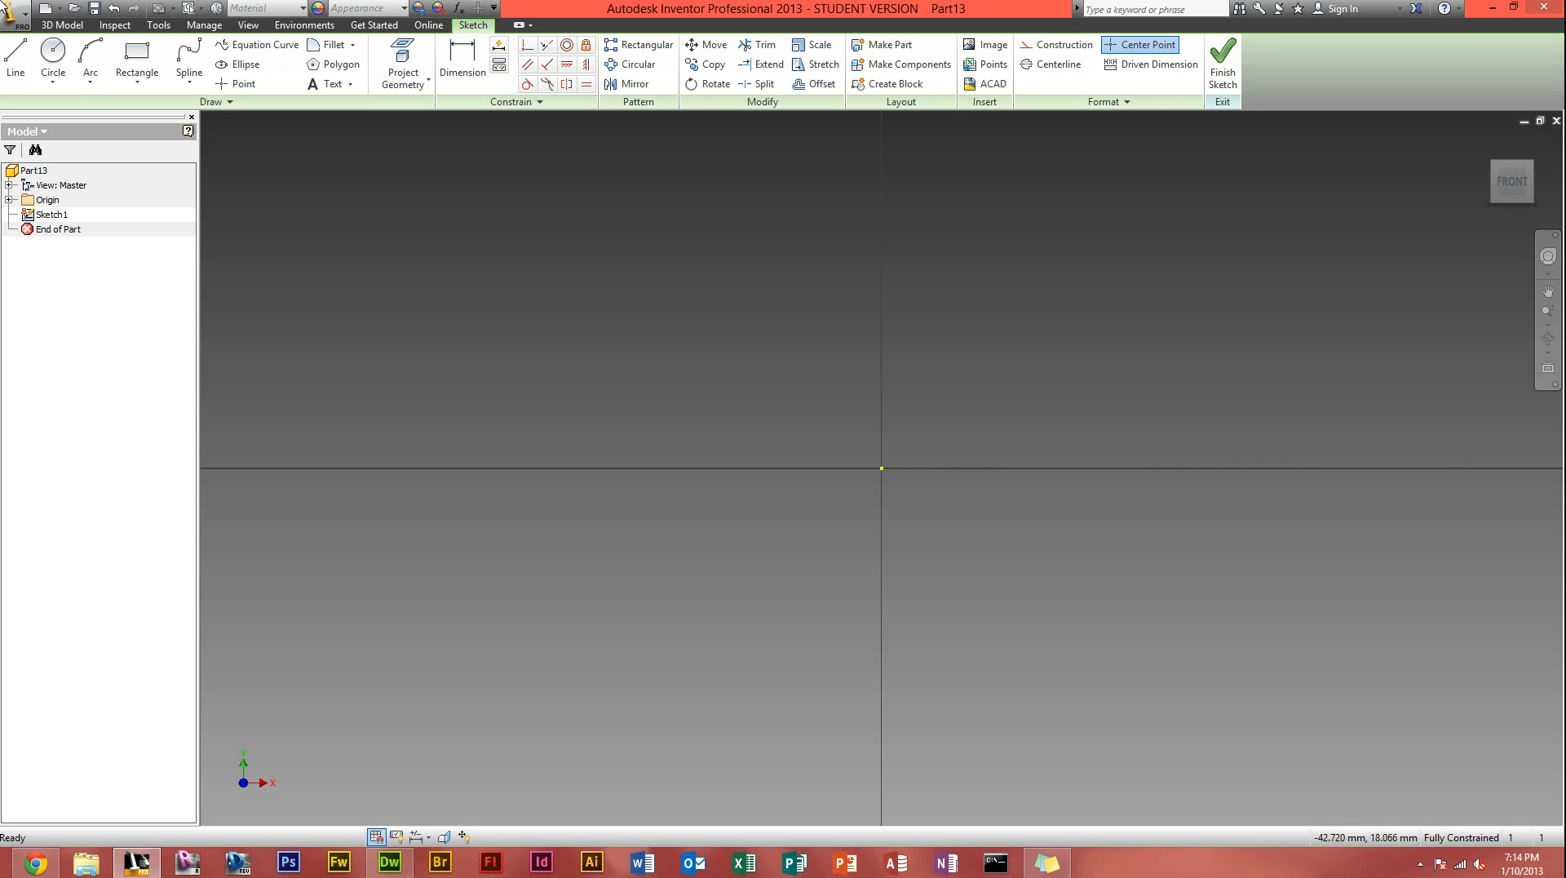
pyautogui.click(14, 55)
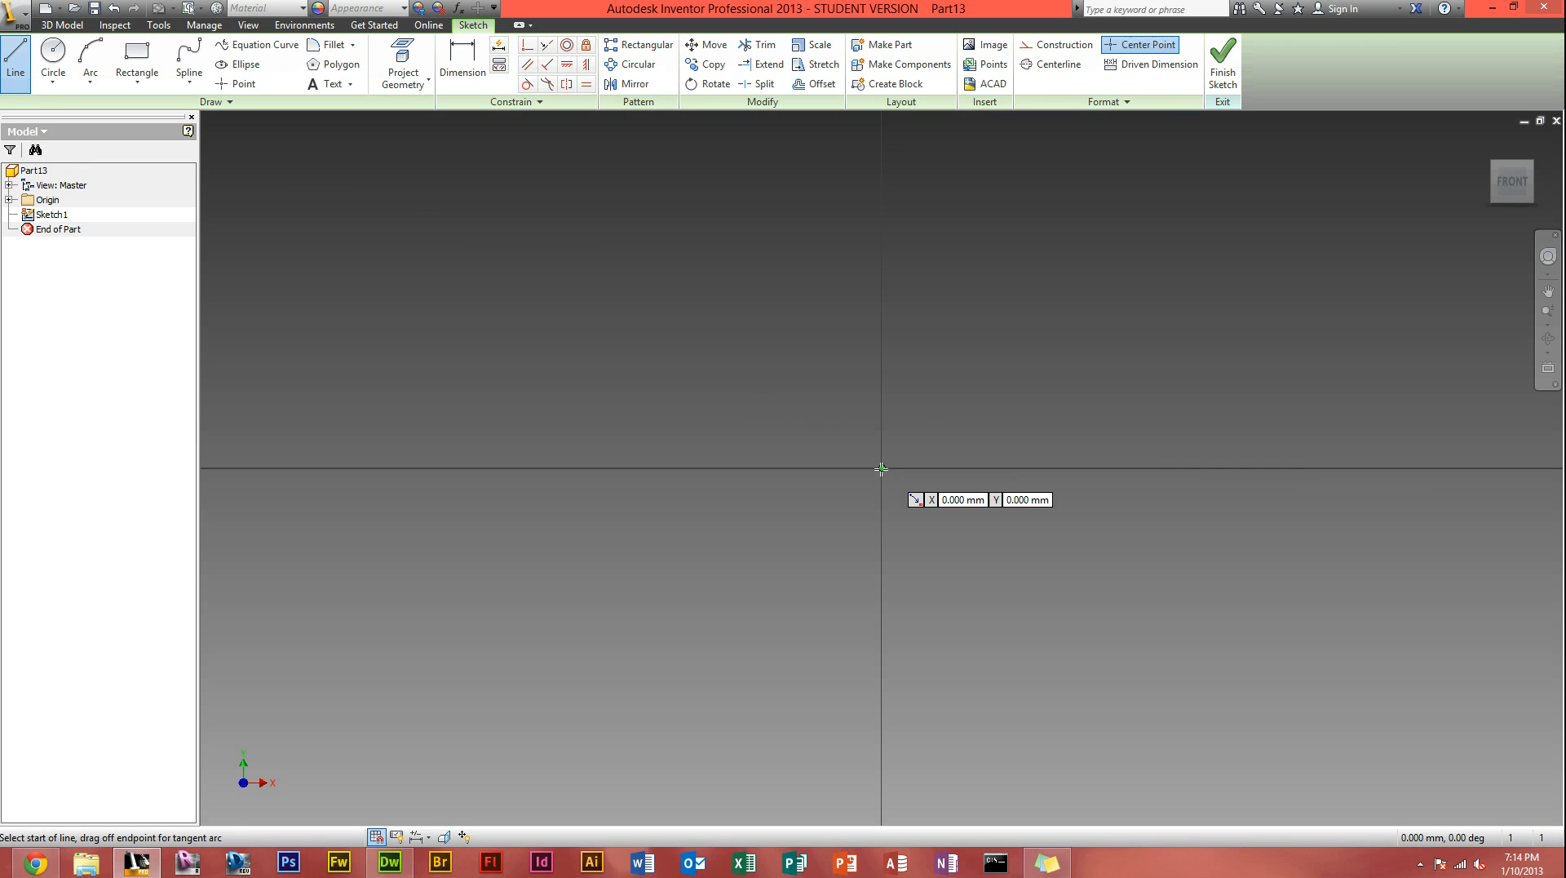
pyautogui.moveTo(880, 468); pyautogui.dragTo(780, 243)
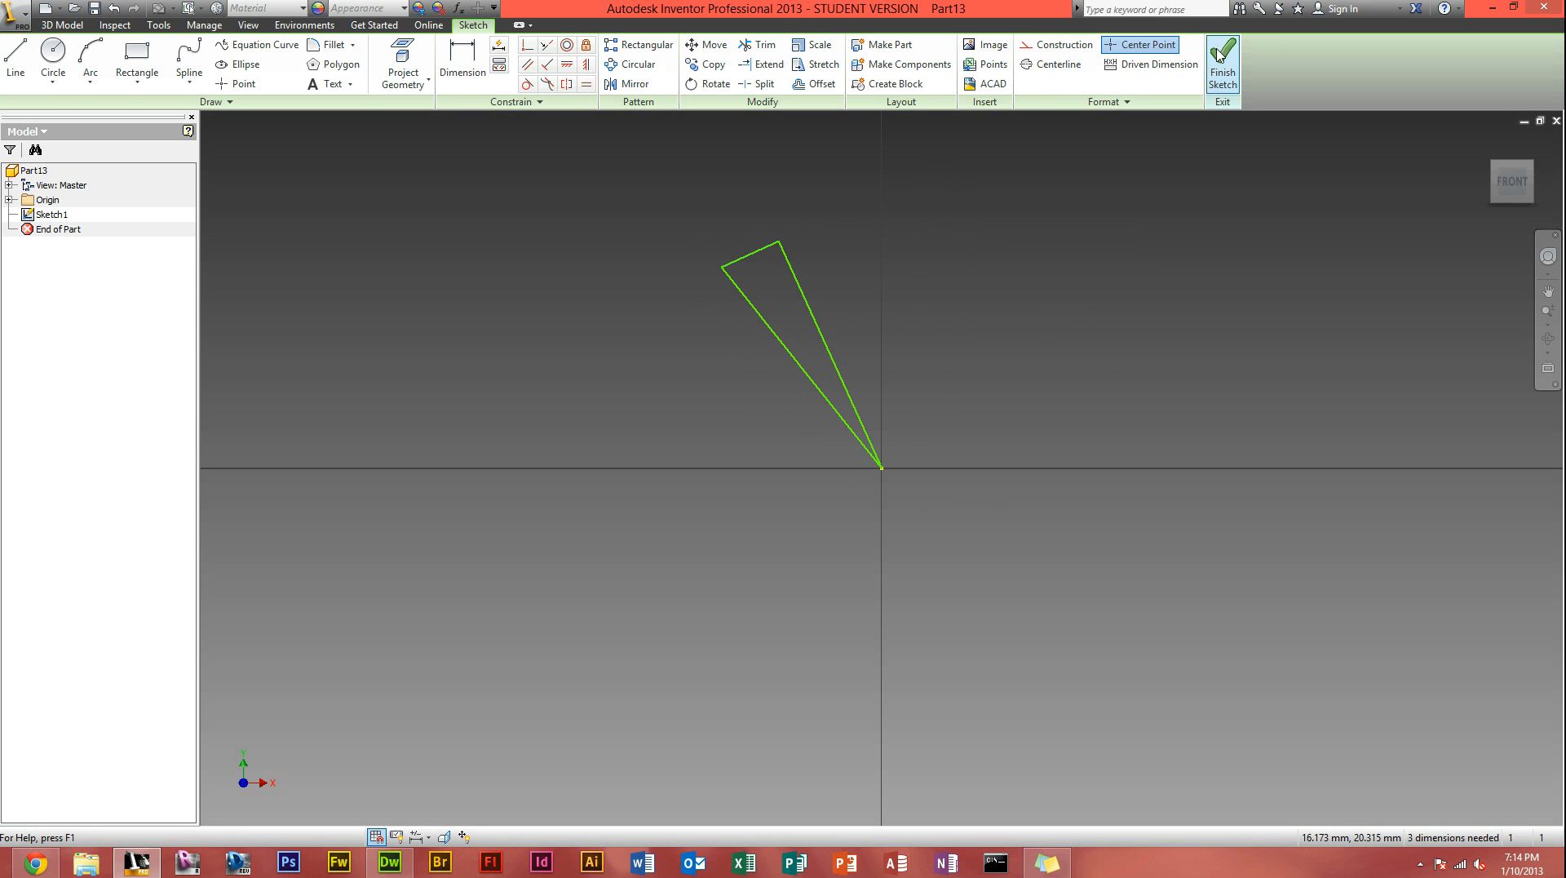
pyautogui.click(1221, 65)
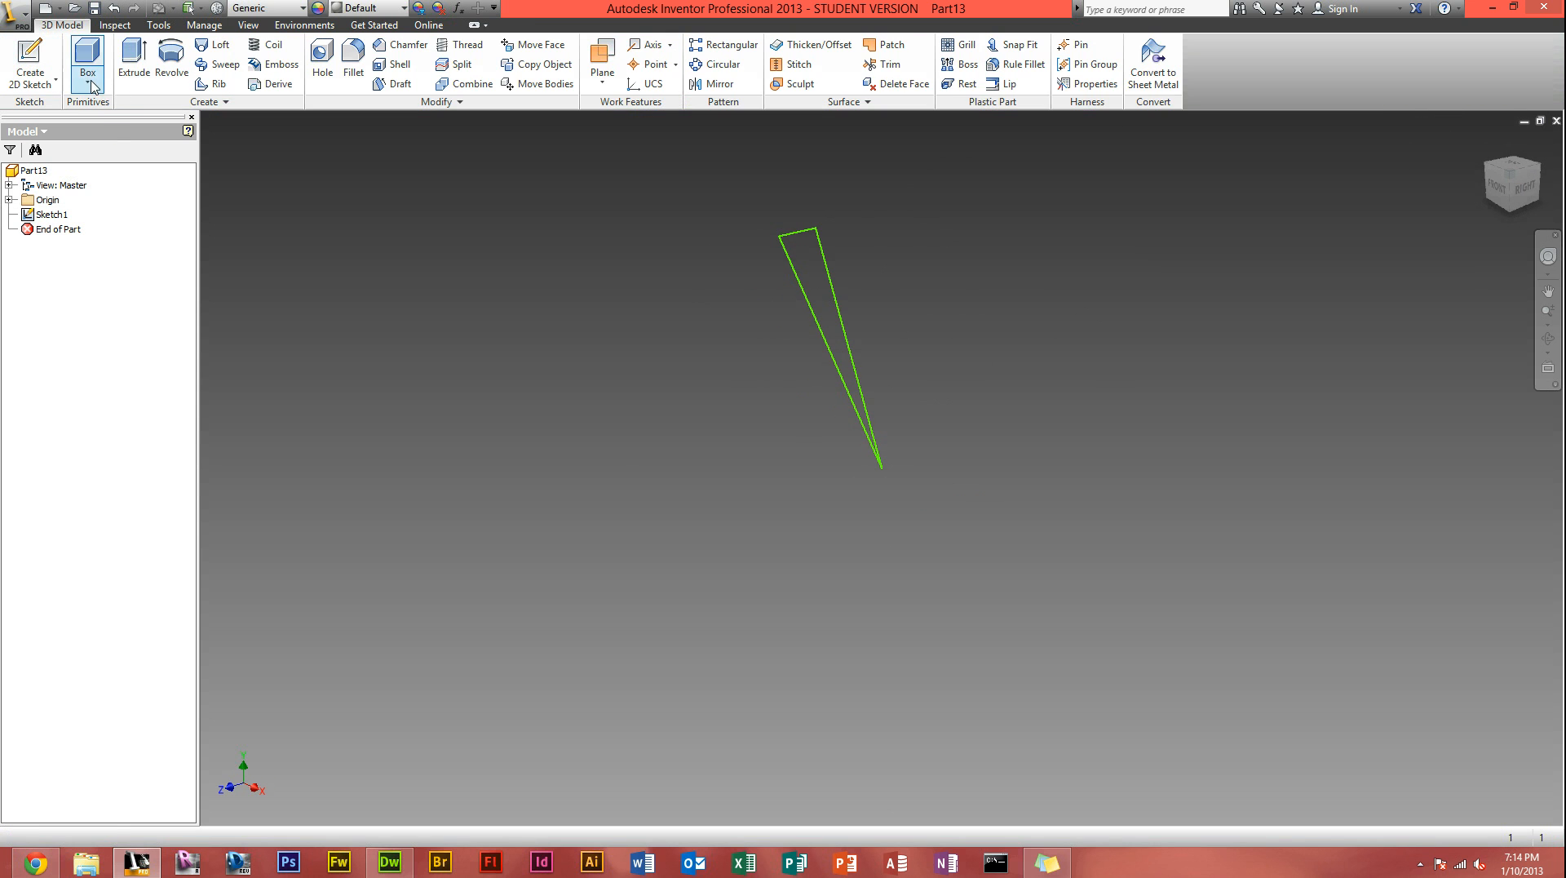
# Step: Extrude the triangle 1 mm into a thin blade (Extrusion1)
pyautogui.click(132, 65)
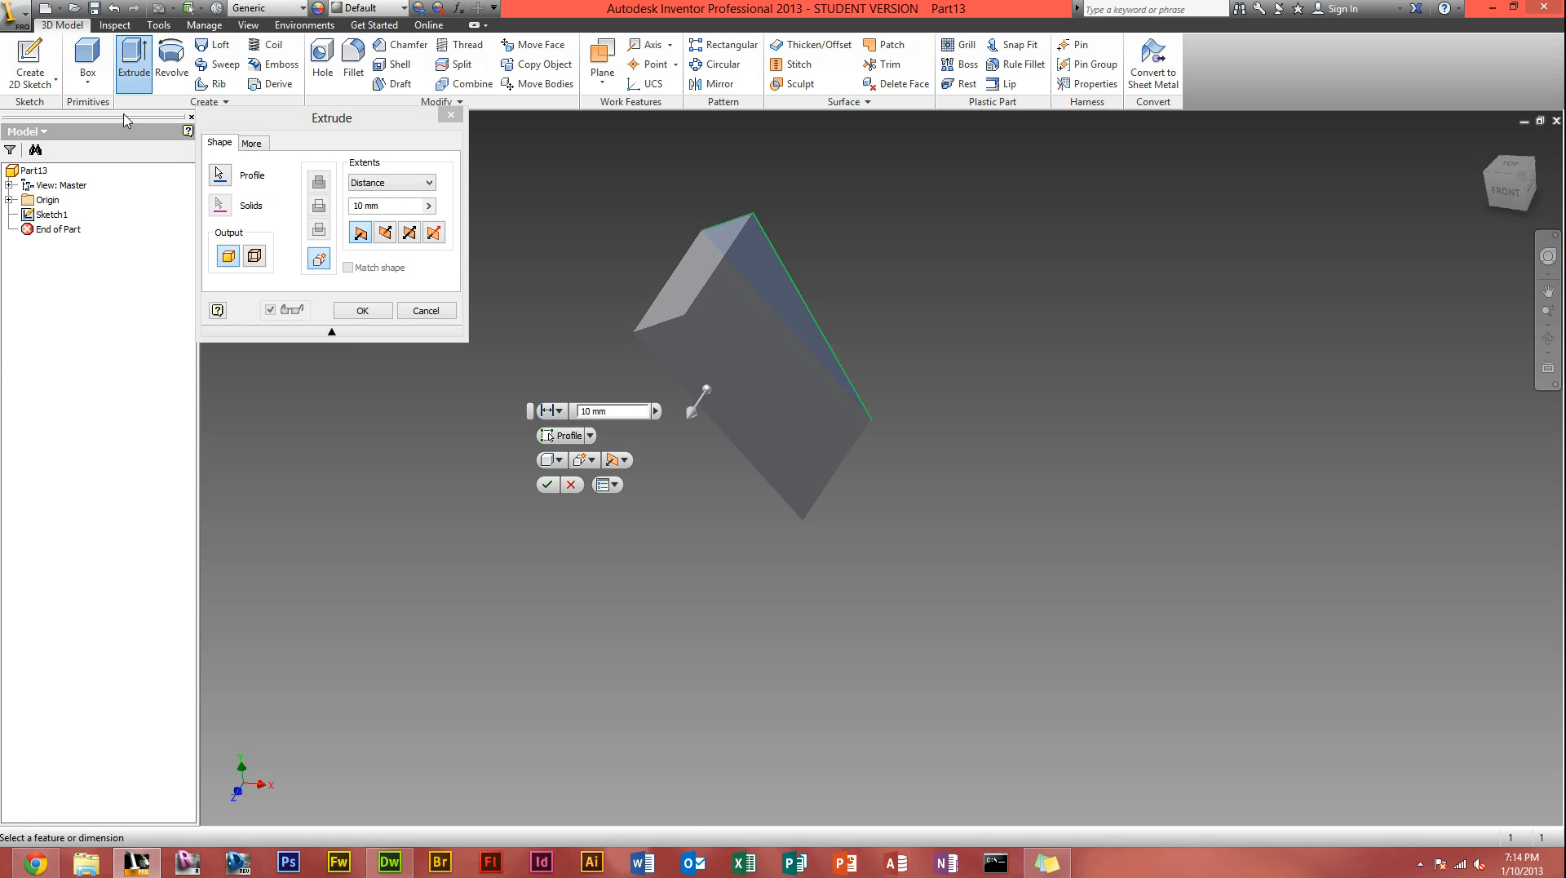
pyautogui.write('1')
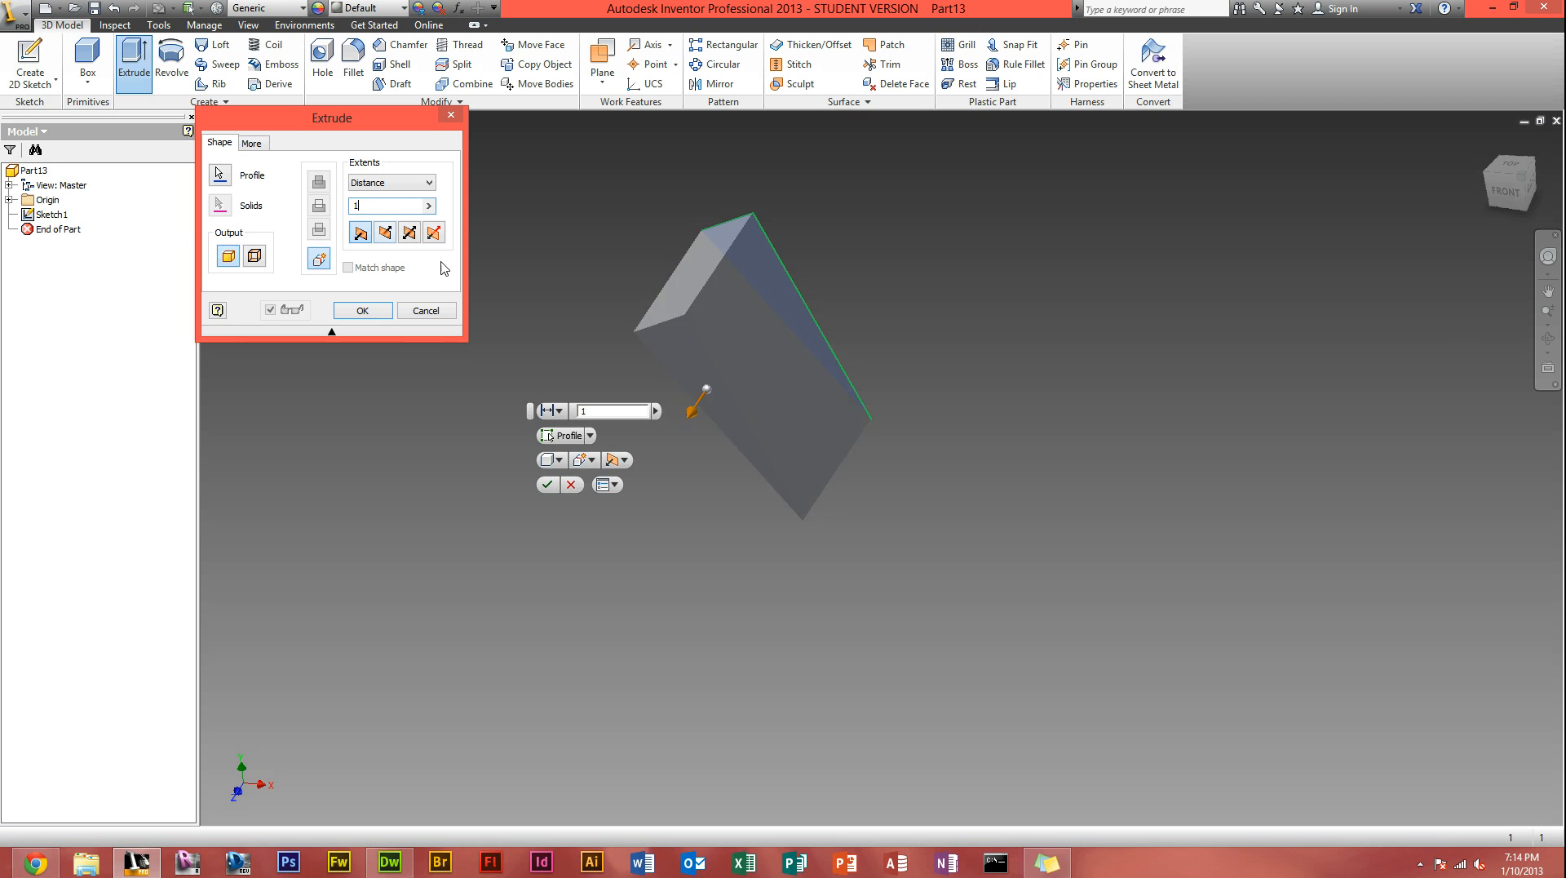
pyautogui.click(363, 310)
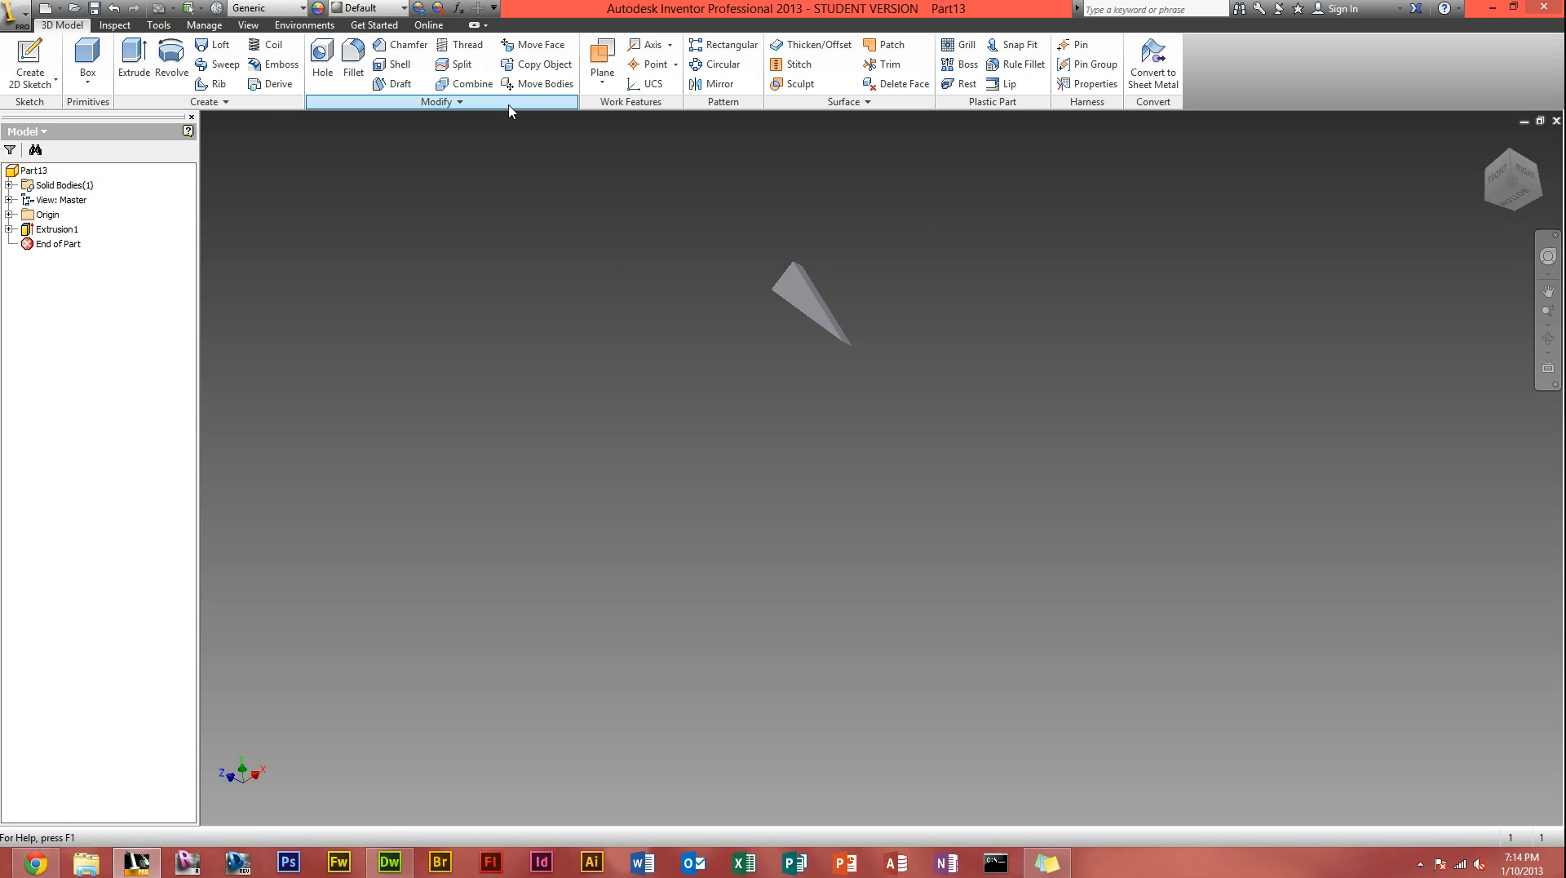
# Step: Preview Extrusion1 circular-patterned into 6 blades over 360 deg around the origin
pyautogui.click(721, 64)
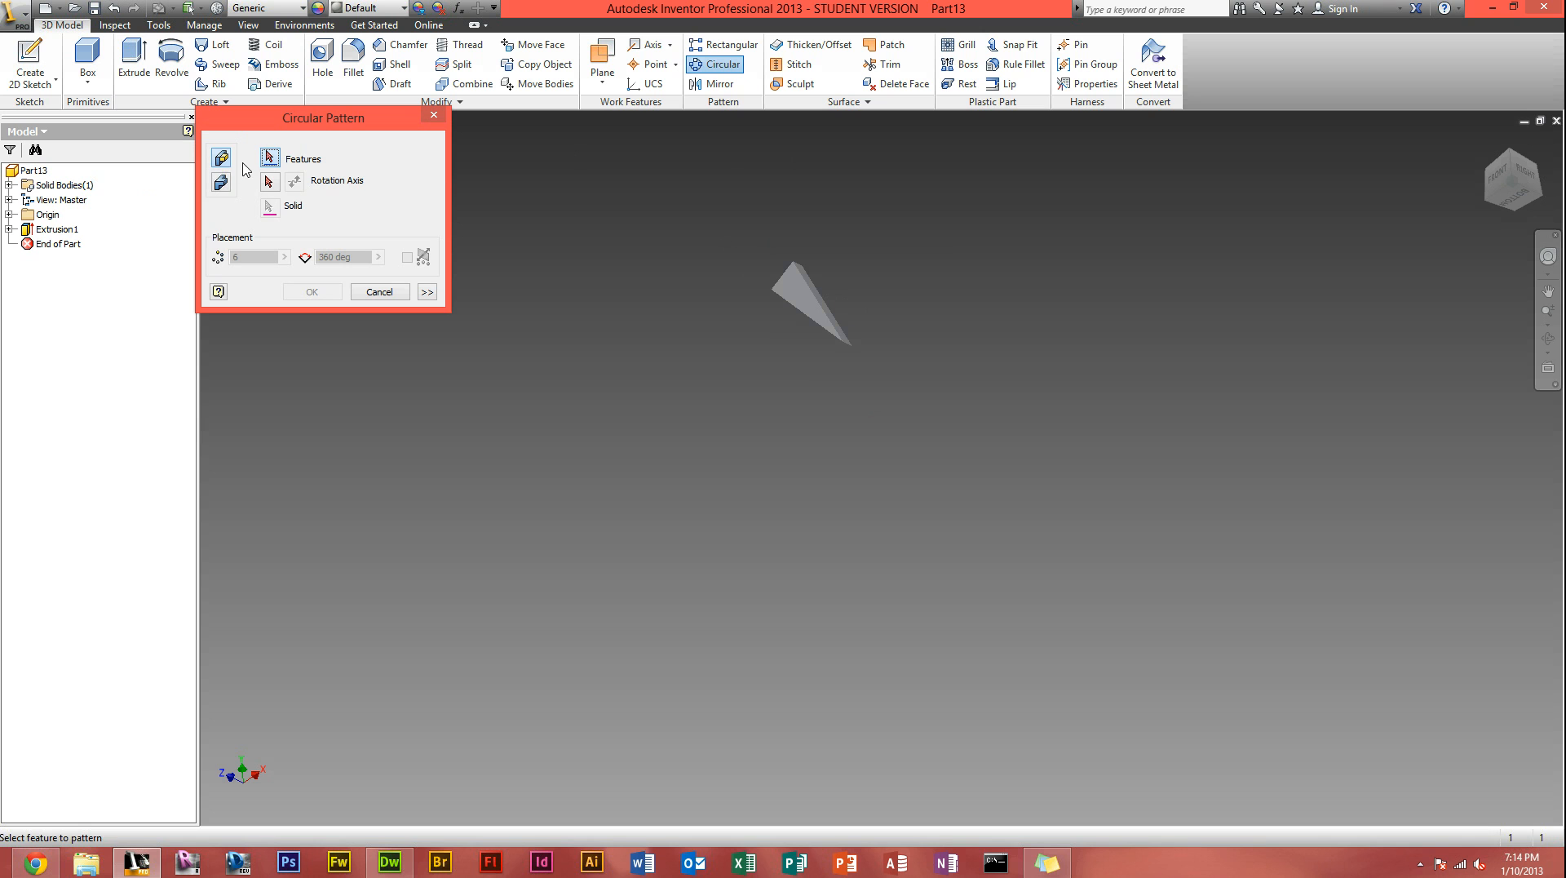
pyautogui.click(809, 310)
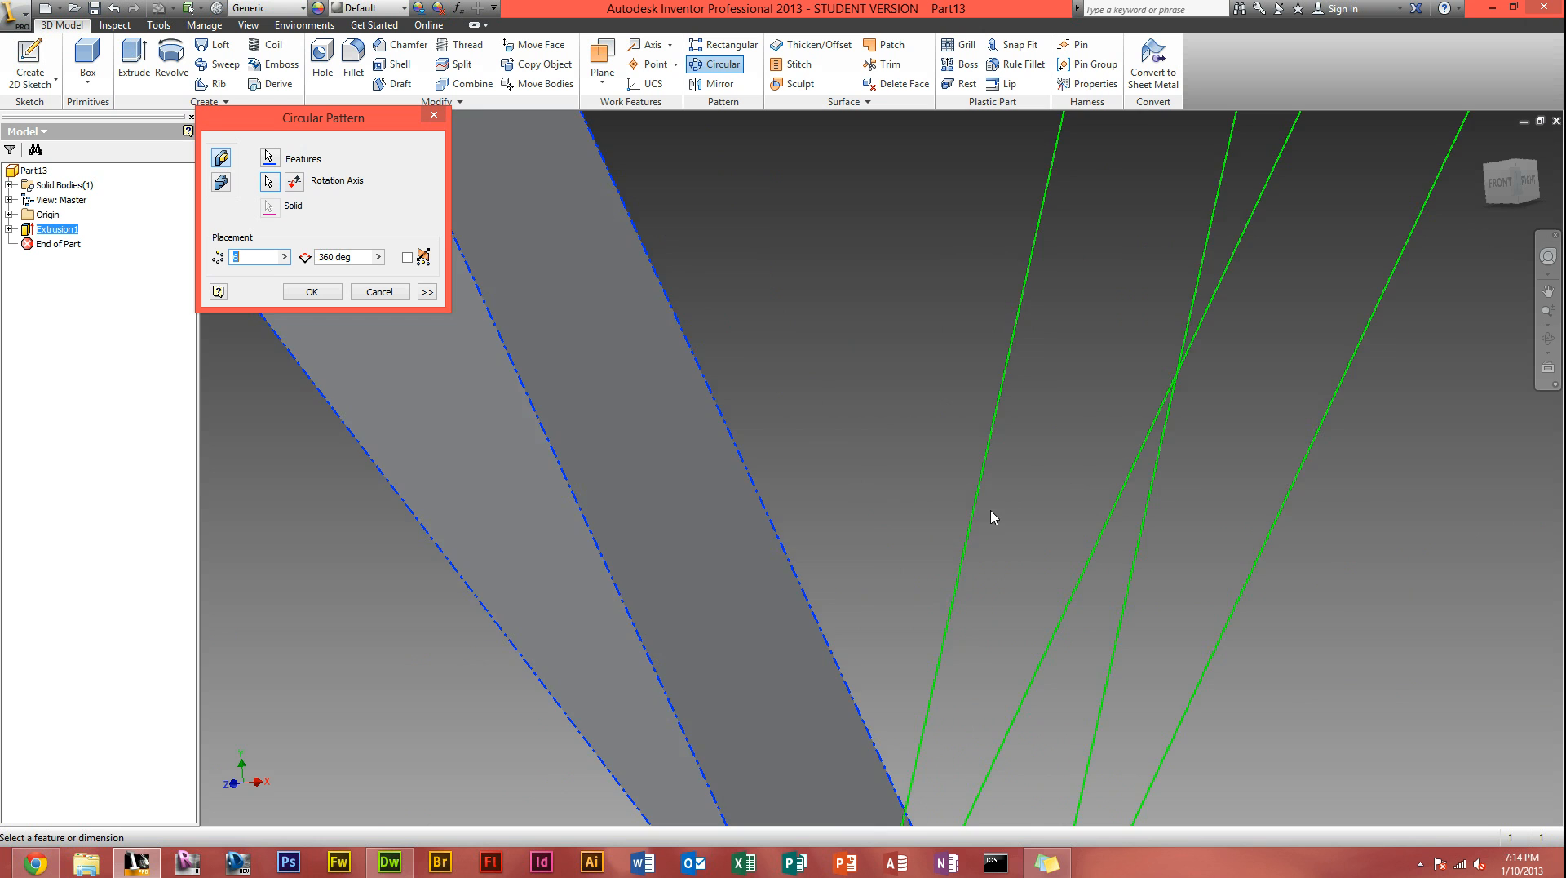
pyautogui.write('6')
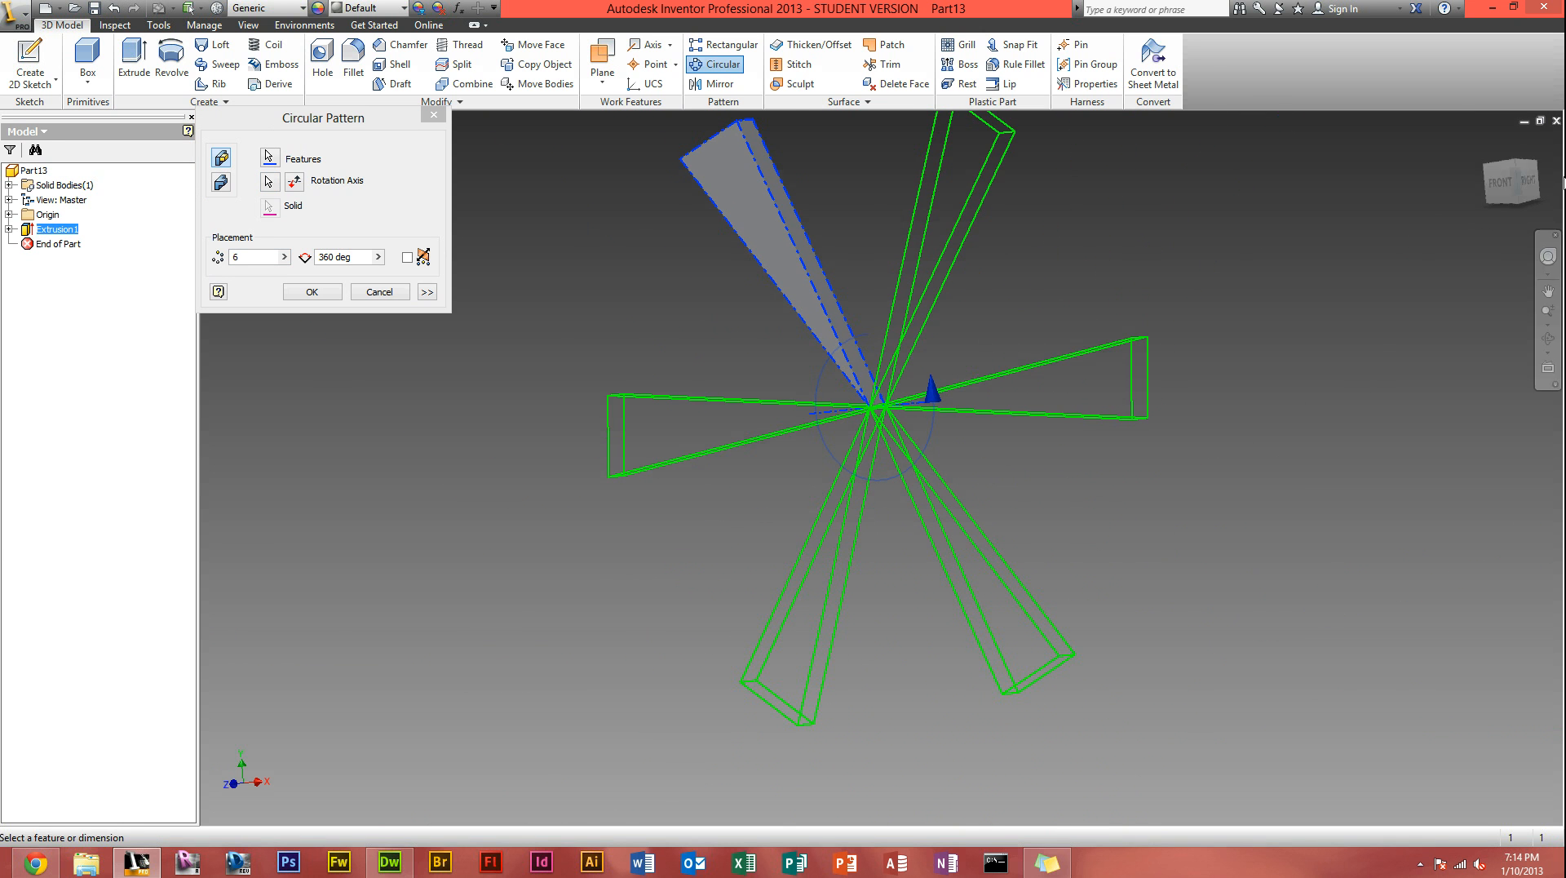
# Step: Preview the circular pattern with 12 blades after trying a 180-degree angle value
pyautogui.moveTo(880, 404); pyautogui.dragTo(861, 338)
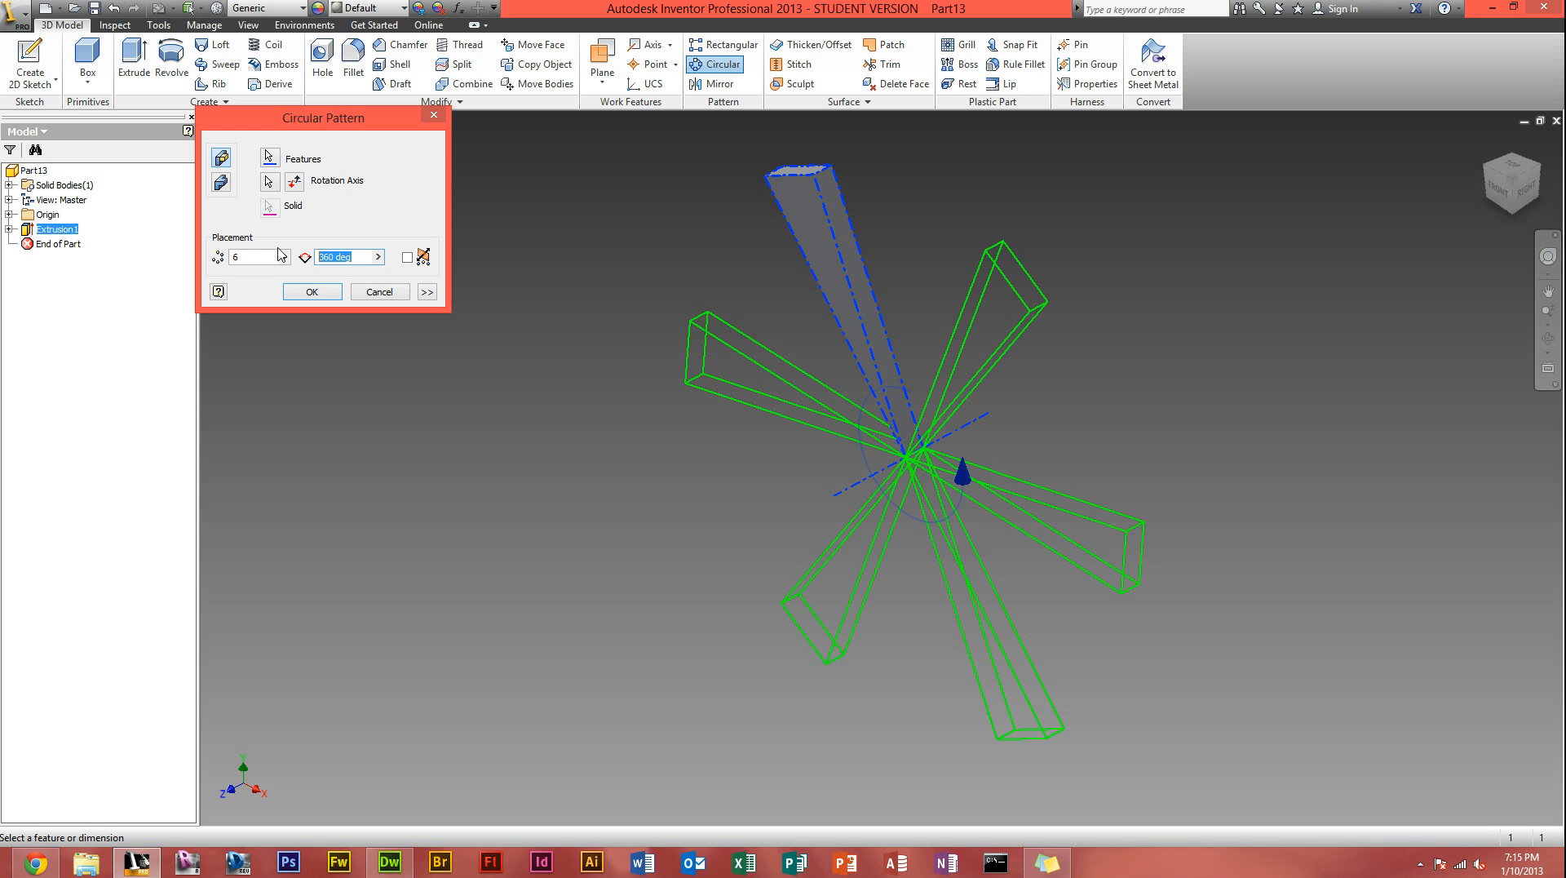
pyautogui.write('180')
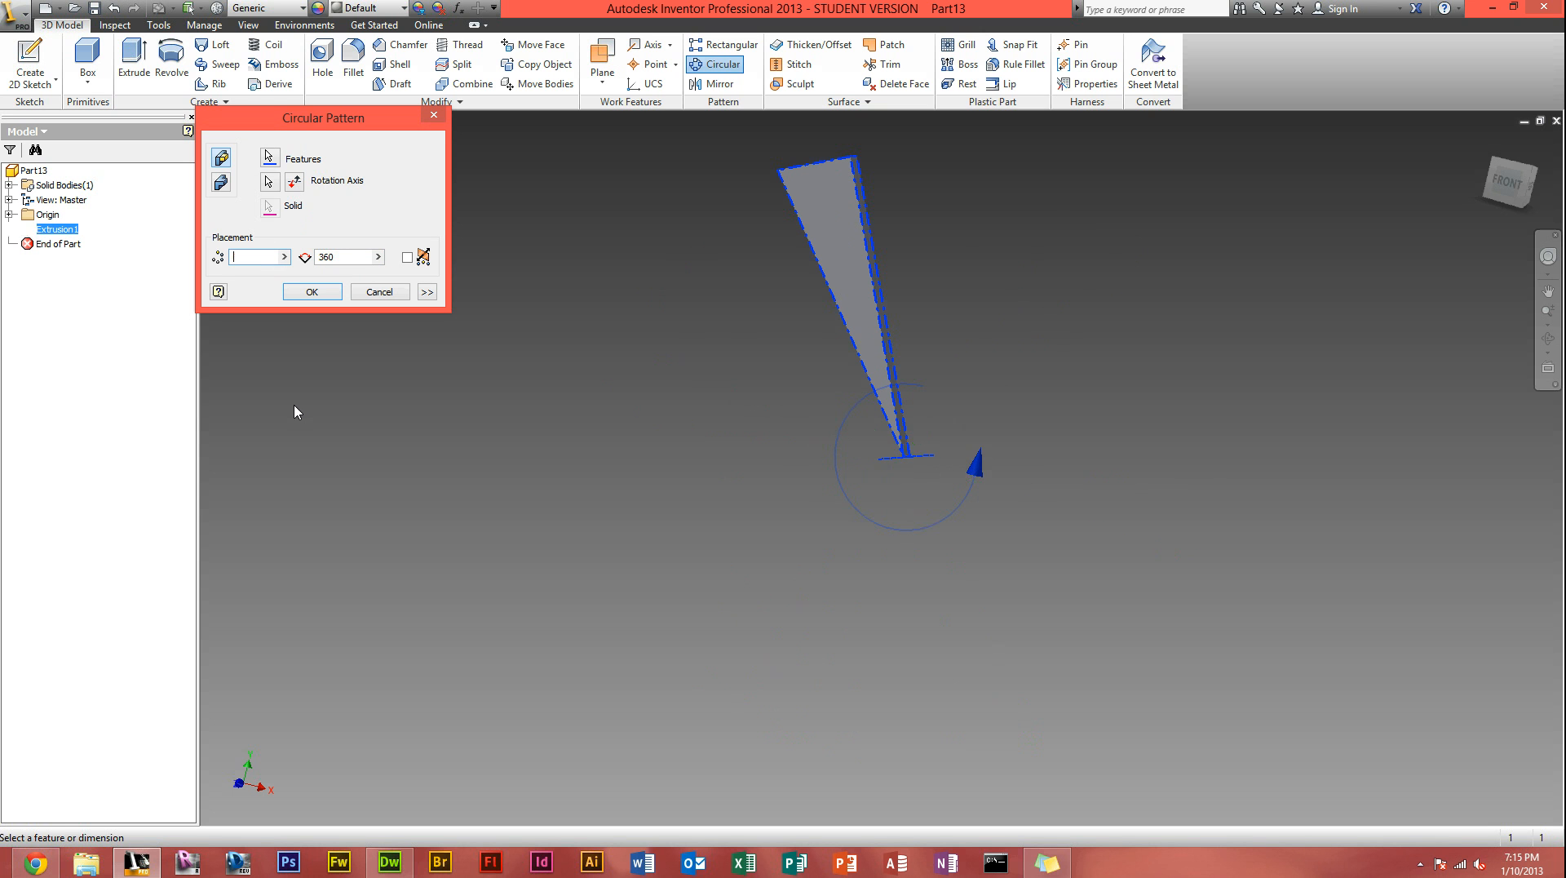
pyautogui.write('12')
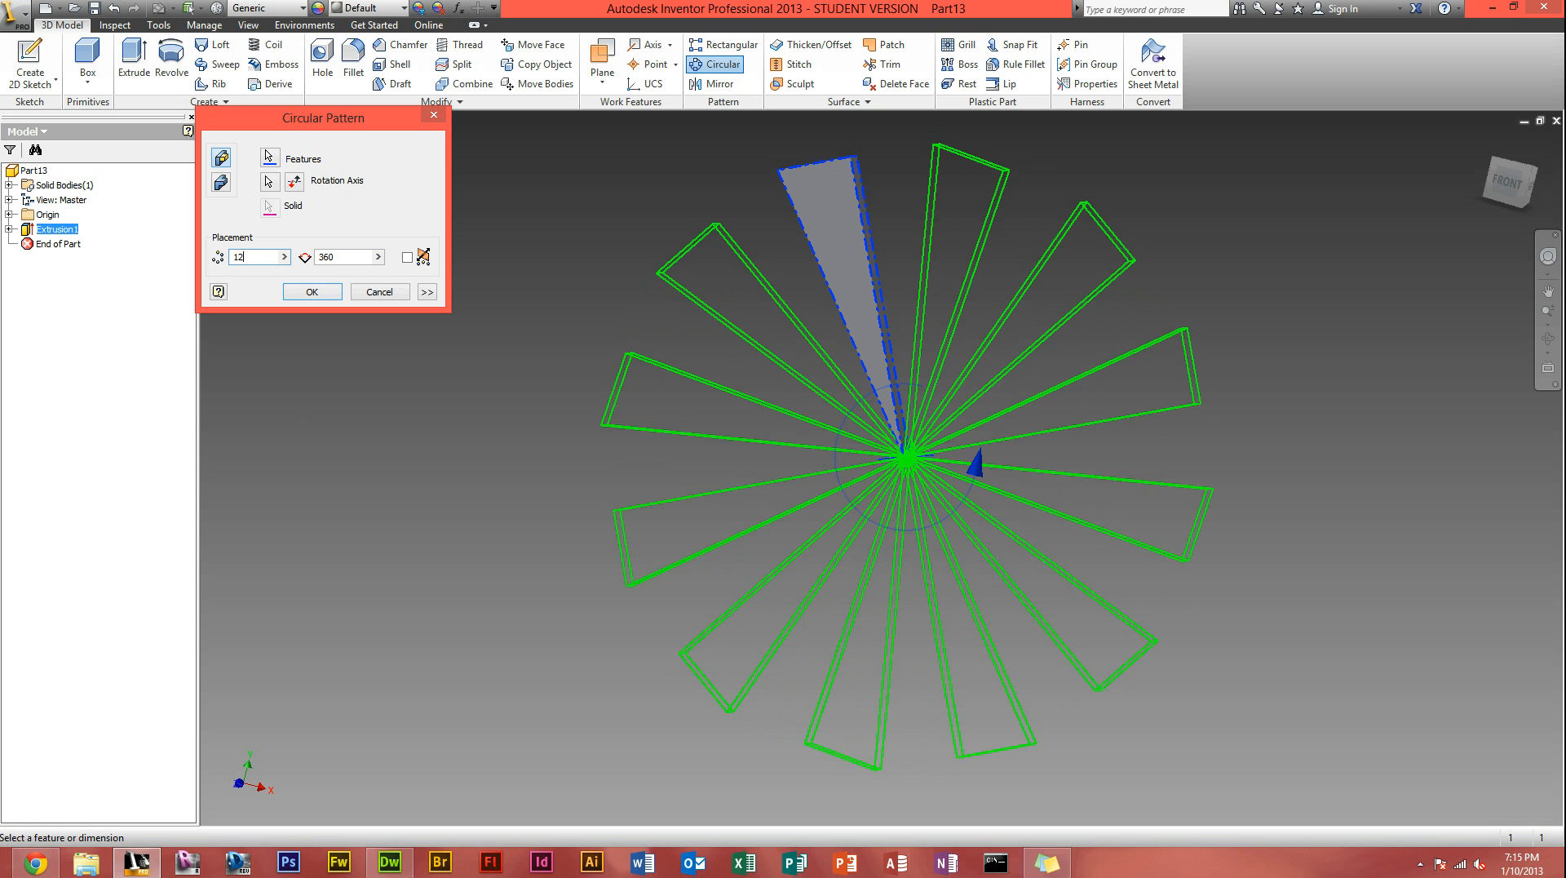
pyautogui.click(311, 292)
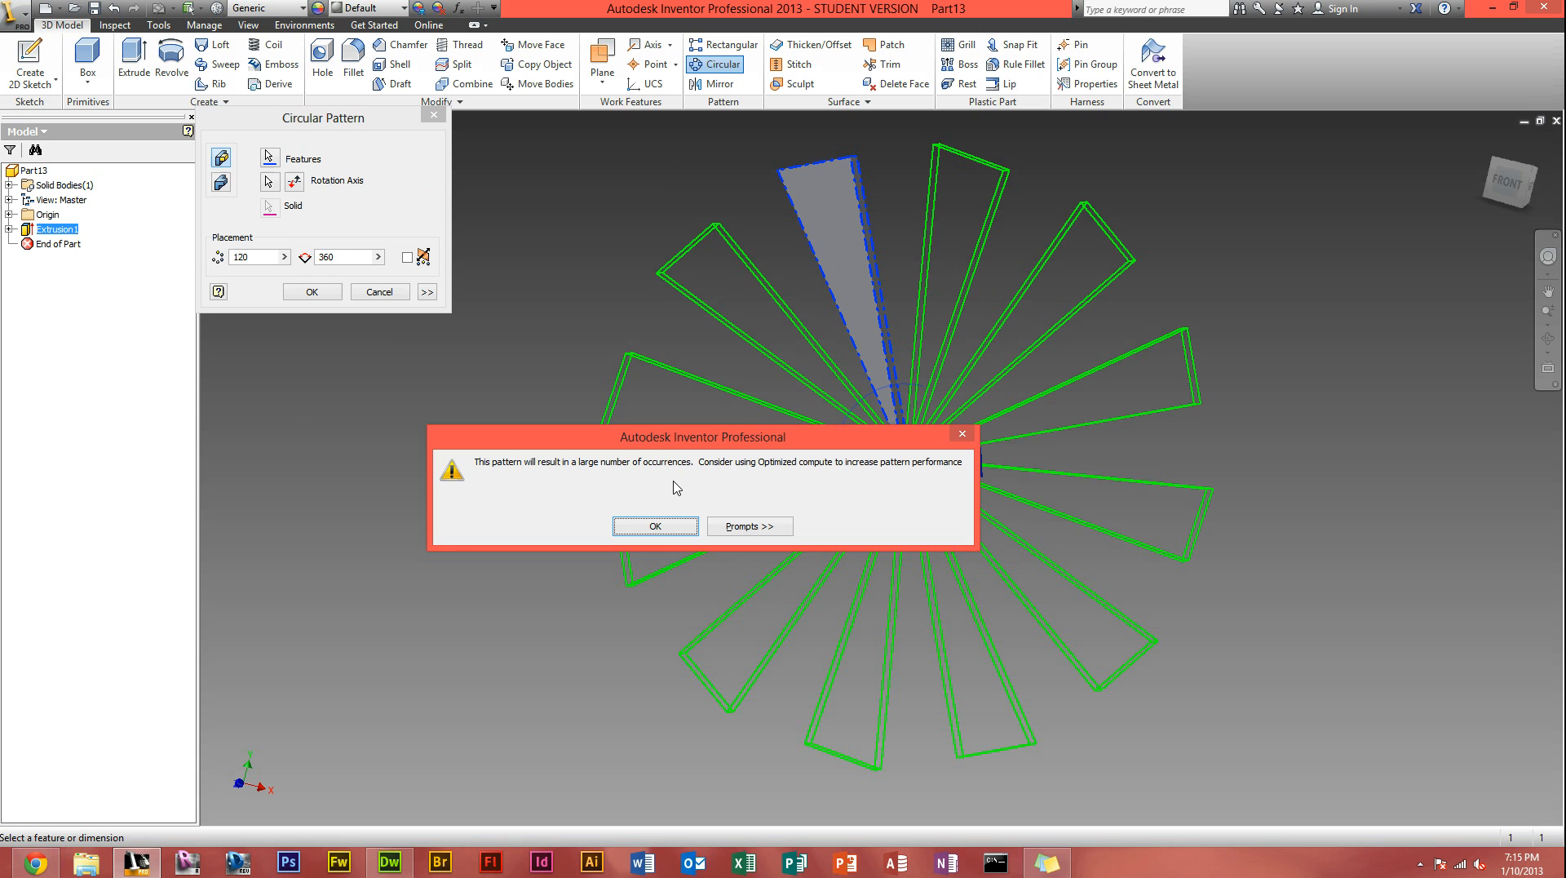
# Step: Accept the large-pattern warning and create Circular Pattern1 with 20 blades around the origin
pyautogui.click(655, 527)
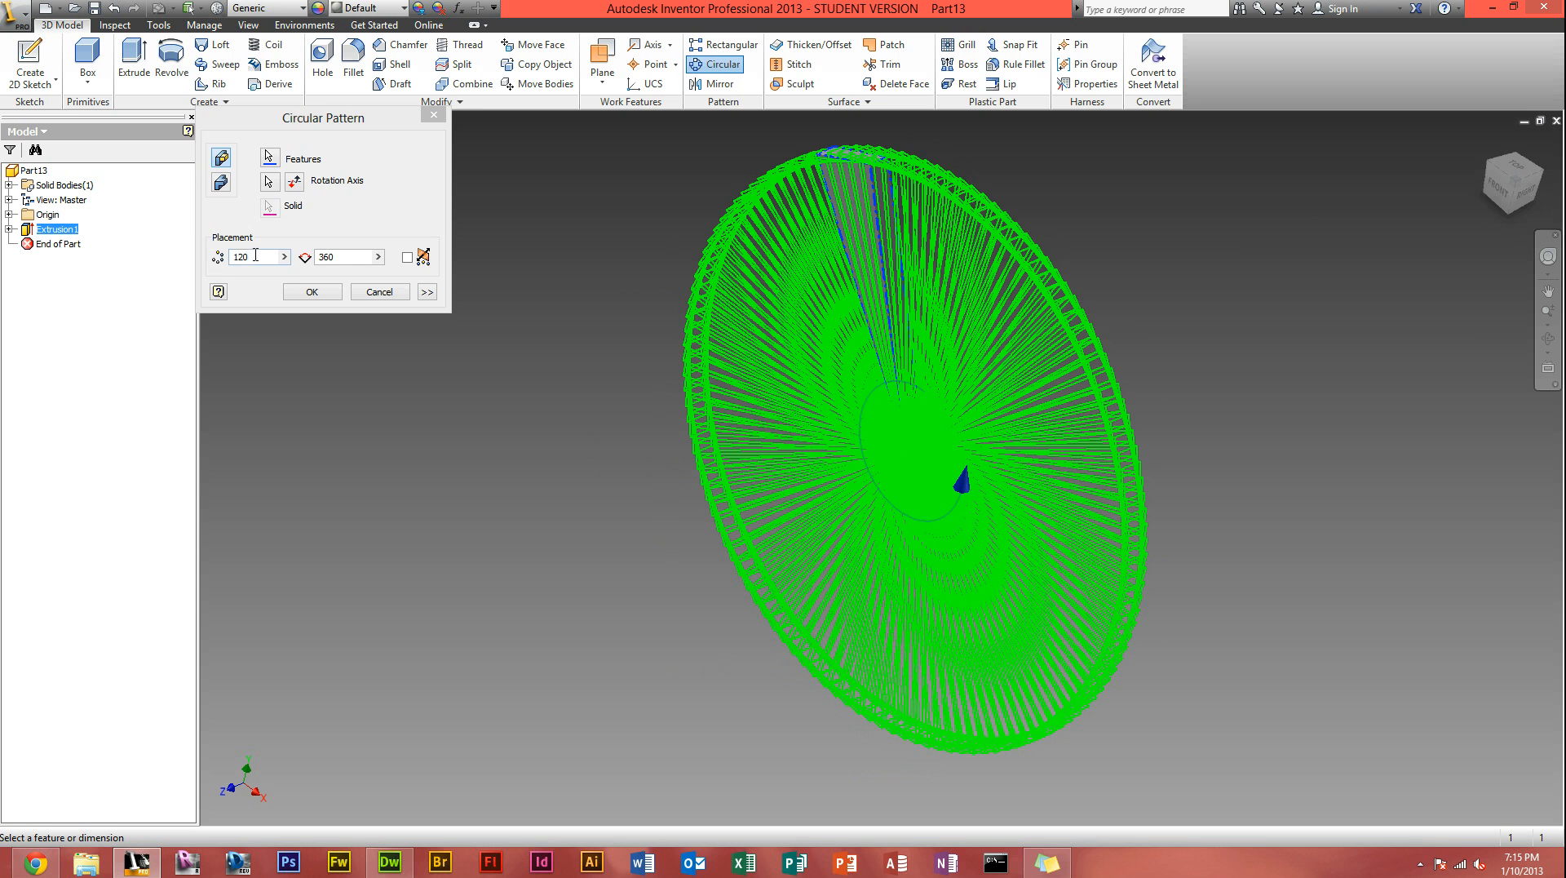
pyautogui.write('20')
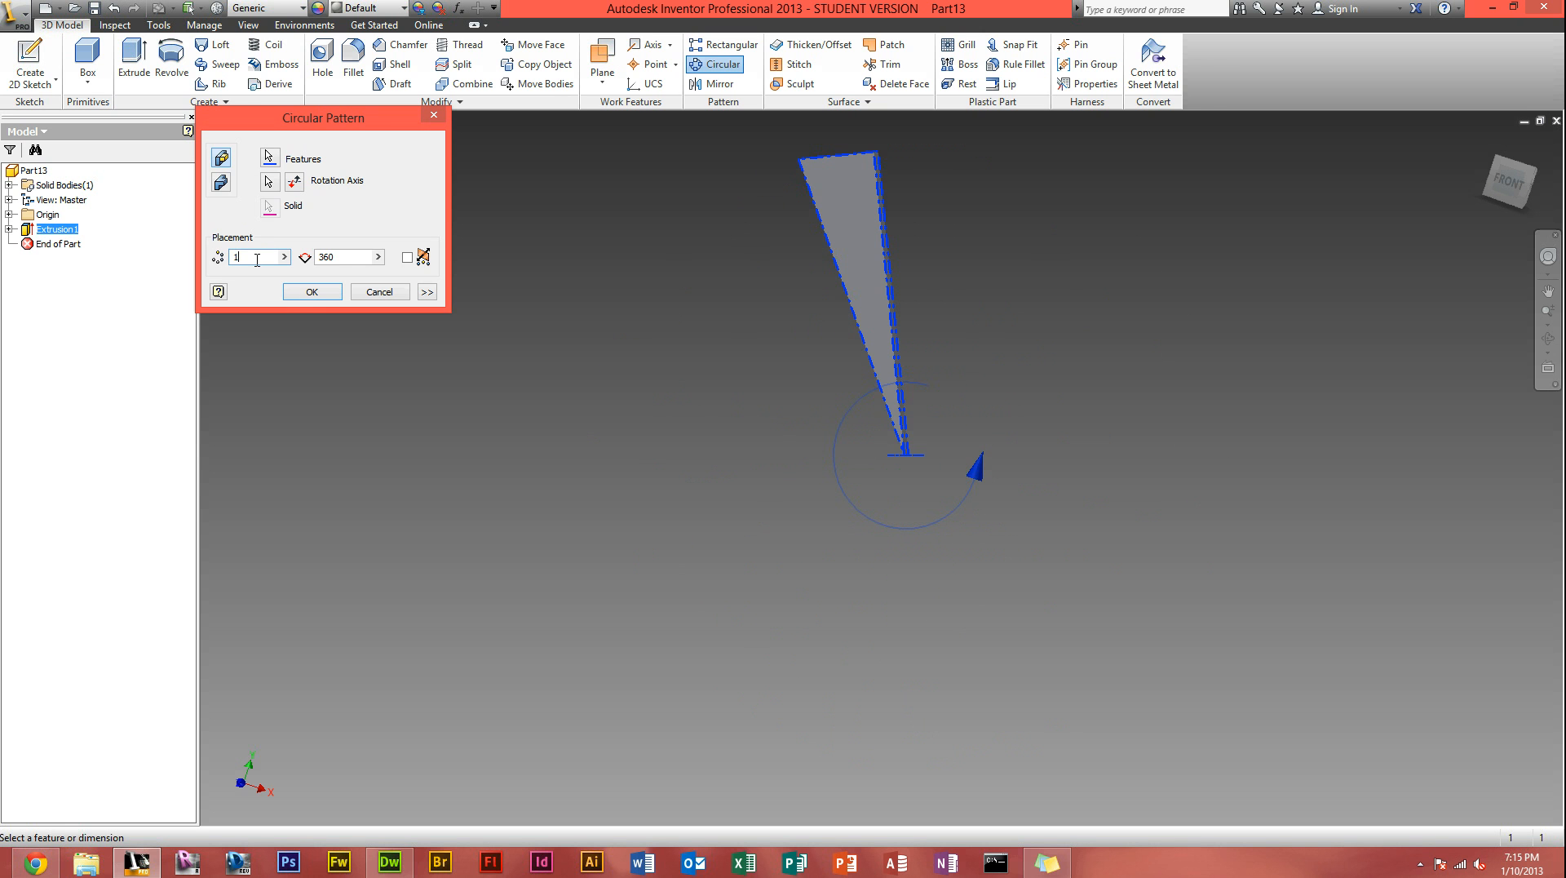
pyautogui.click(312, 292)
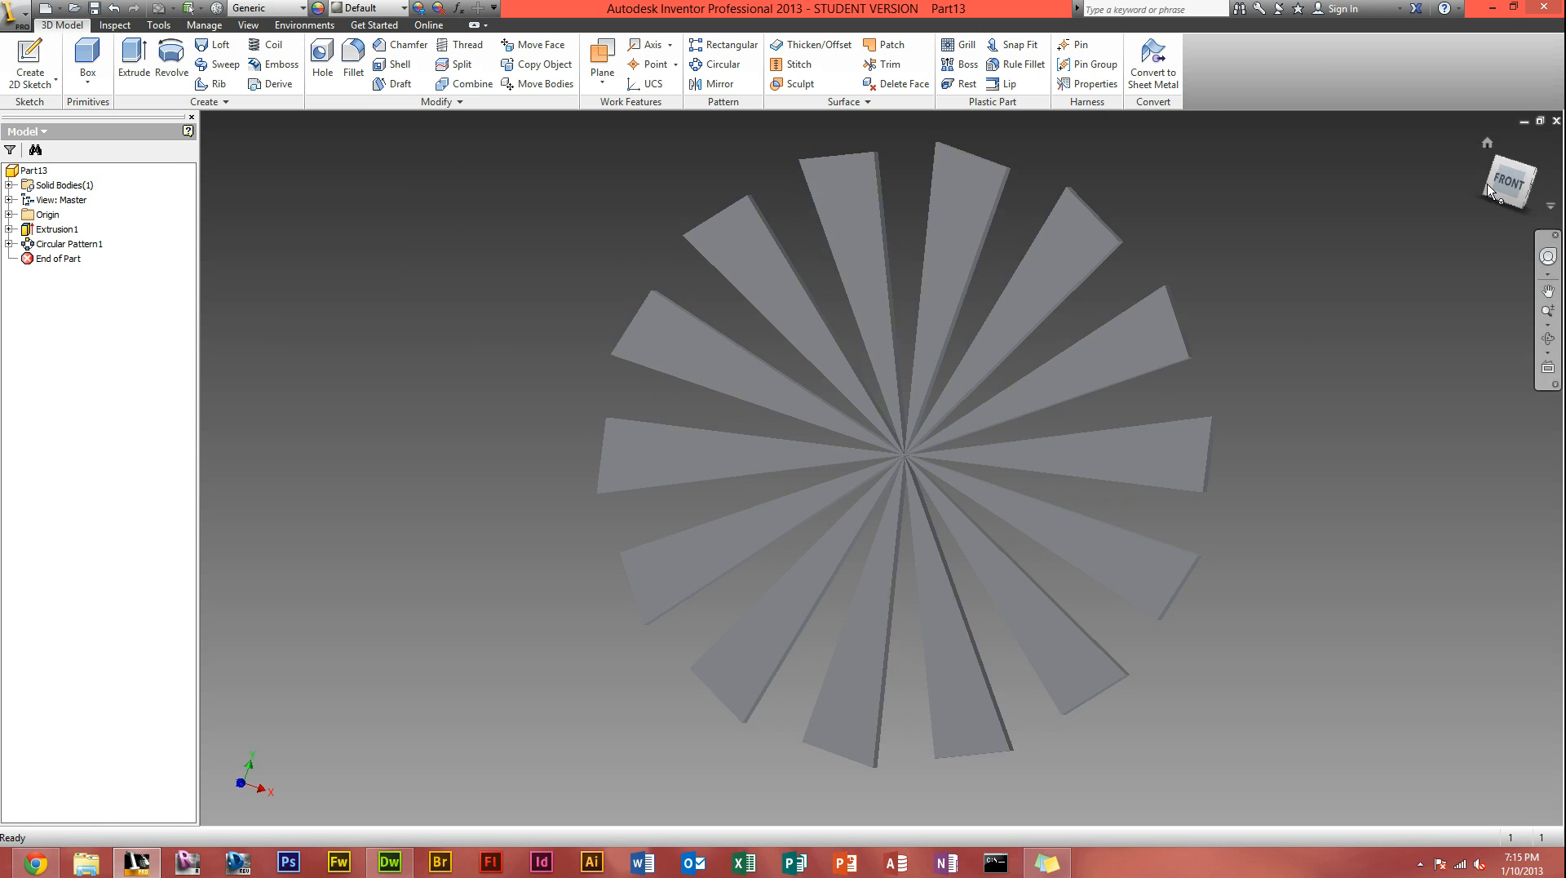